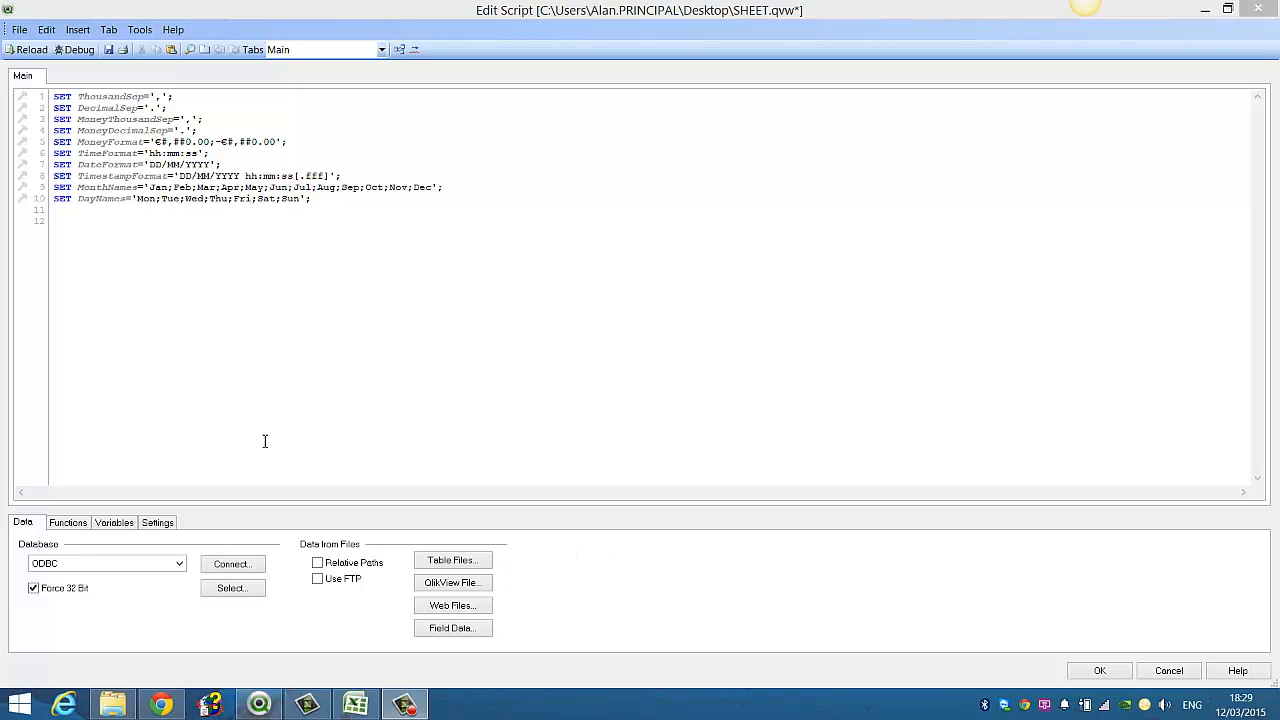
pyautogui.moveTo(168, 370)
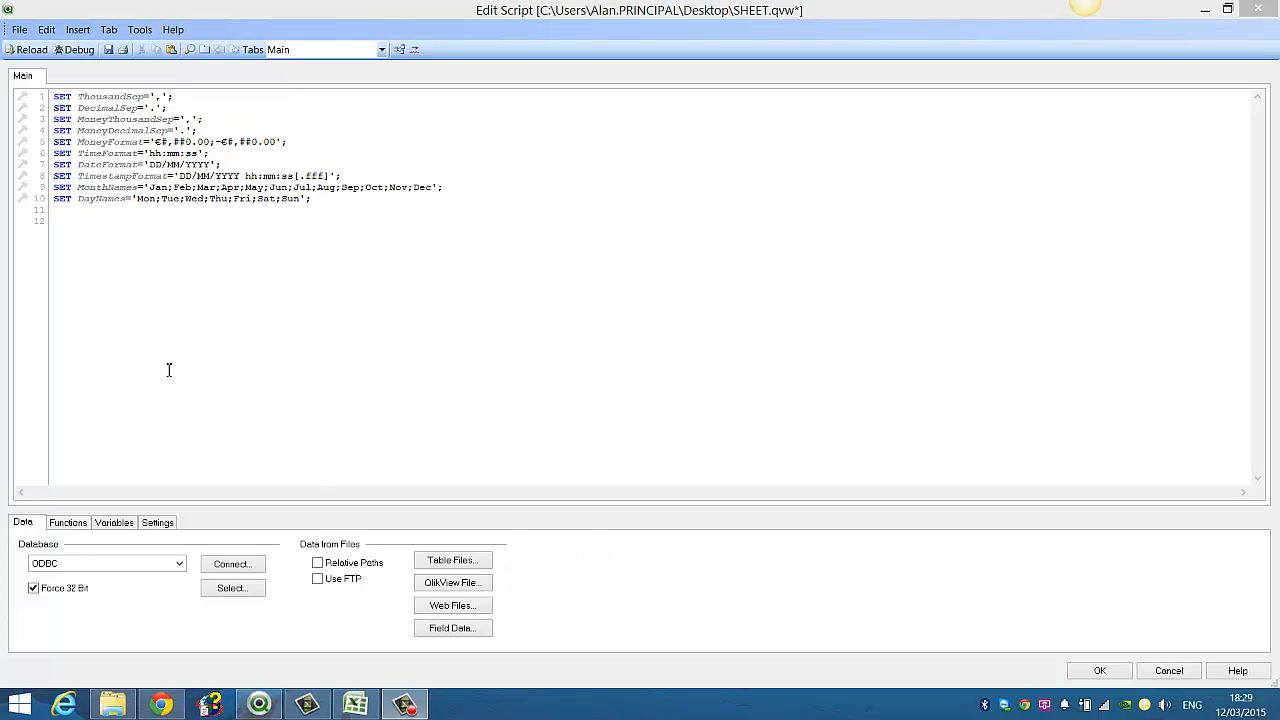
pyautogui.moveTo(150, 368)
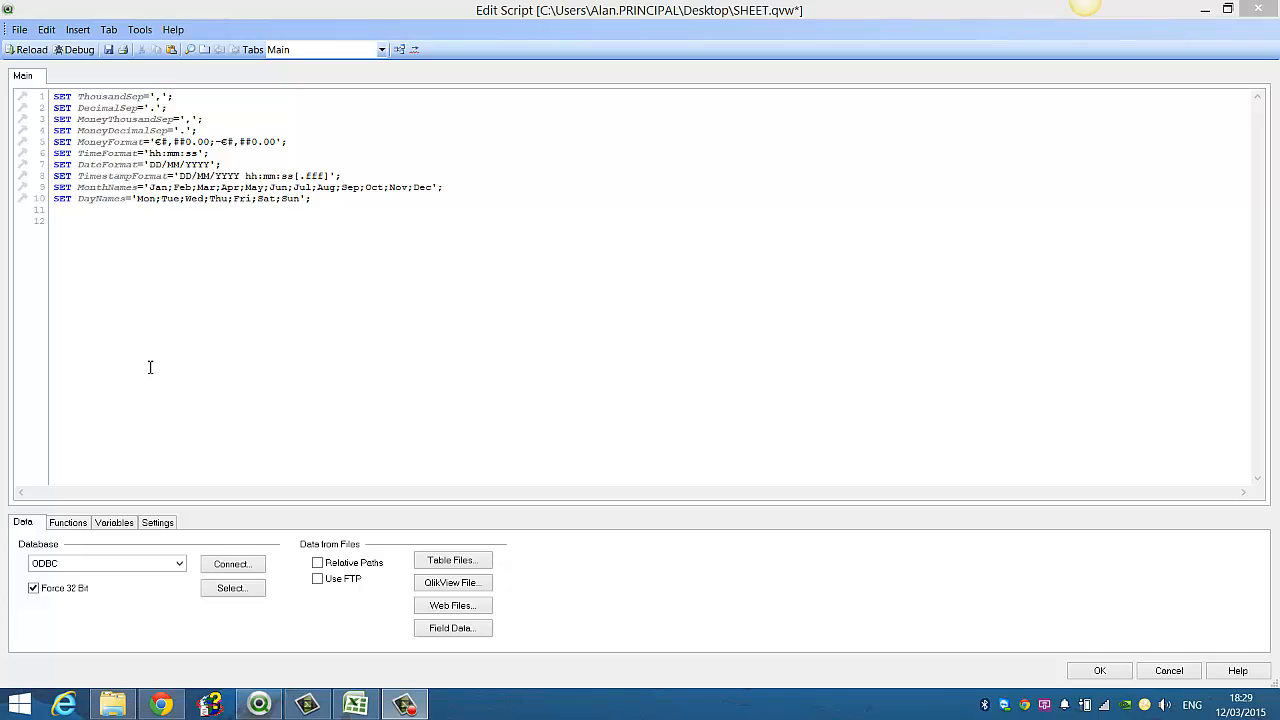
pyautogui.moveTo(136, 364)
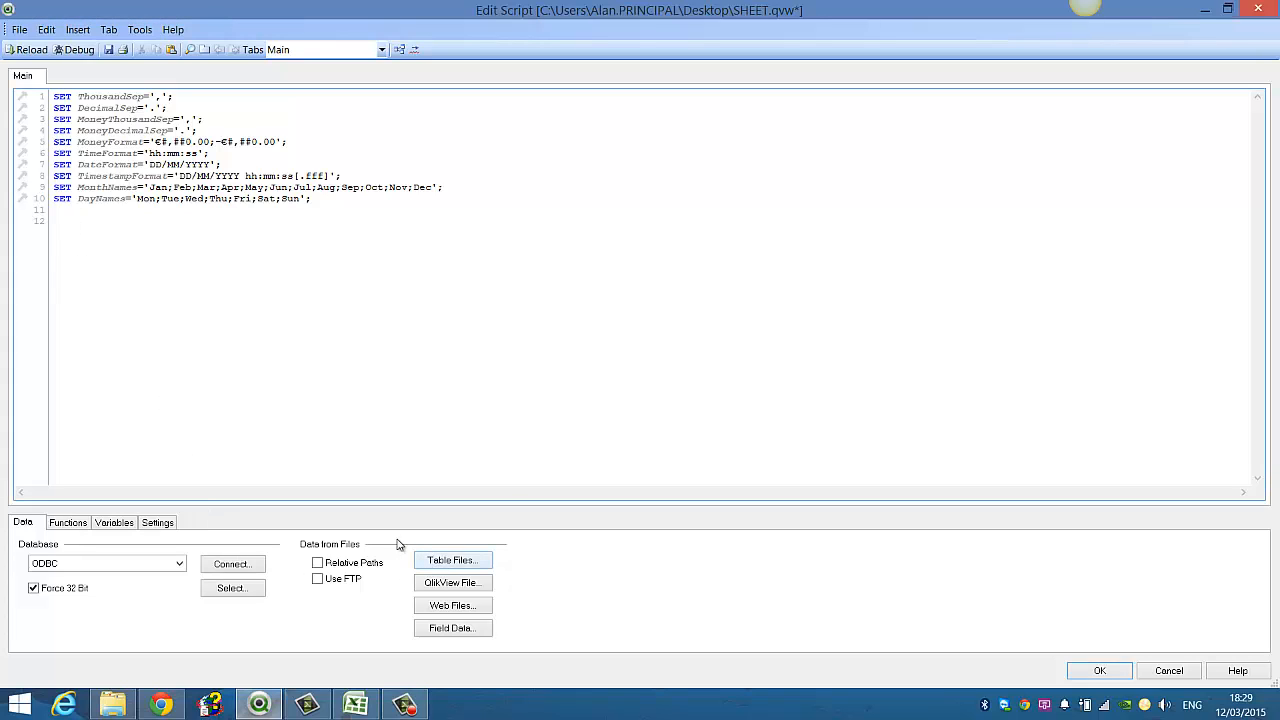
# Insert an ODBC CONNECT32 statement to the Excel Files source pointing at sheet.xlsx.
pyautogui.click(232, 564)
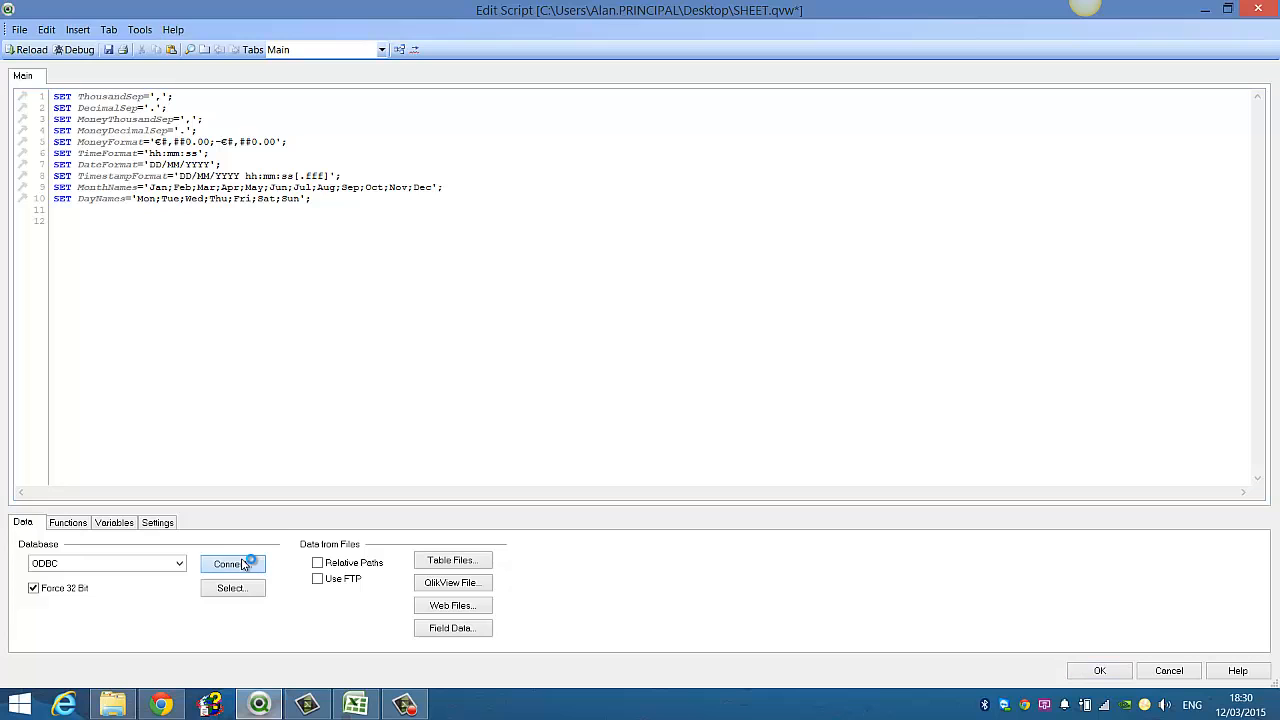
pyautogui.click(232, 564)
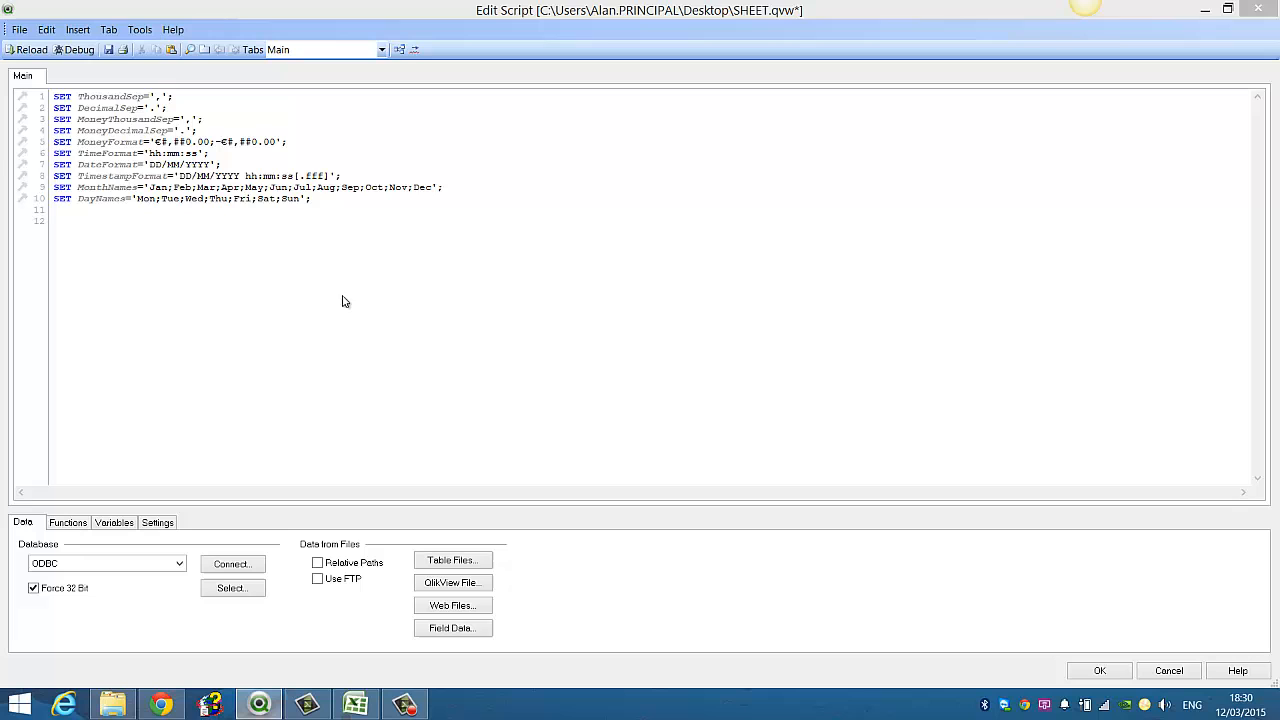
pyautogui.click(452, 560)
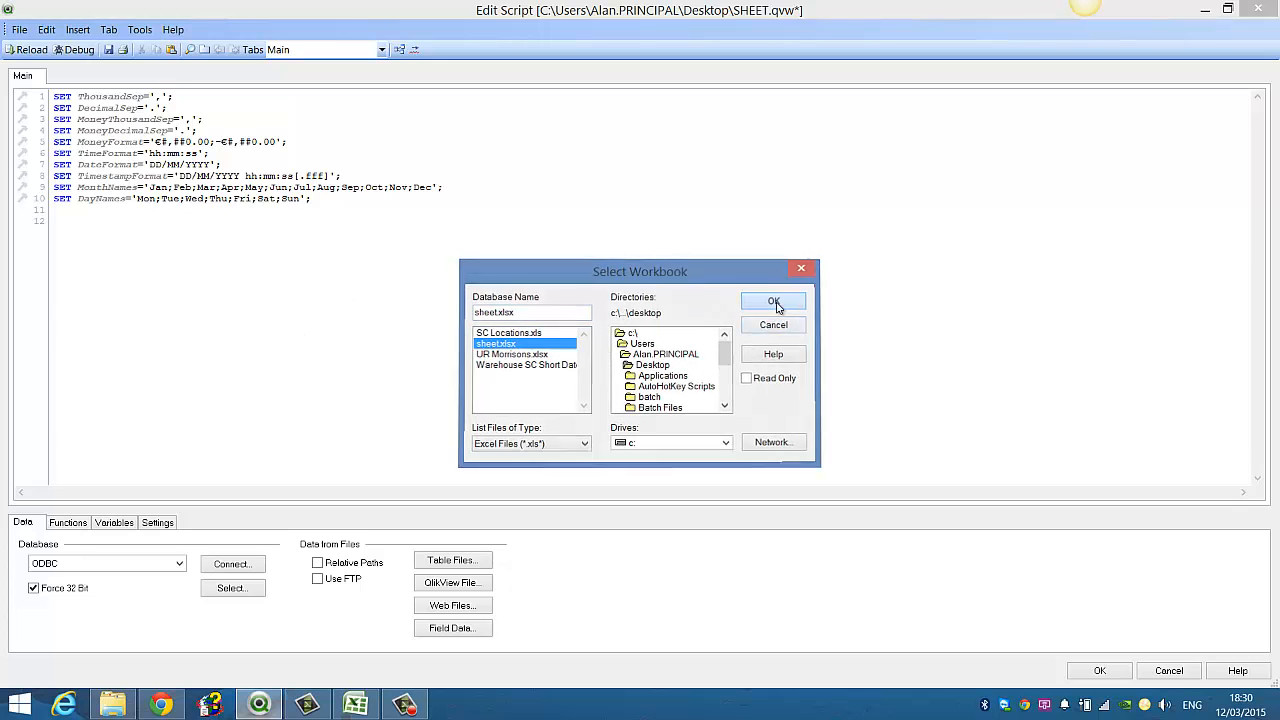
pyautogui.click(772, 302)
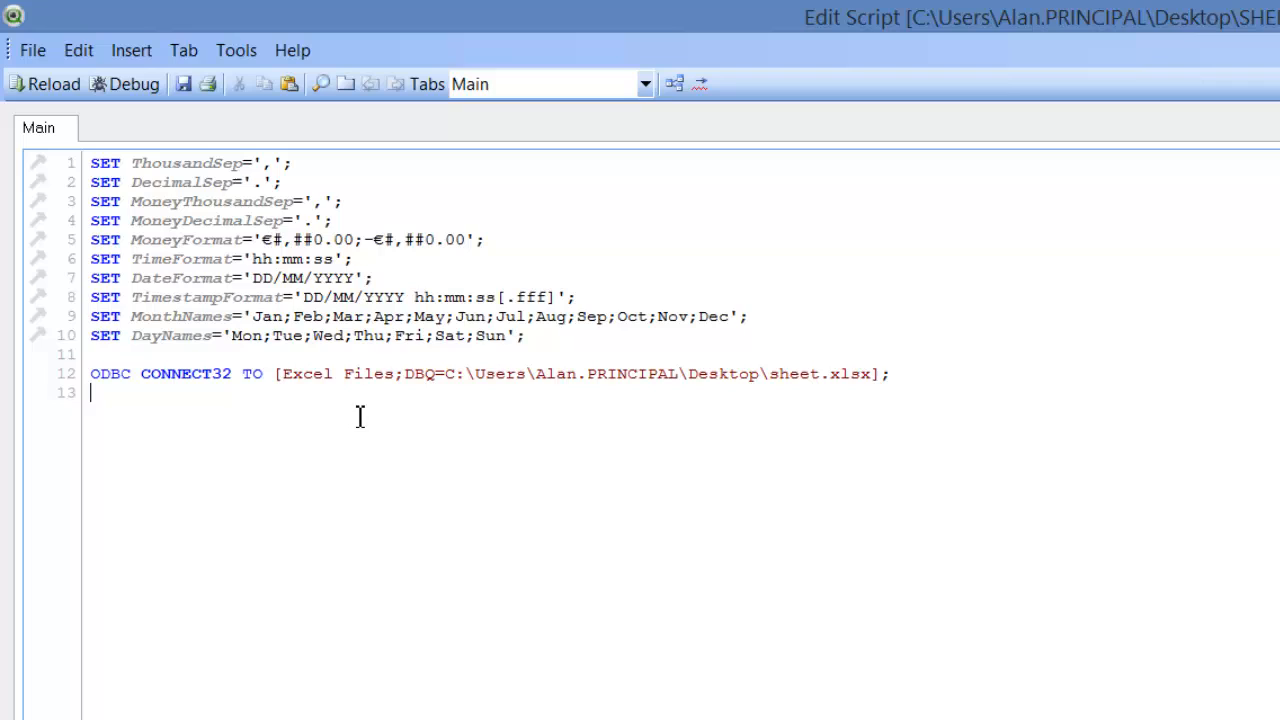
# Add a LET vfile = '...sheet.xlsx'; line holding the workbook path.
pyautogui.press('enter')
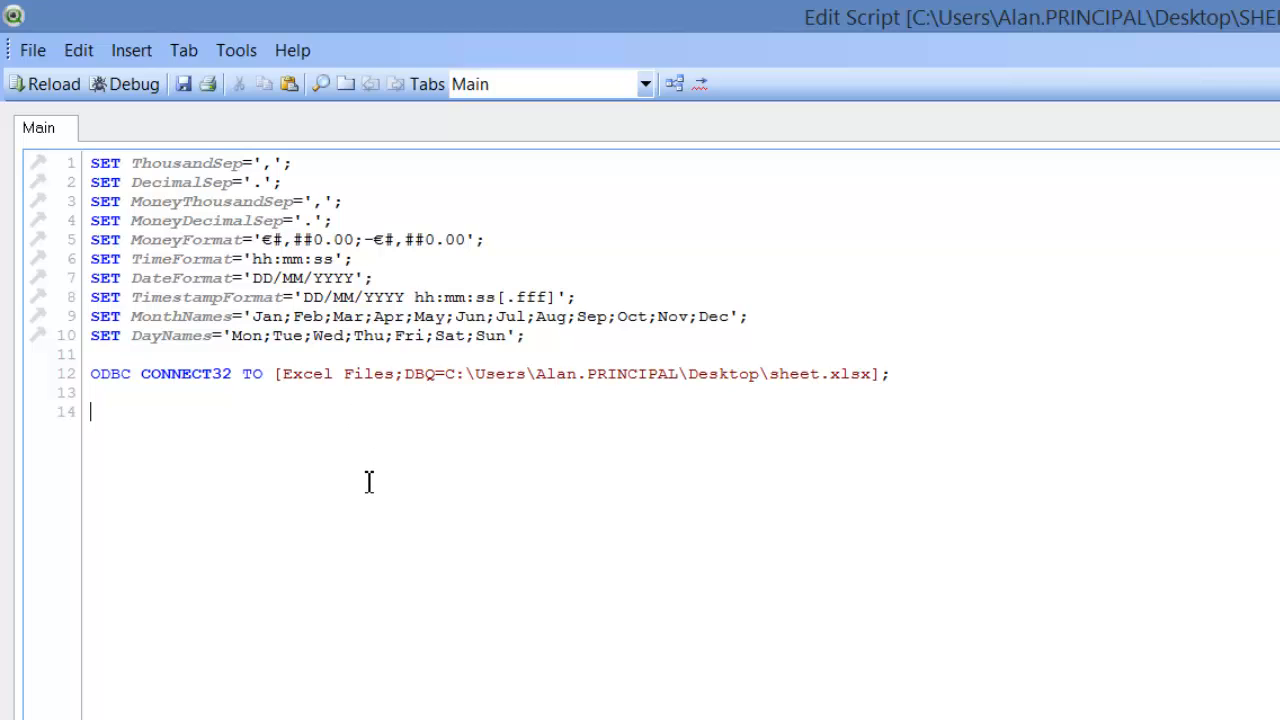
pyautogui.write('LET')
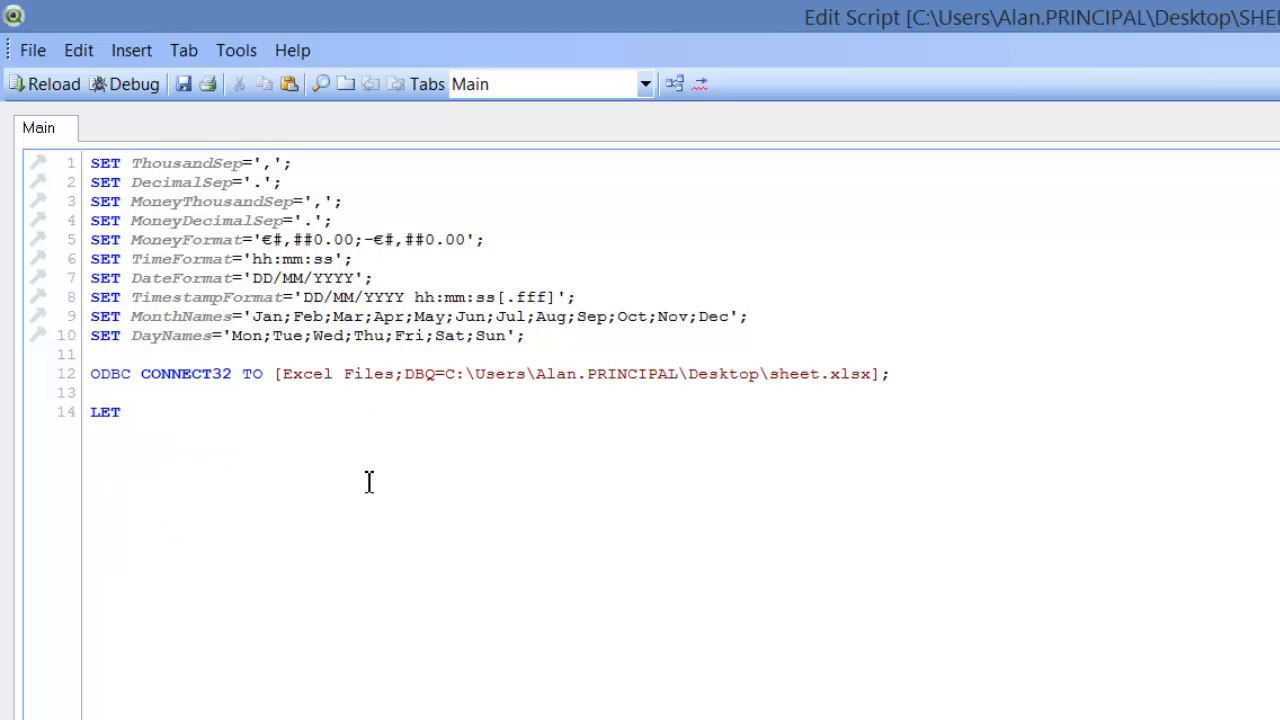
pyautogui.write('vfile')
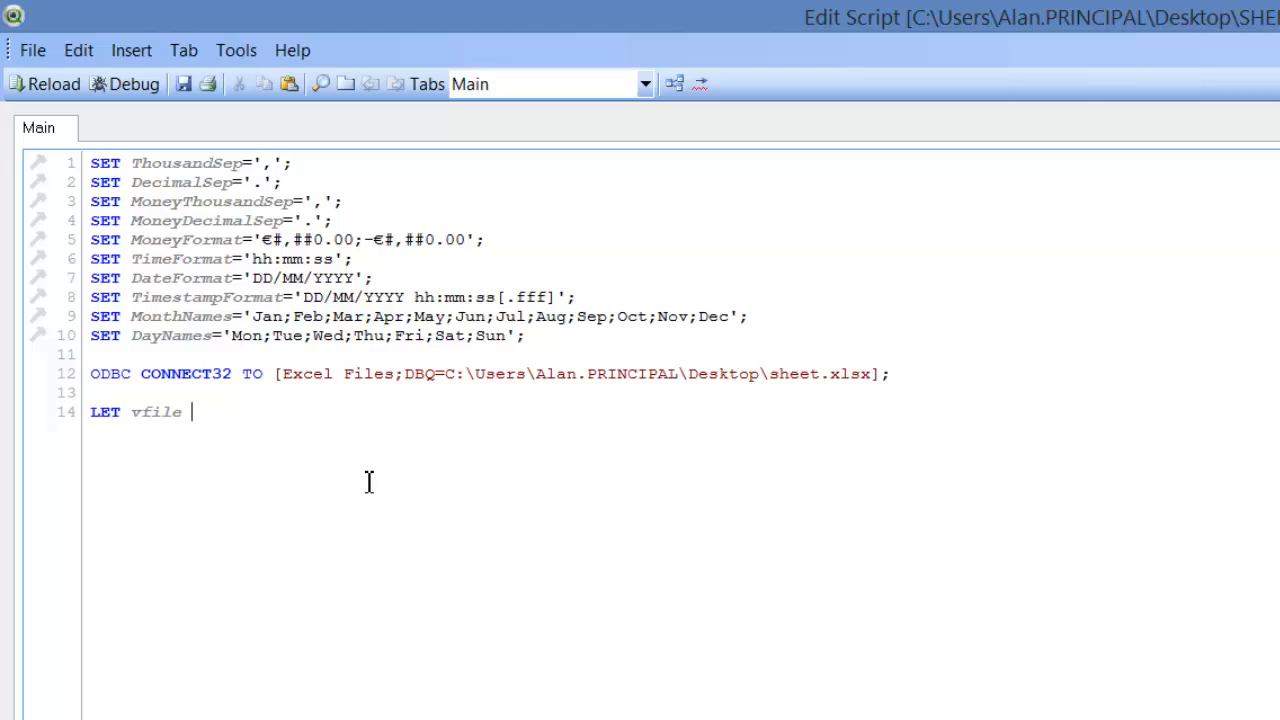
pyautogui.write("=''")
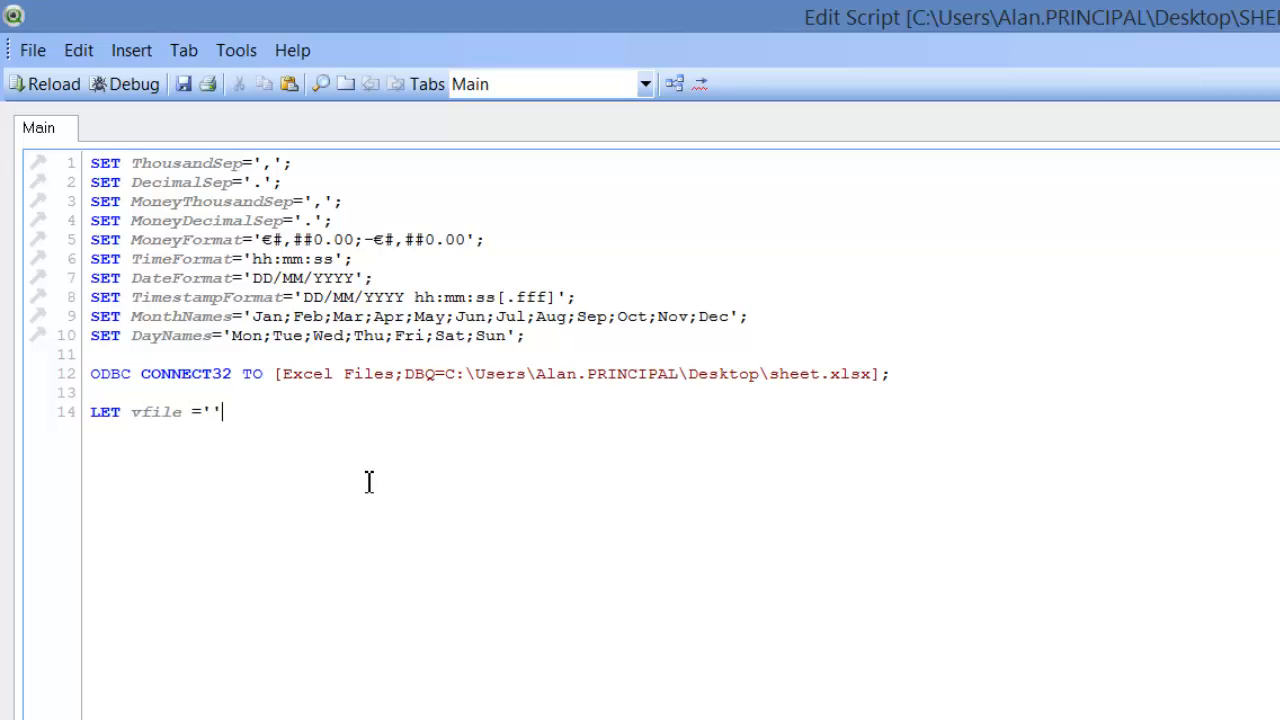
pyautogui.write(';')
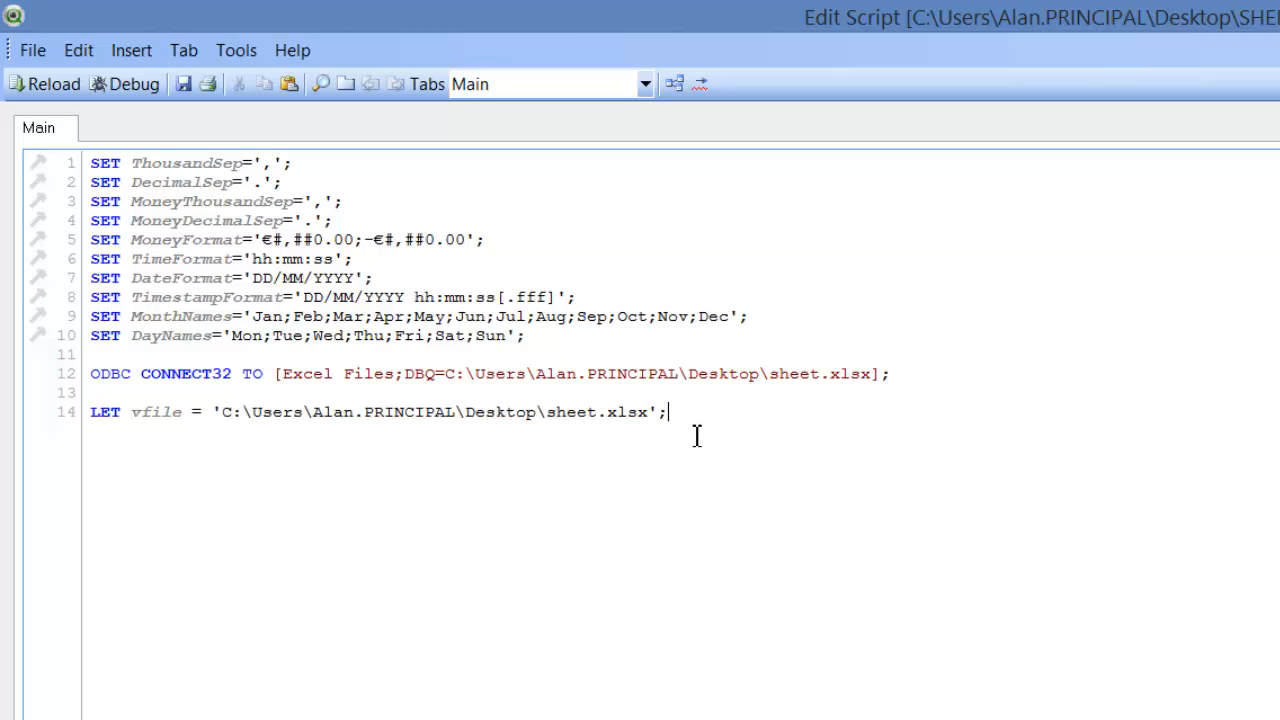
# Add an SQLTABLES; statement listing the workbook's tables.
pyautogui.press('Enter')
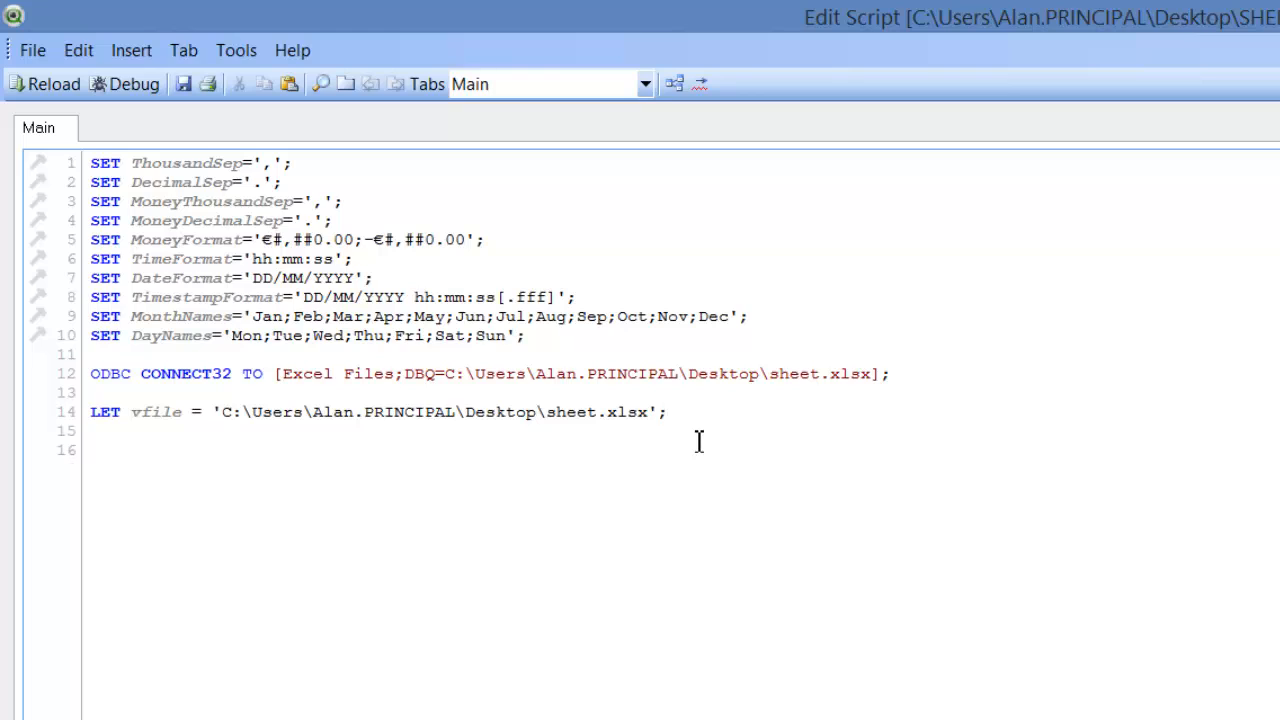
pyautogui.write('SQL')
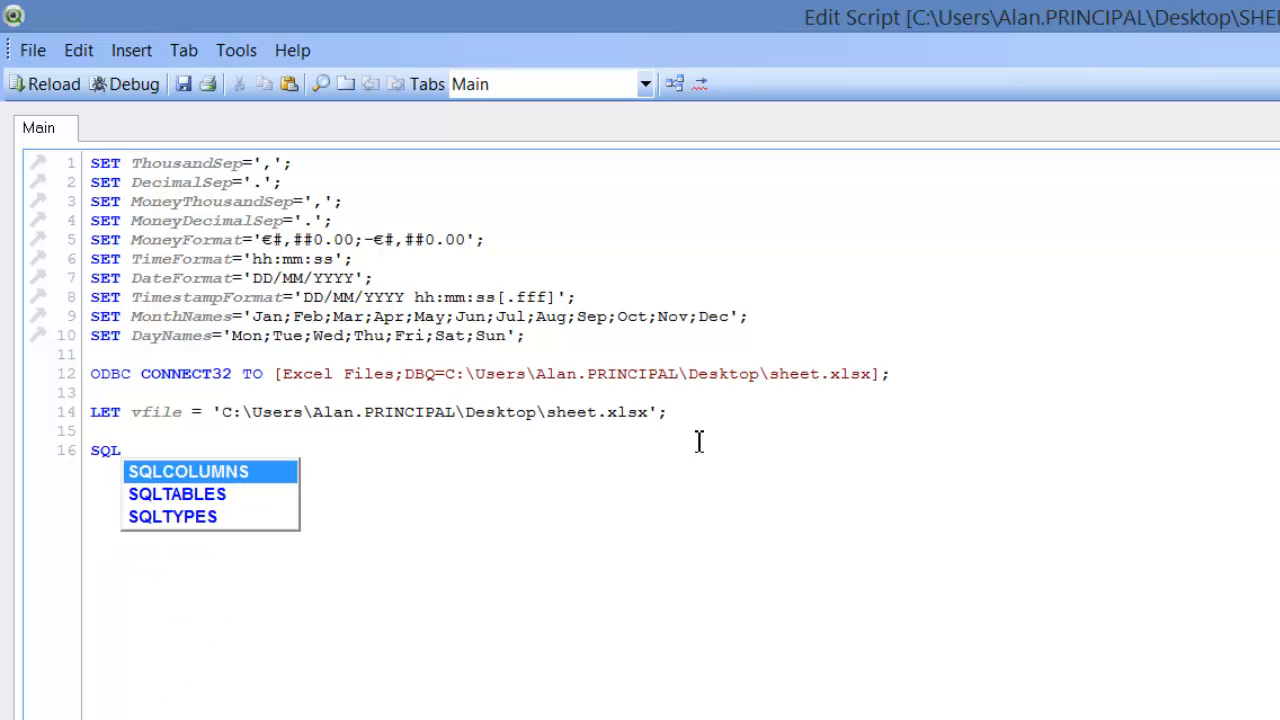
pyautogui.click(176, 494)
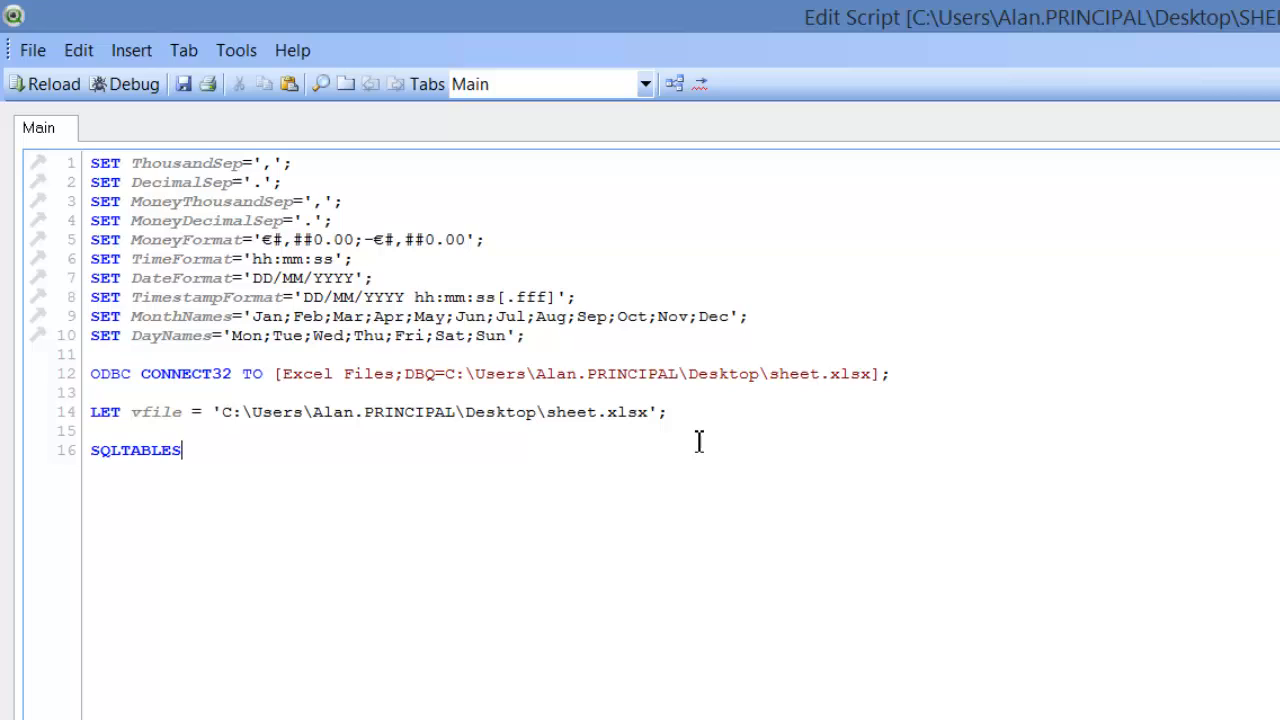
pyautogui.write(';')
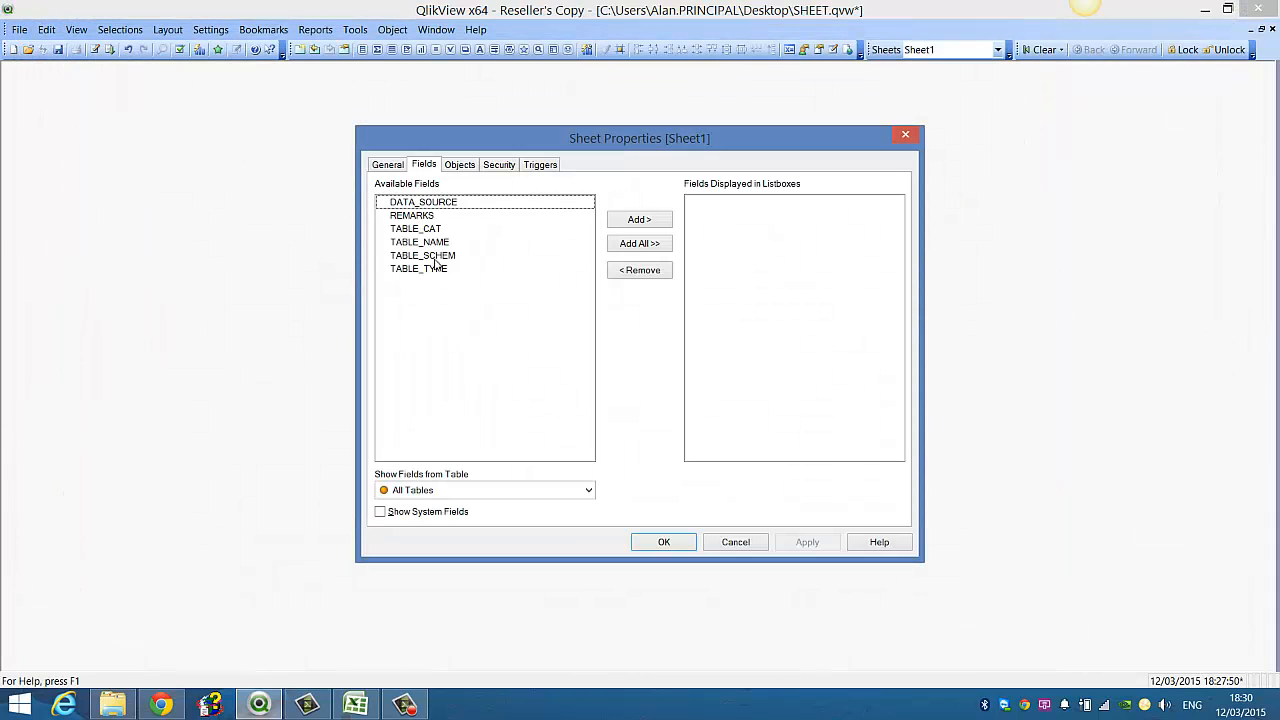
# Add a TABLE_NAME list box at the sheet's top-left, then switch to the Excel workbook.
pyautogui.click(420, 242)
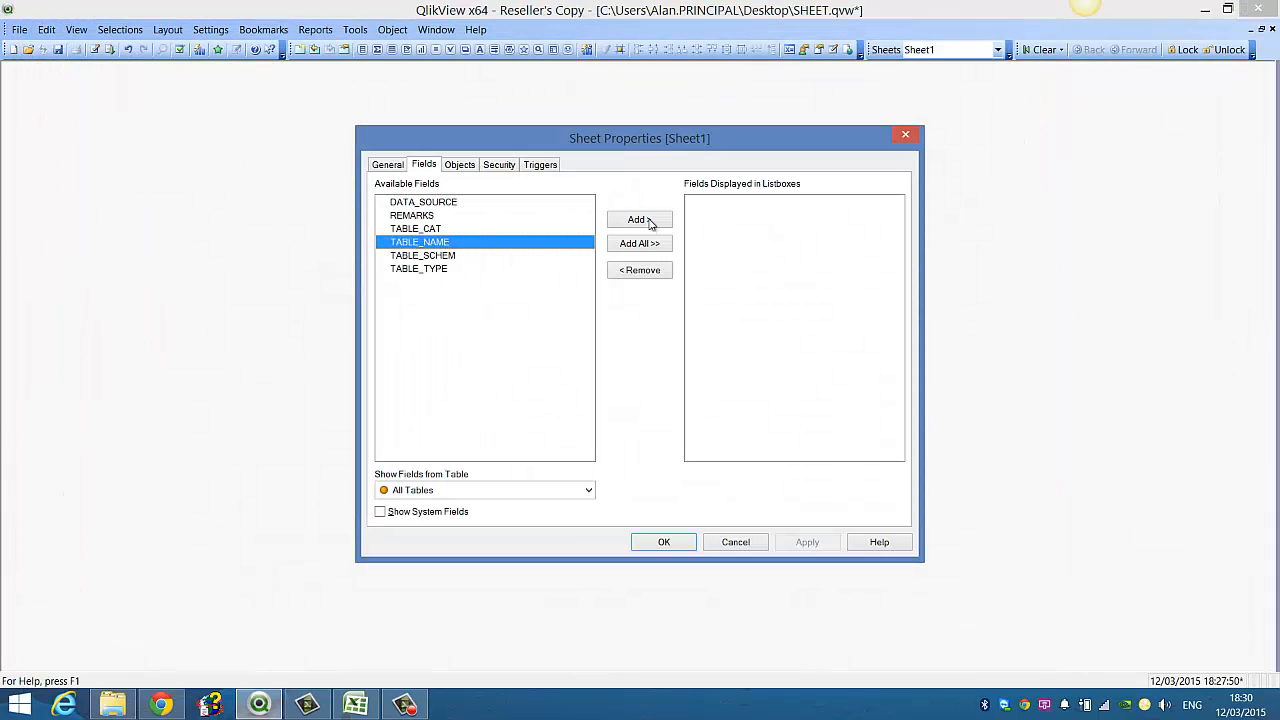
pyautogui.click(664, 540)
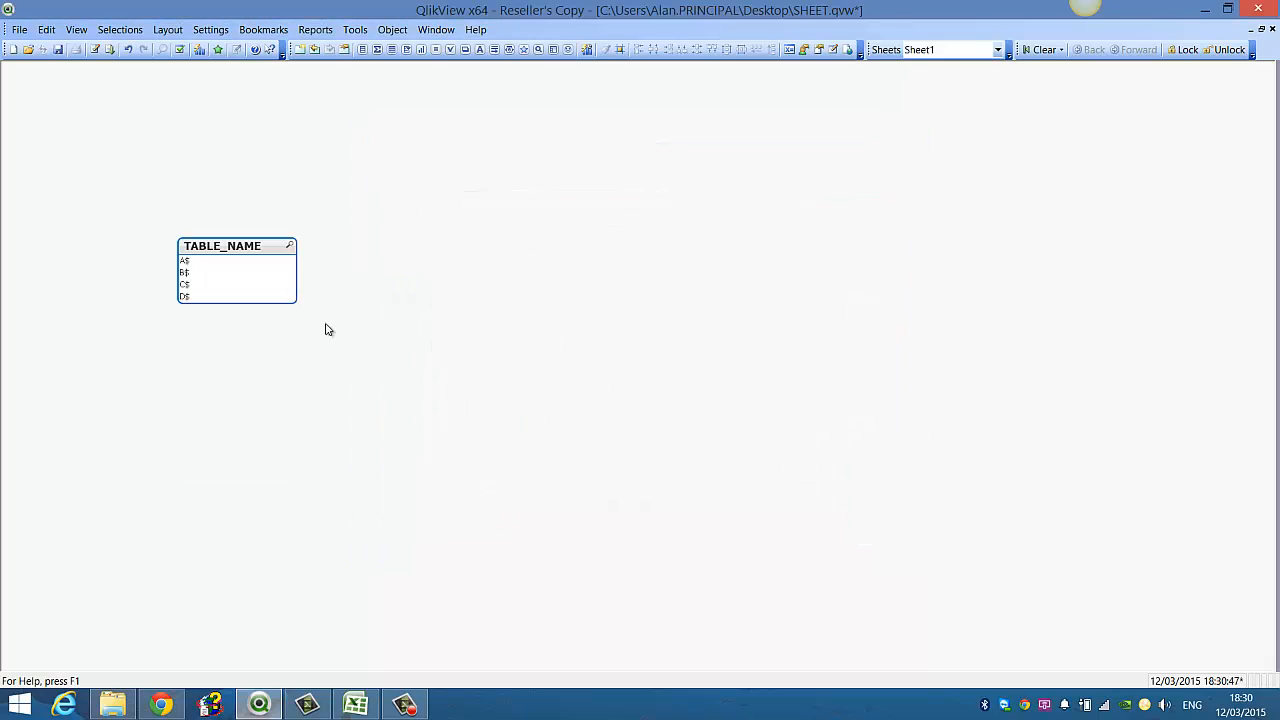
pyautogui.moveTo(222, 244); pyautogui.dragTo(274, 104)
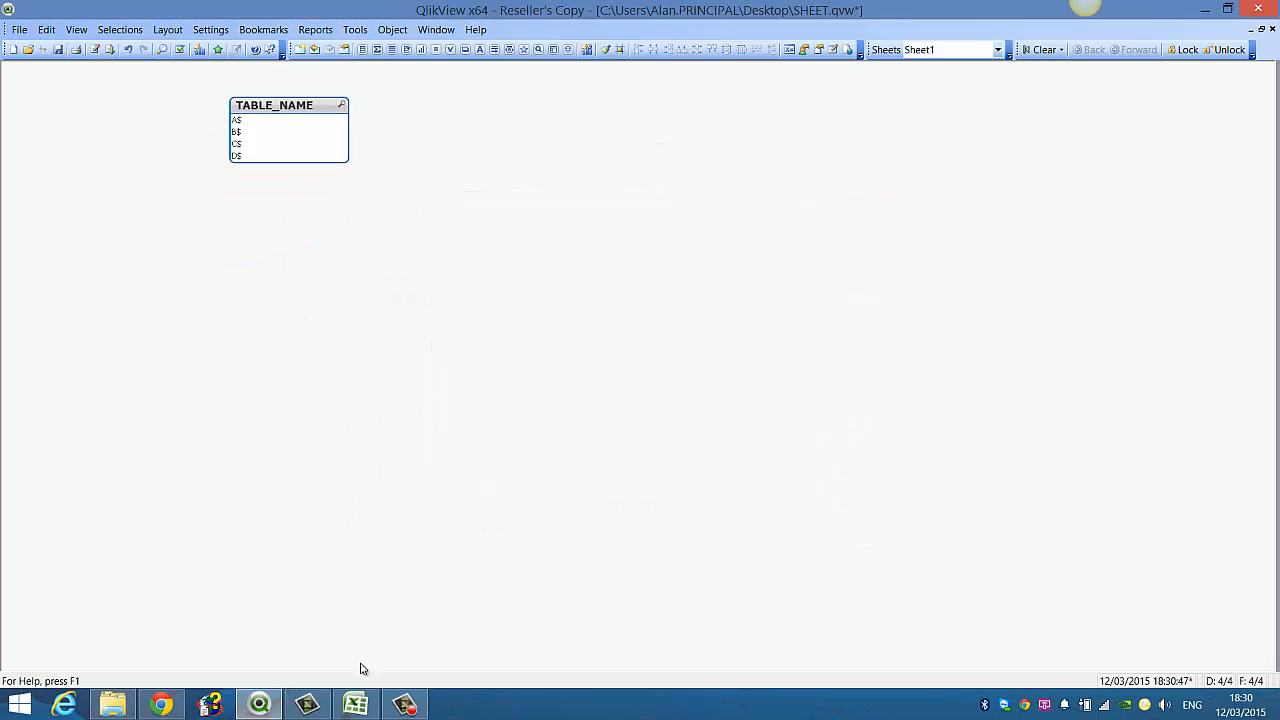
pyautogui.click(354, 704)
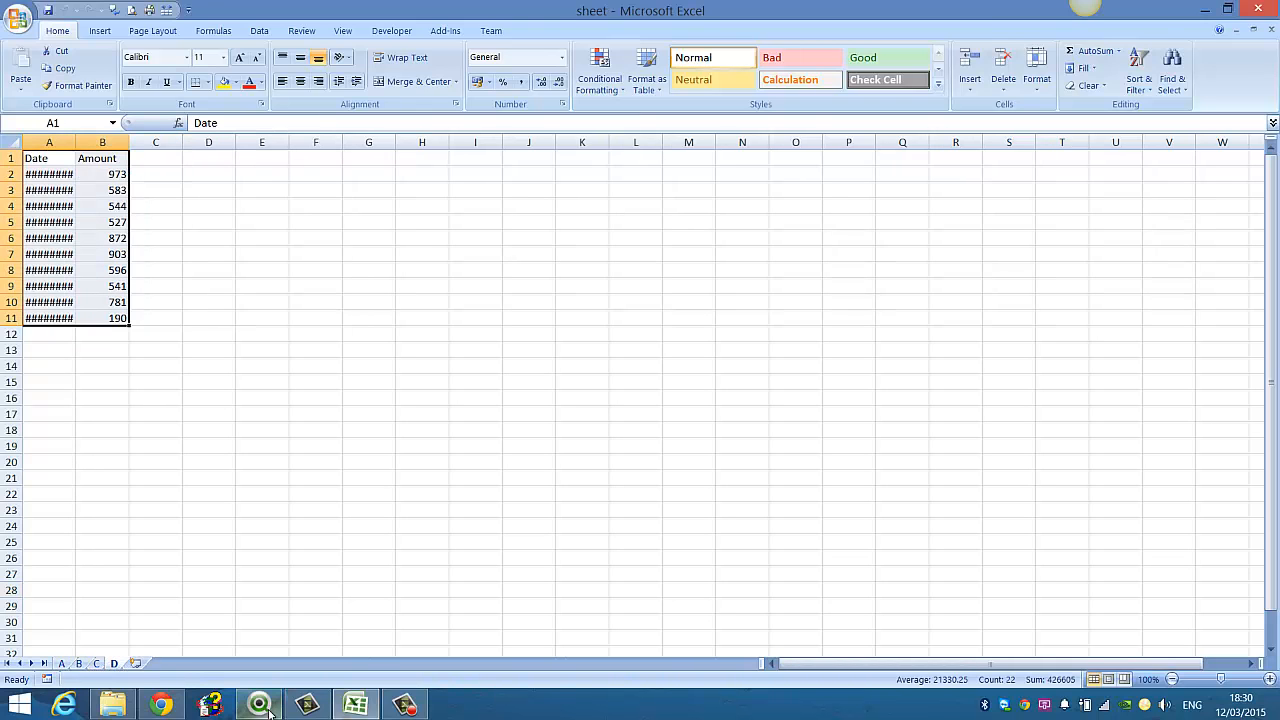
pyautogui.click(258, 704)
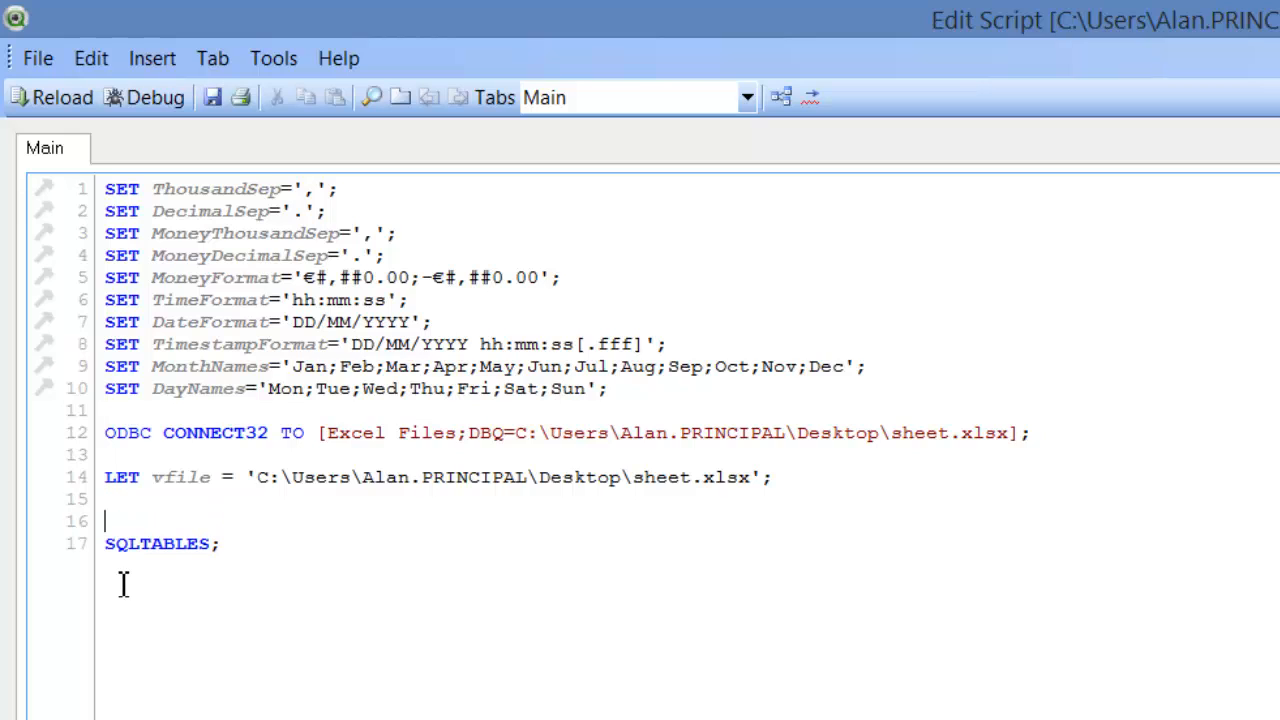
# Label the SQLTABLES result exceltables: and follow it with DISCONNECT;.
pyautogui.write('excelt')
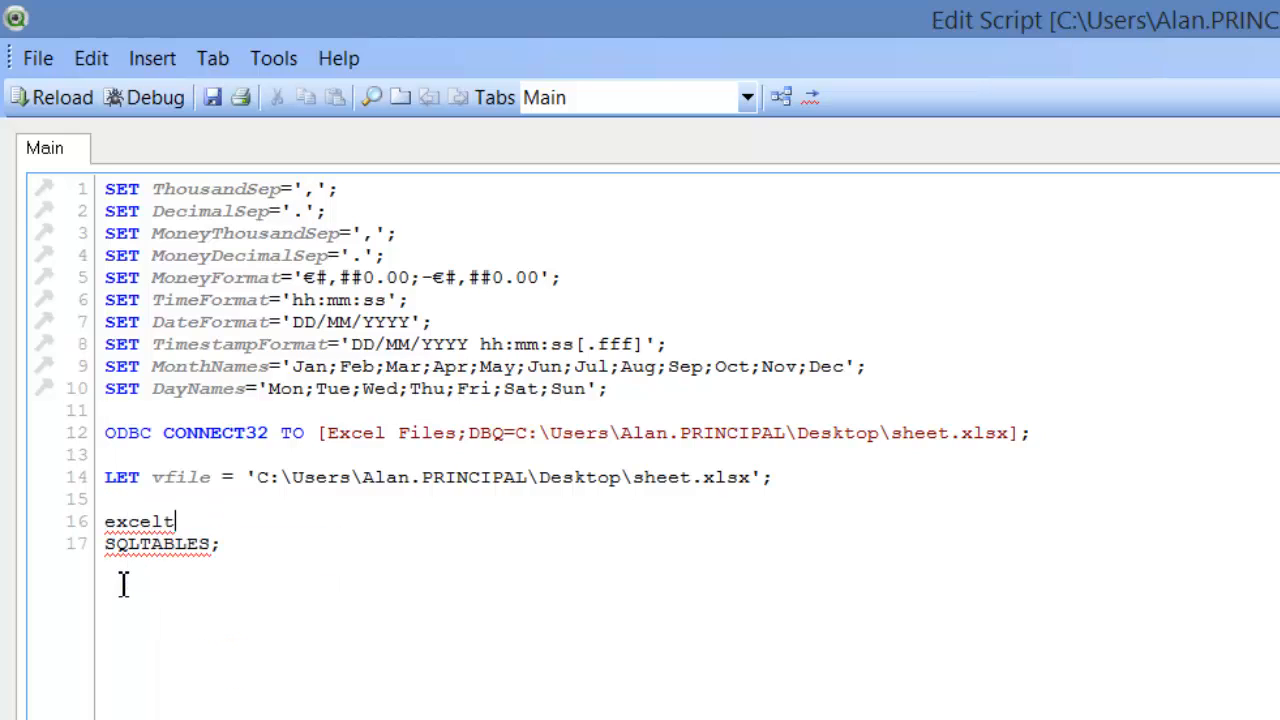
pyautogui.write('ables:')
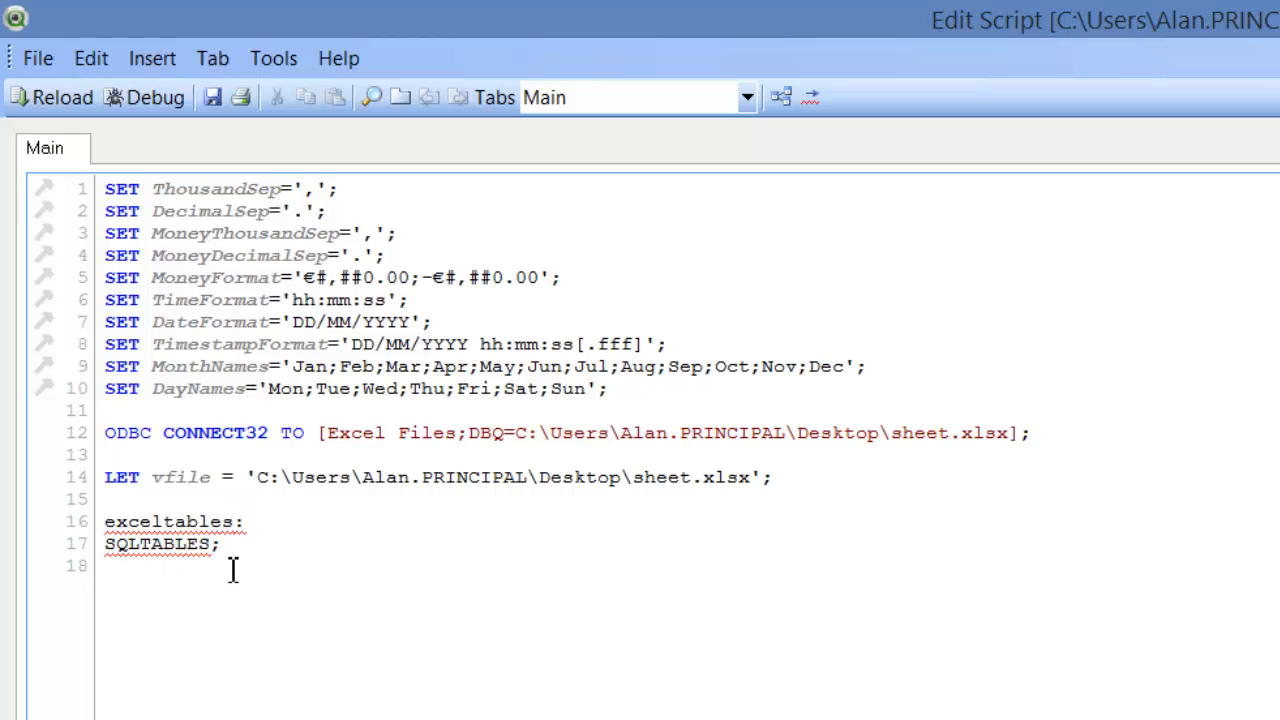
pyautogui.write('DISCONNECT')
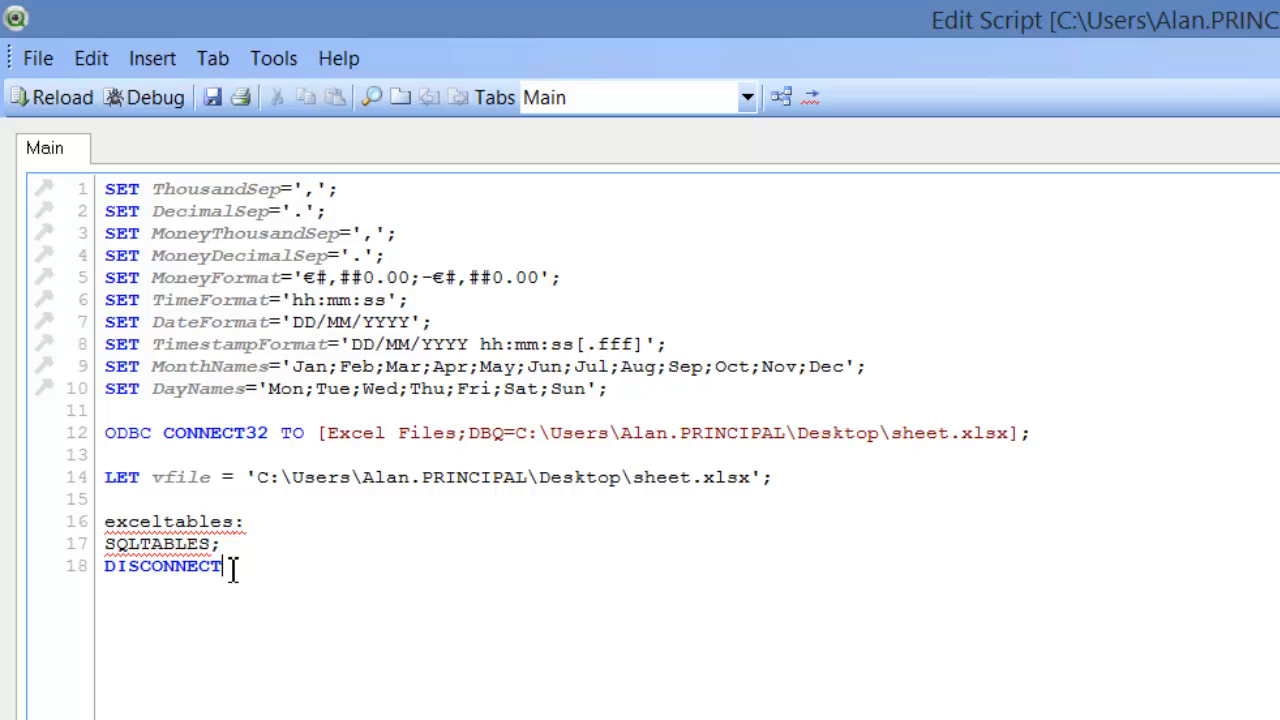
pyautogui.write(';')
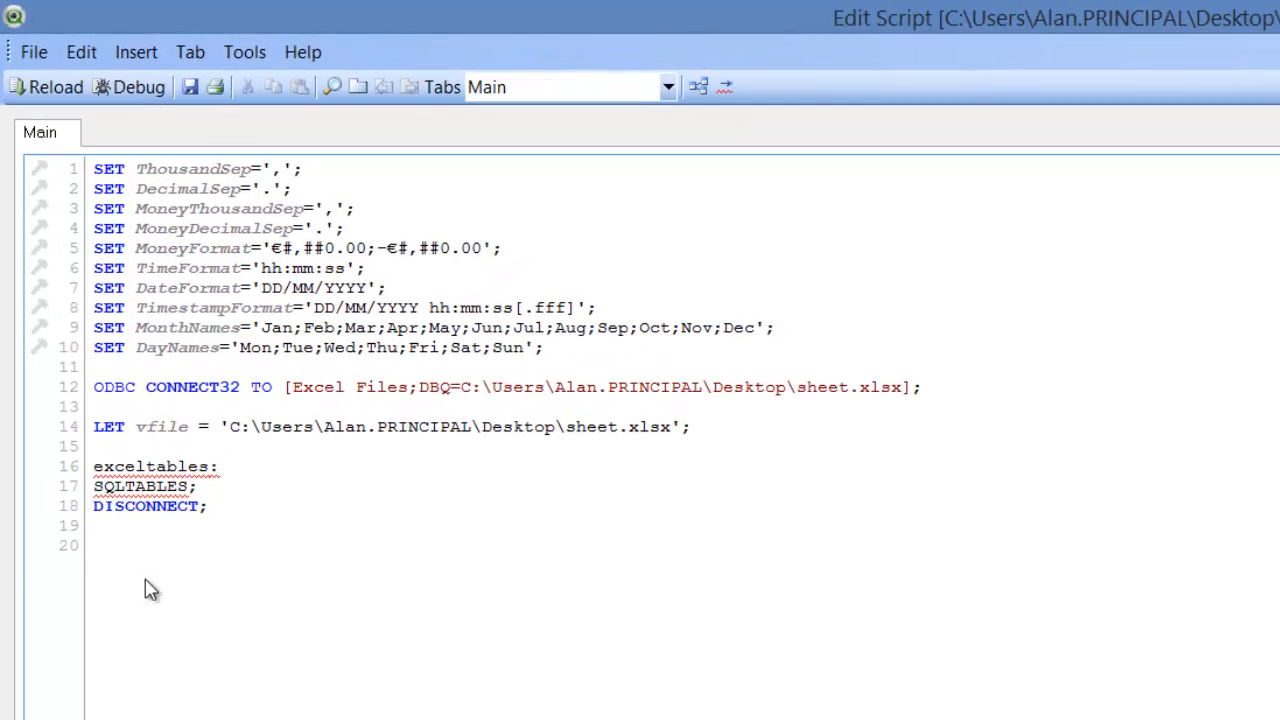
# Write the loop header FOR i = 0 to NoOfRows('exceltables')-1.
pyautogui.write('FOR')
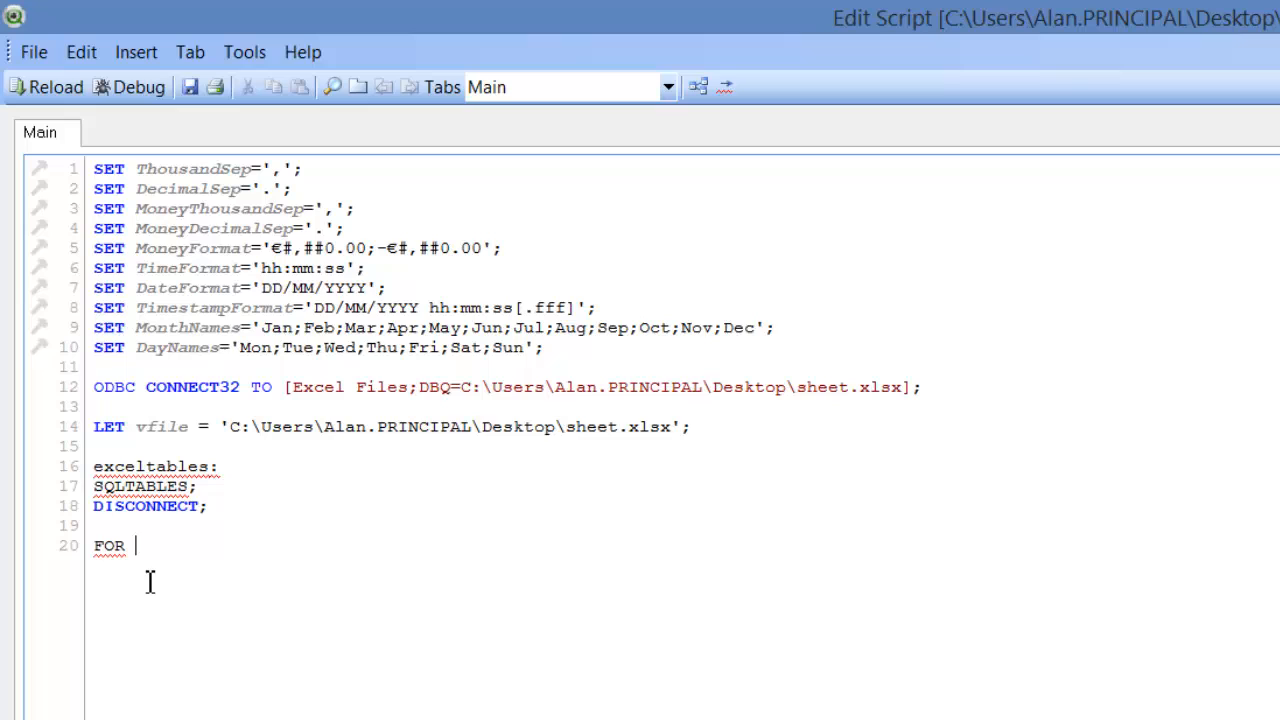
pyautogui.write('i = 0')
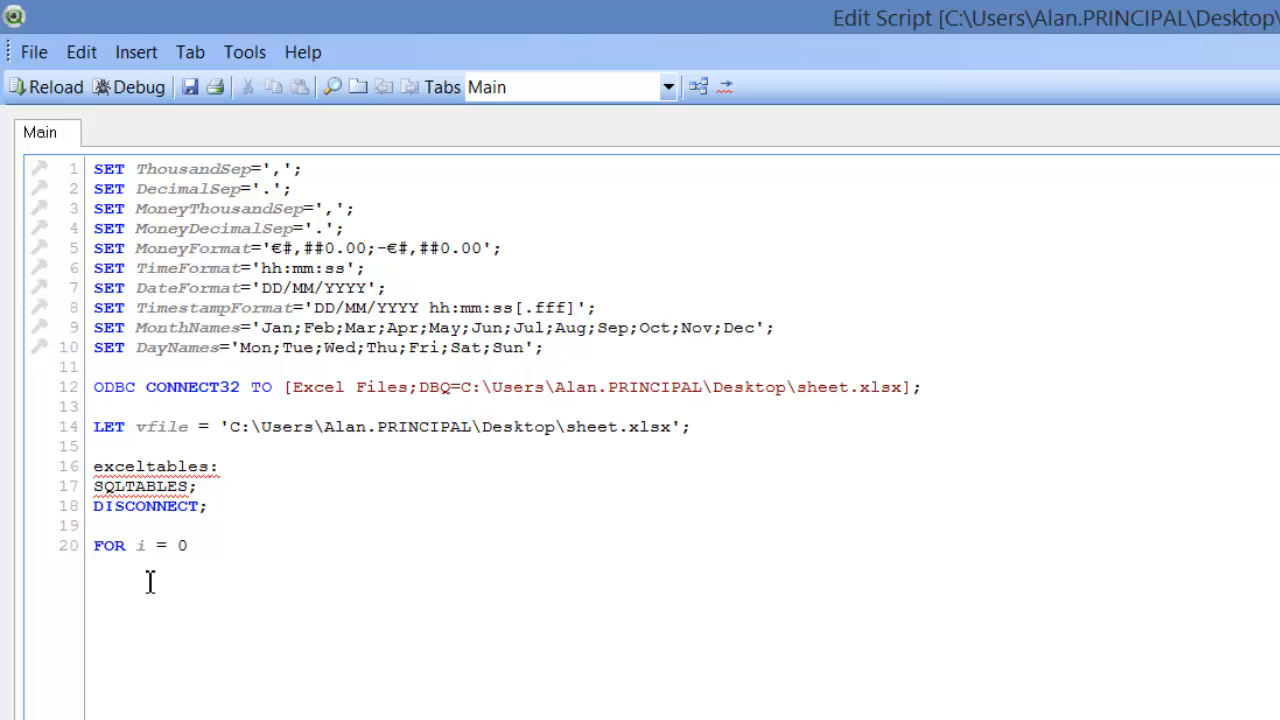
pyautogui.write('to')
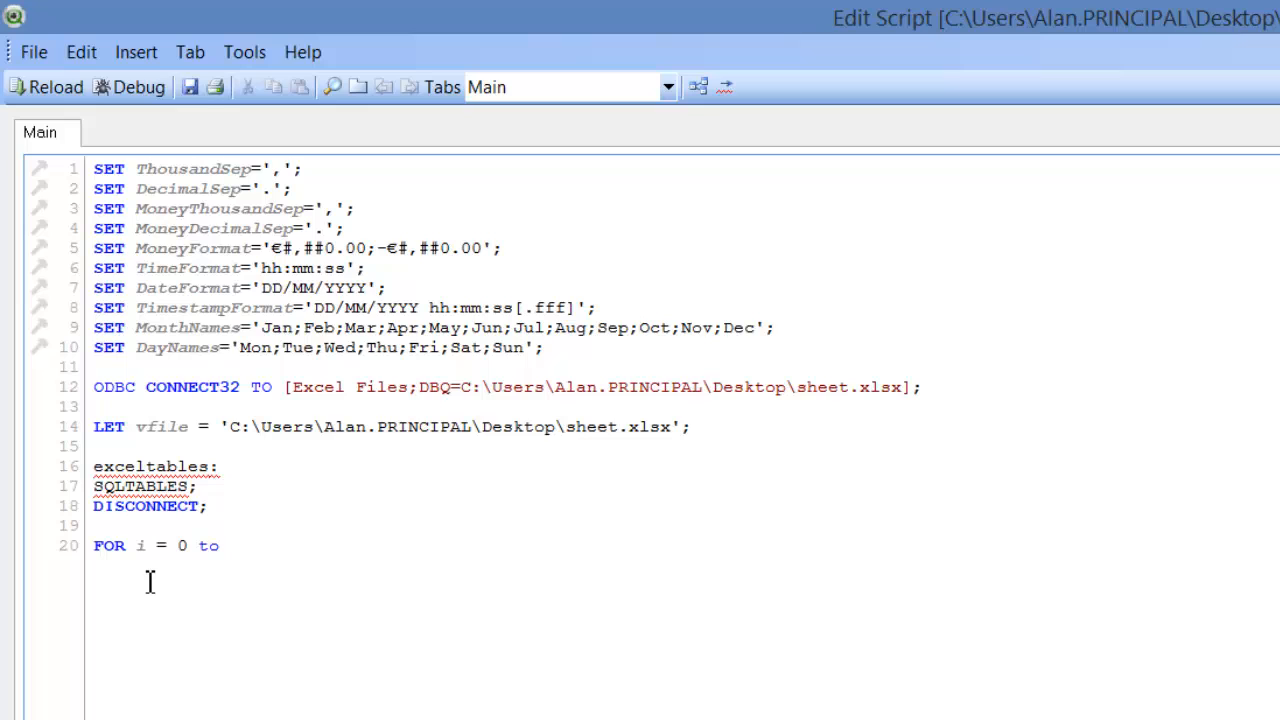
pyautogui.write('NoOfRows')
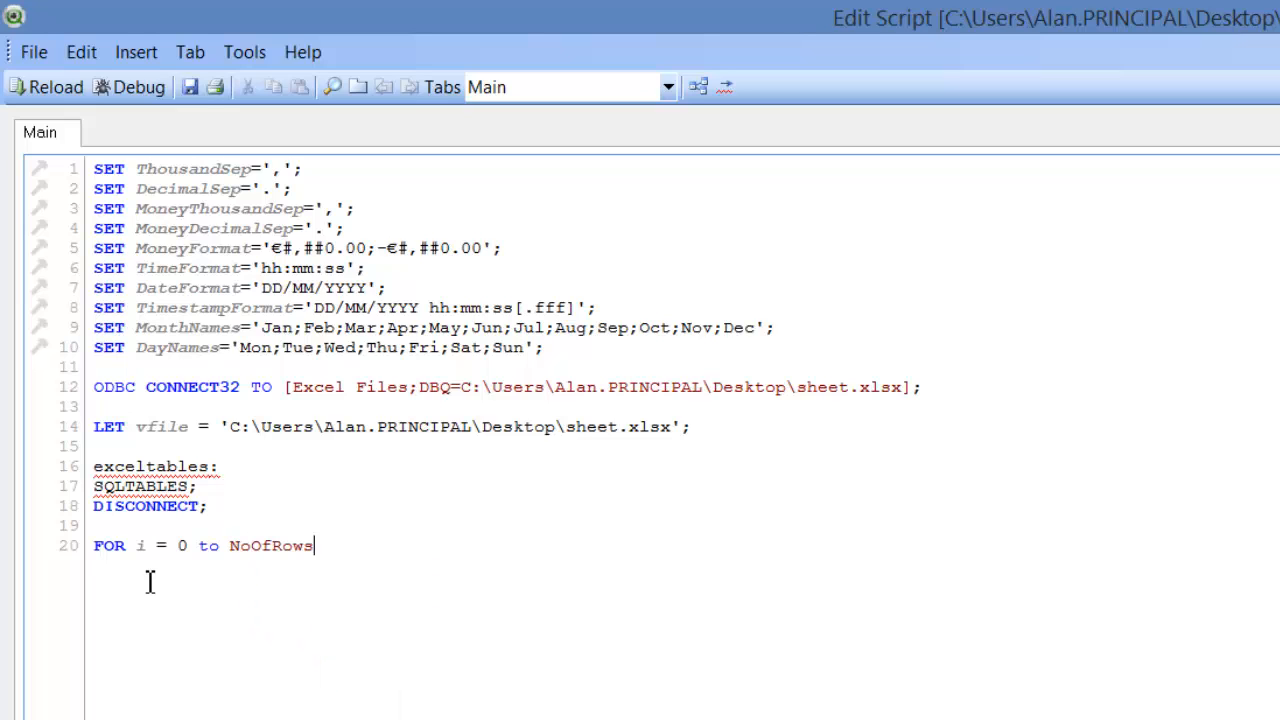
pyautogui.write('()')
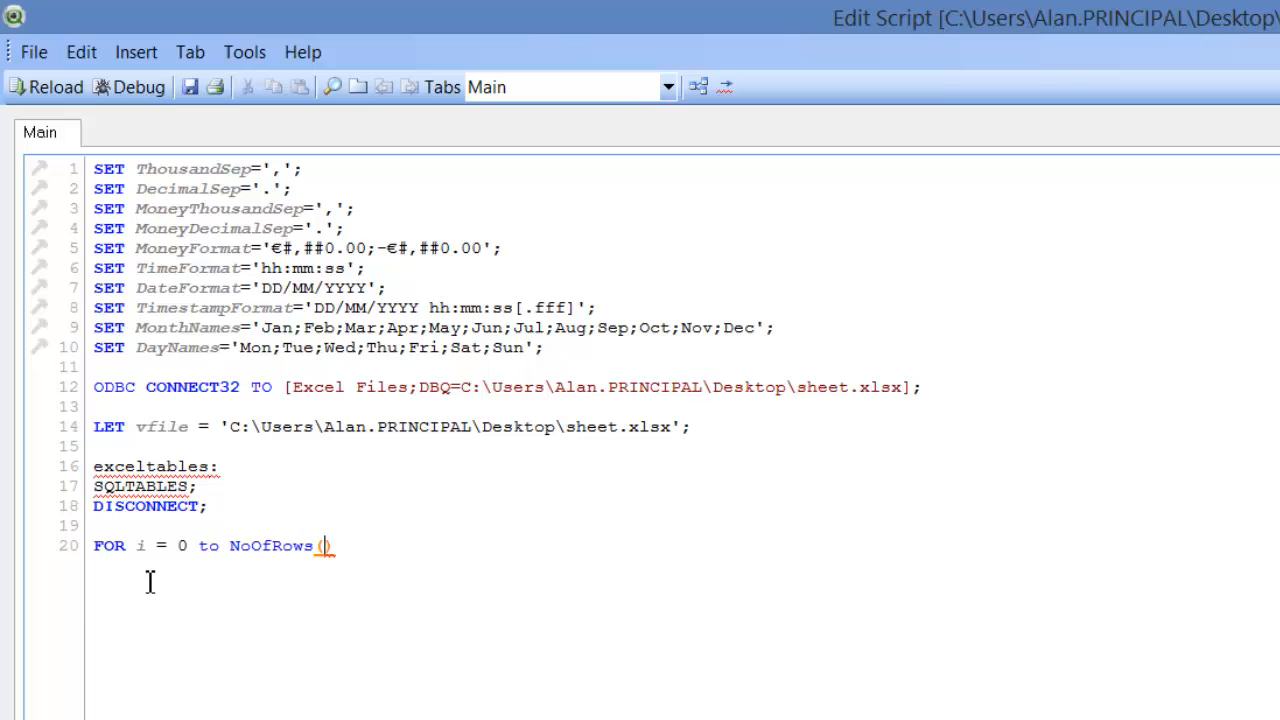
pyautogui.write("('')")
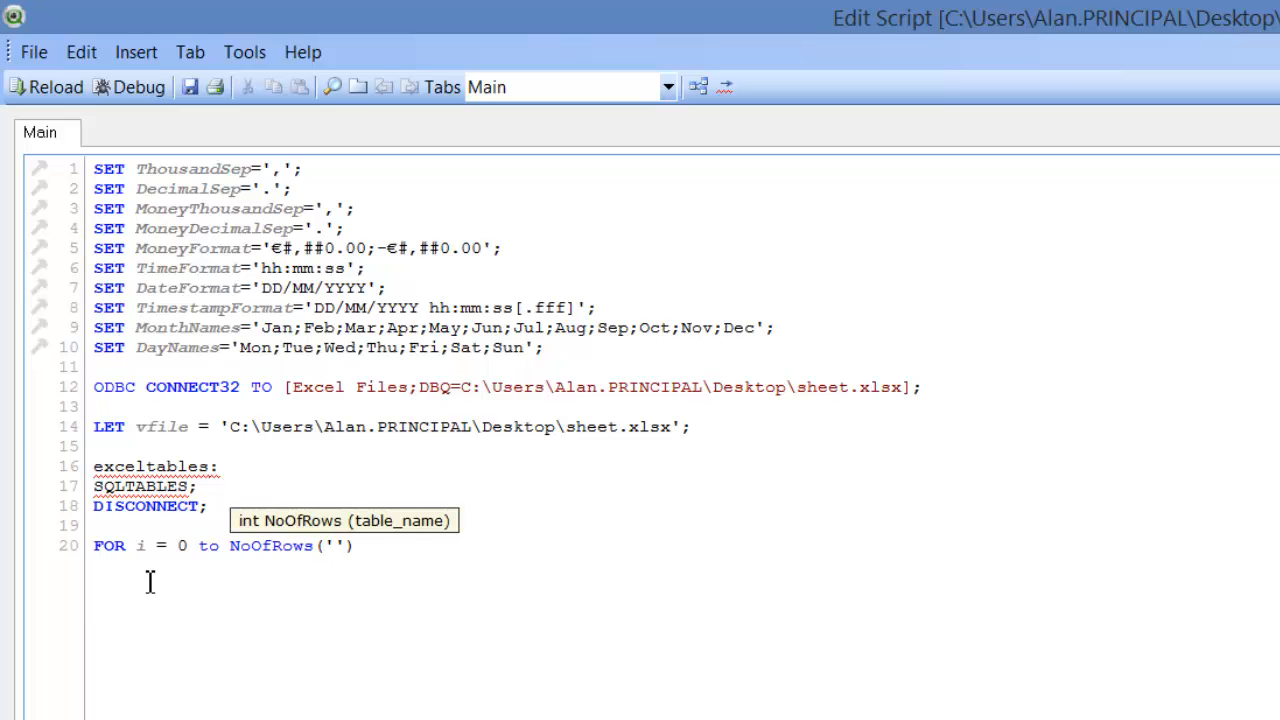
pyautogui.moveTo(142, 466)
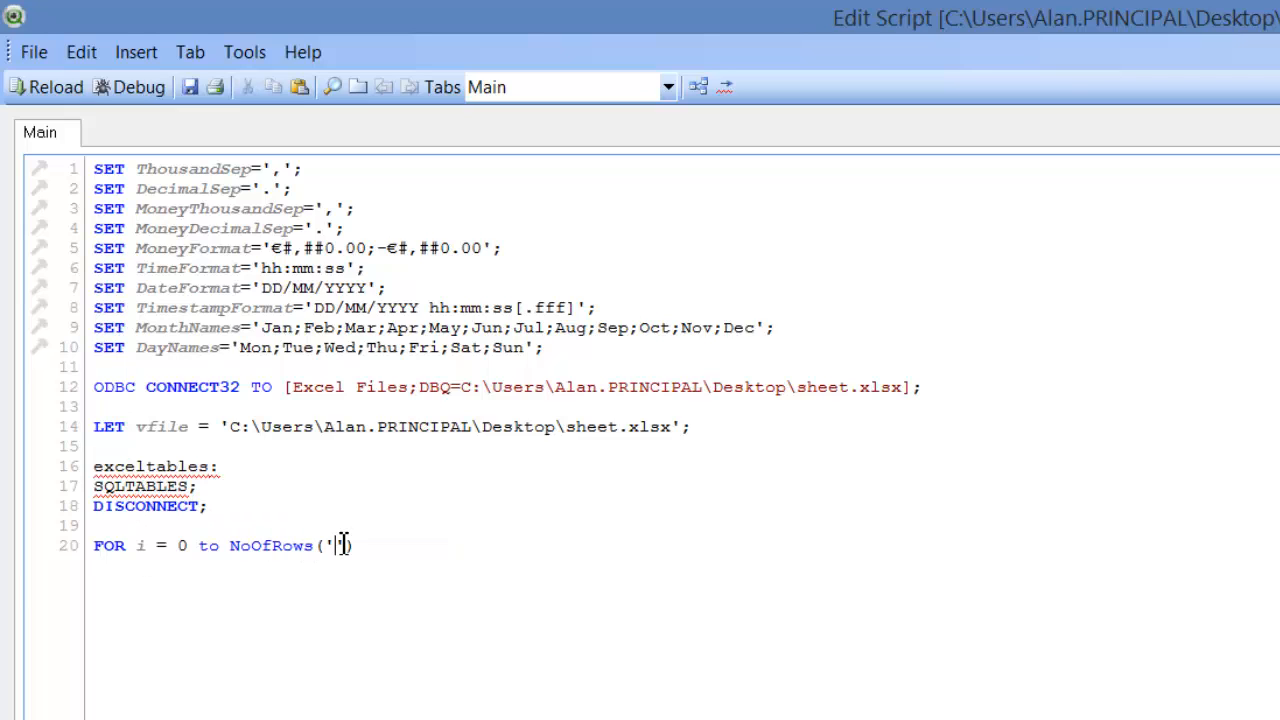
pyautogui.write('exceltables')
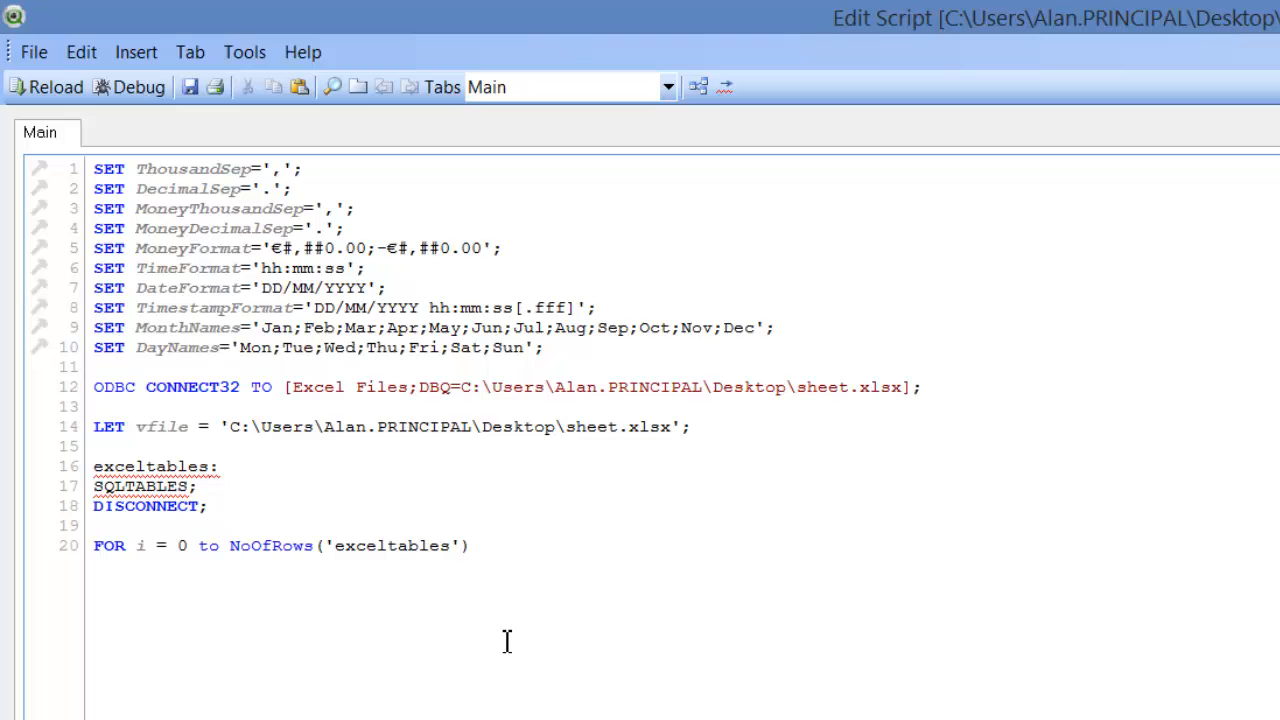
pyautogui.write('-1')
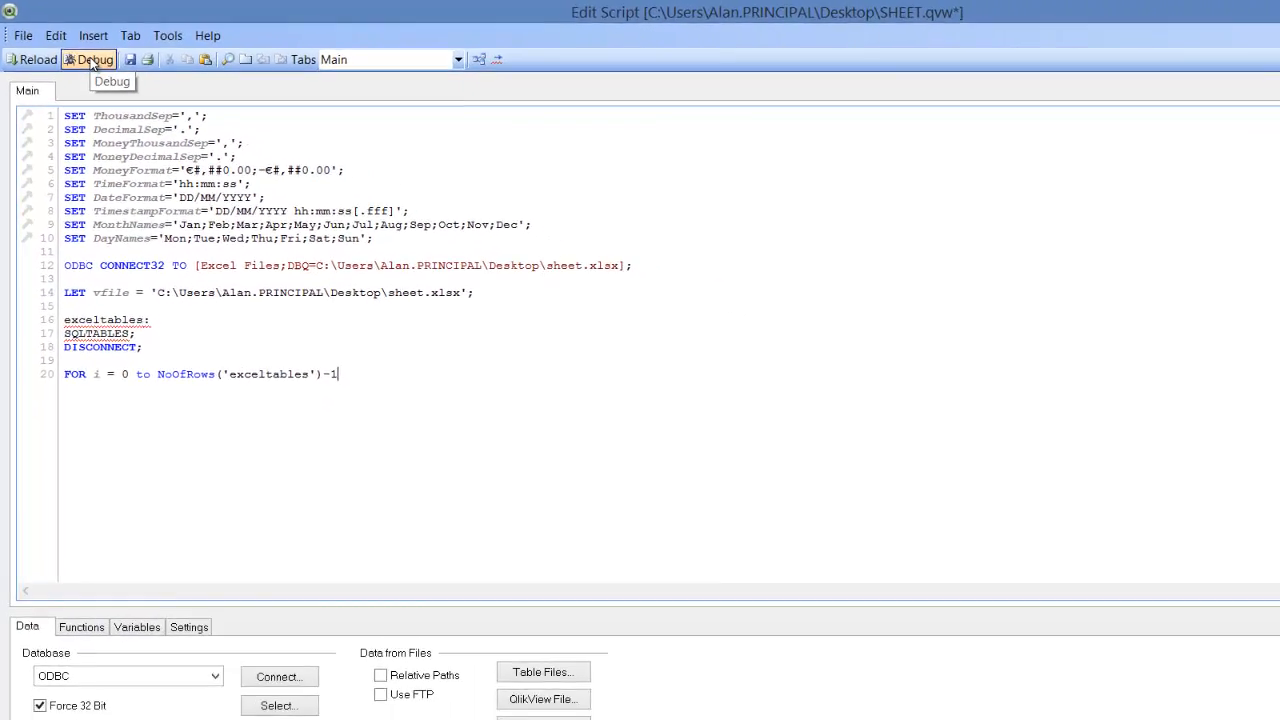
pyautogui.click(92, 60)
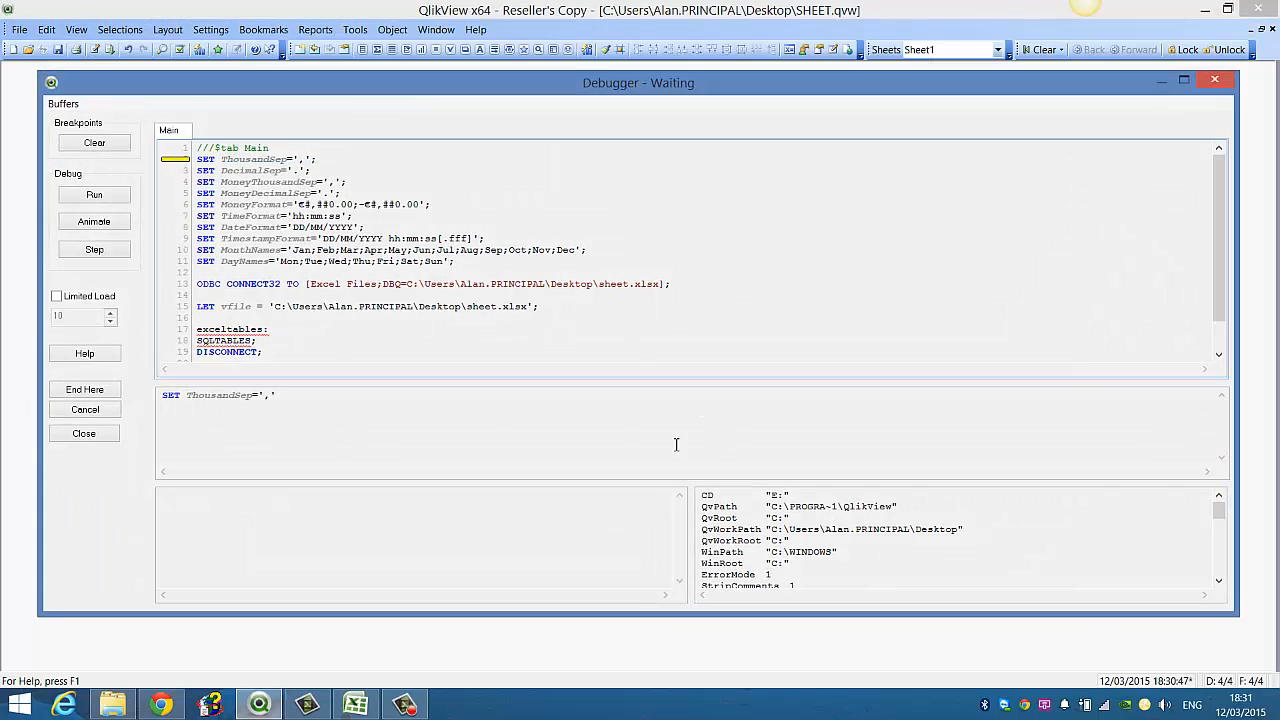
pyautogui.click(94, 248)
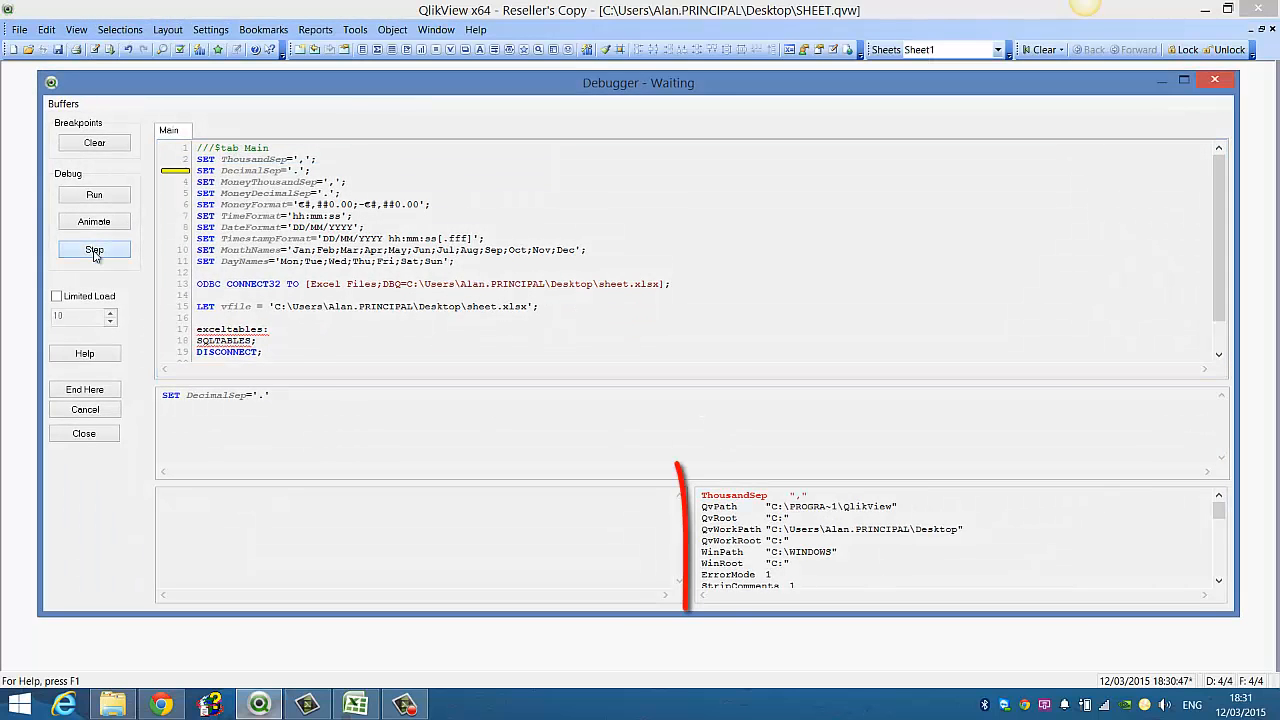
pyautogui.click(94, 250)
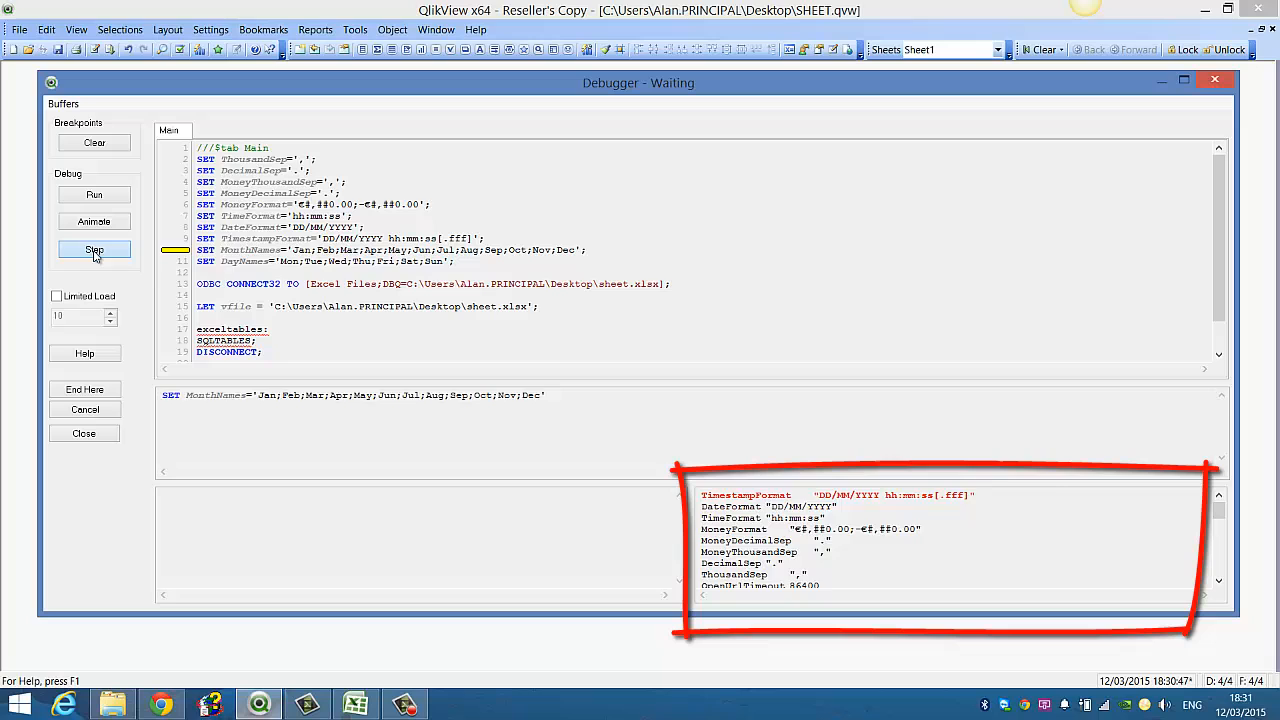
pyautogui.click(94, 248)
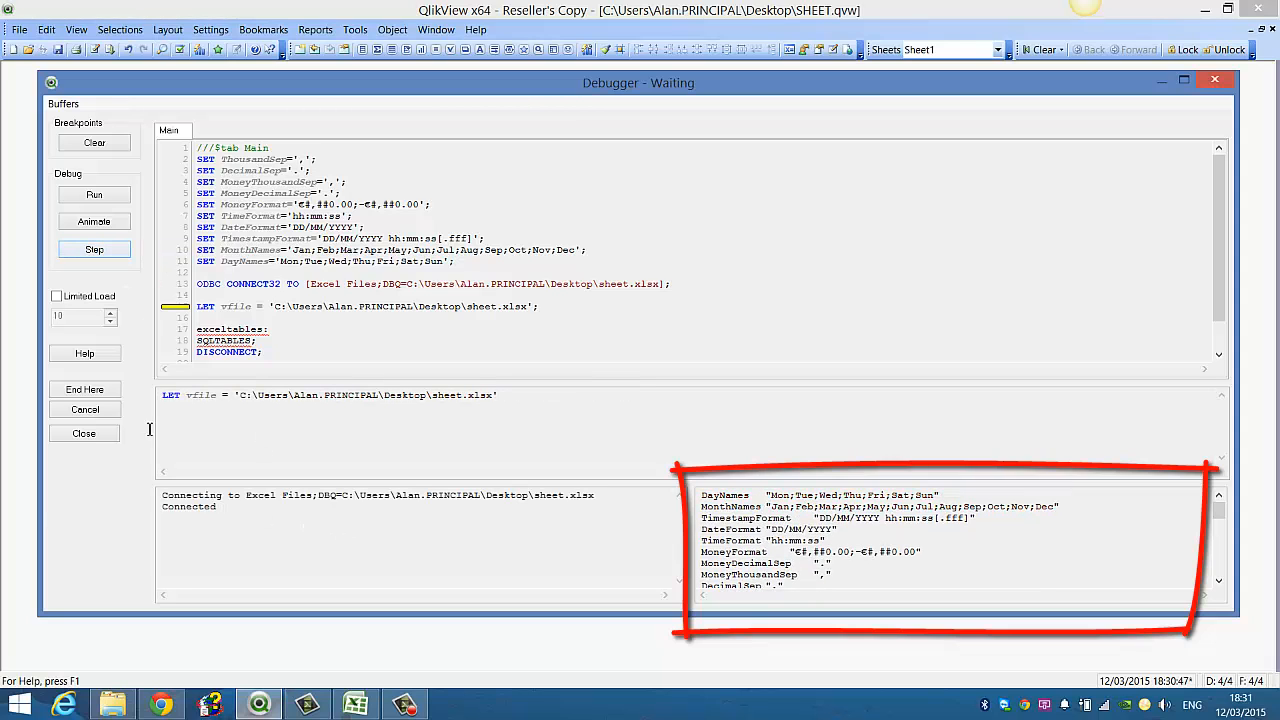
pyautogui.click(94, 248)
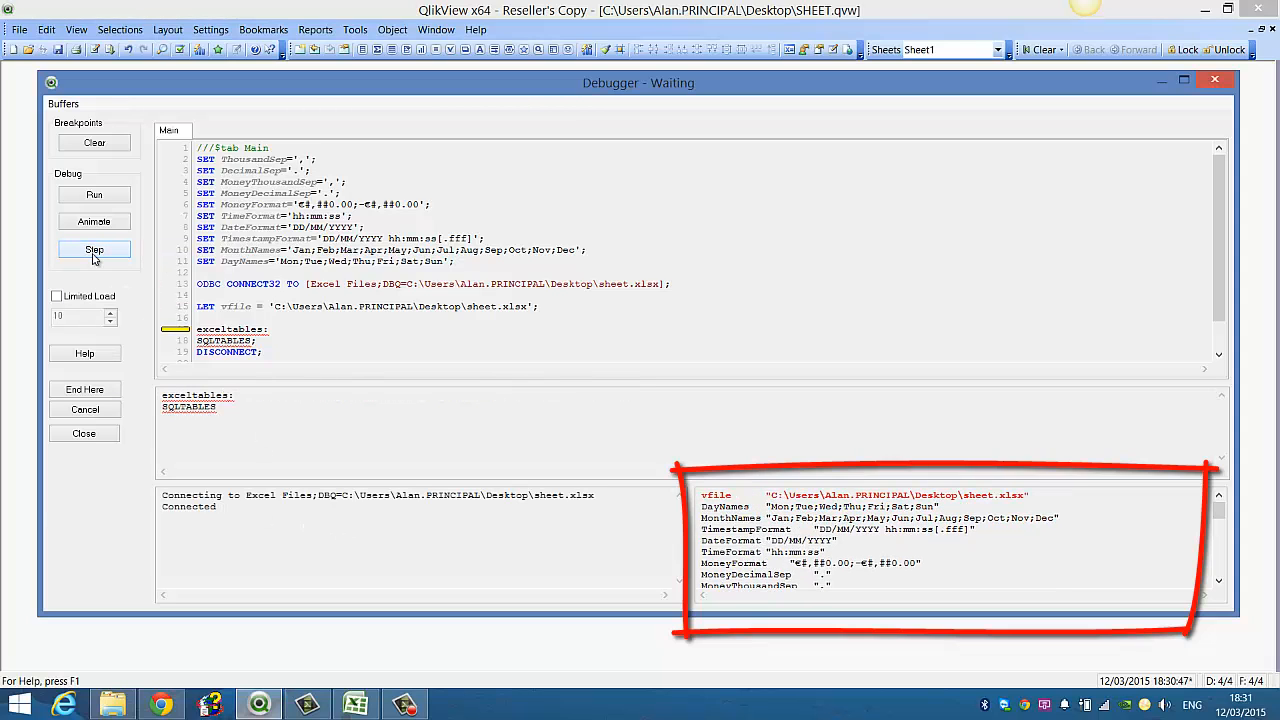
pyautogui.click(94, 248)
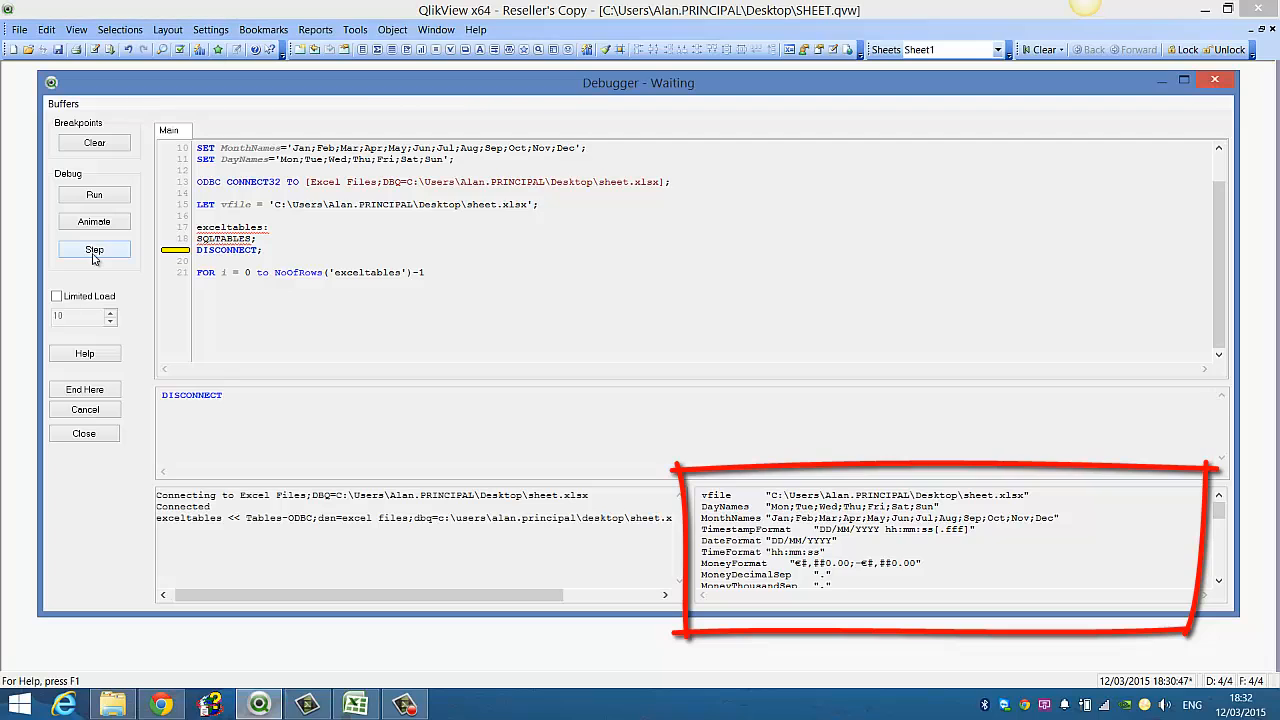
pyautogui.click(94, 248)
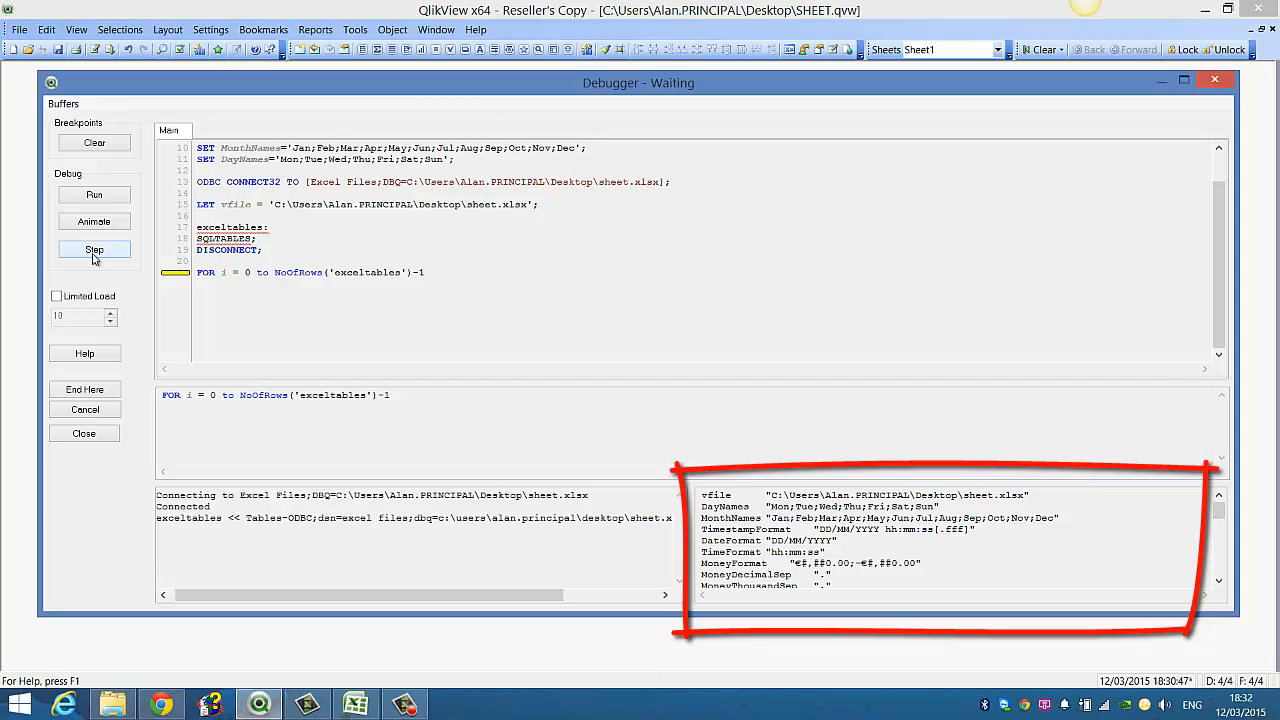
pyautogui.click(94, 248)
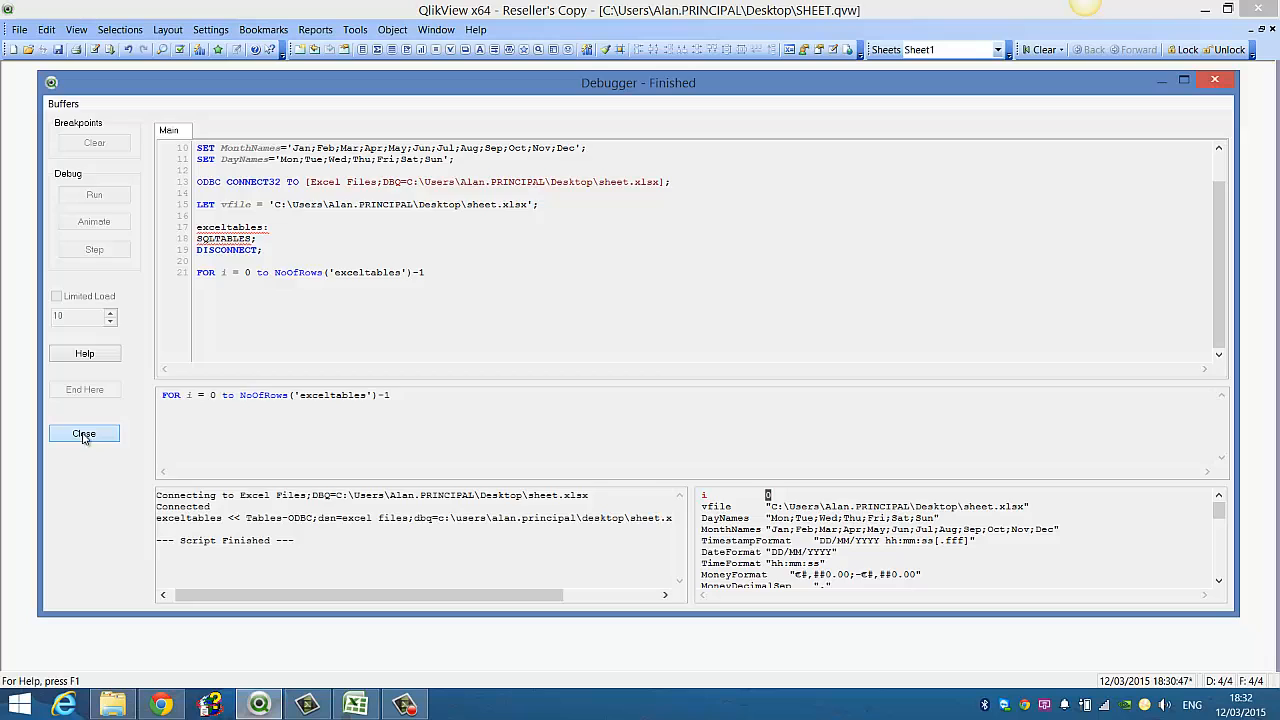
pyautogui.click(84, 432)
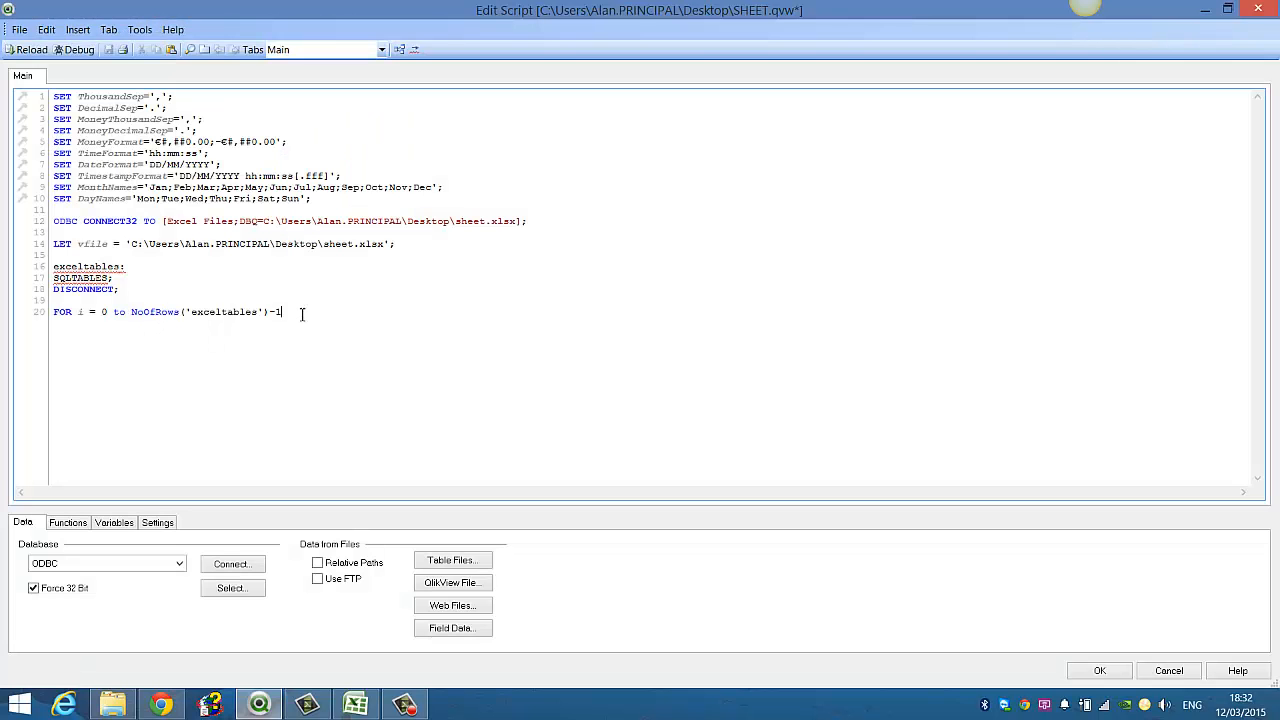
# Close the loop with next and step through the debugger watching i count up.
pyautogui.write('n')
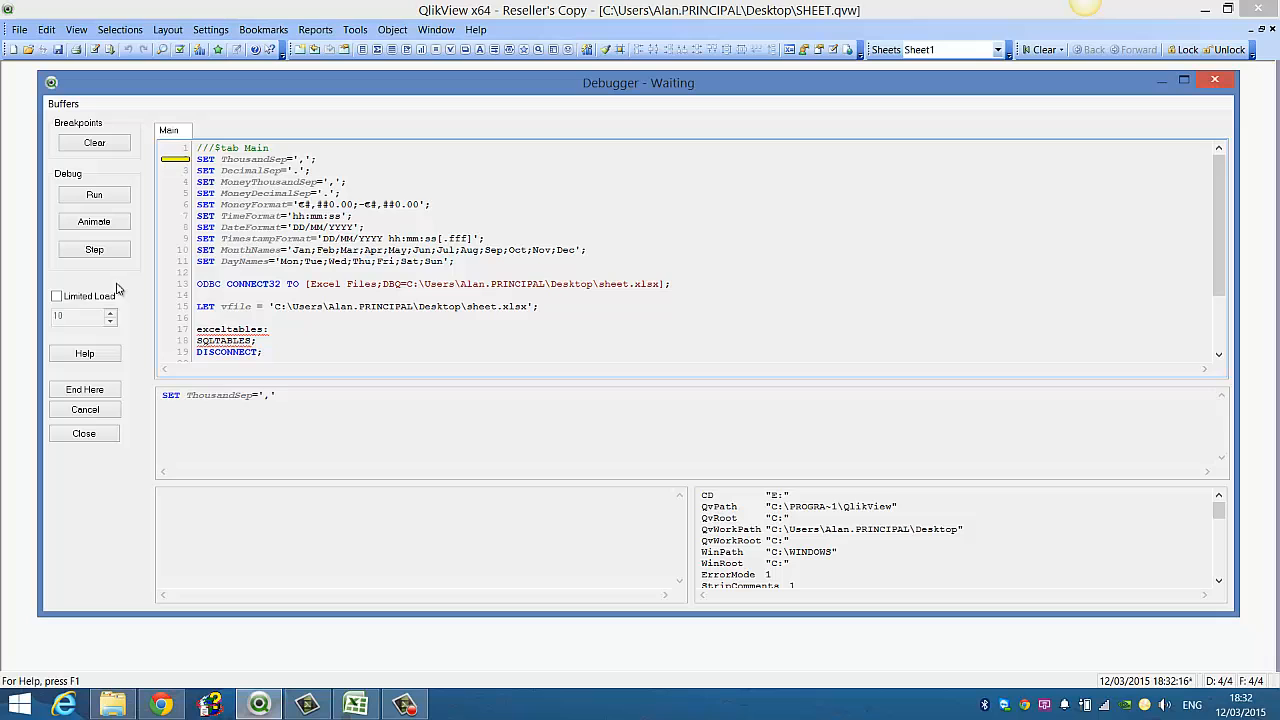
pyautogui.click(94, 248)
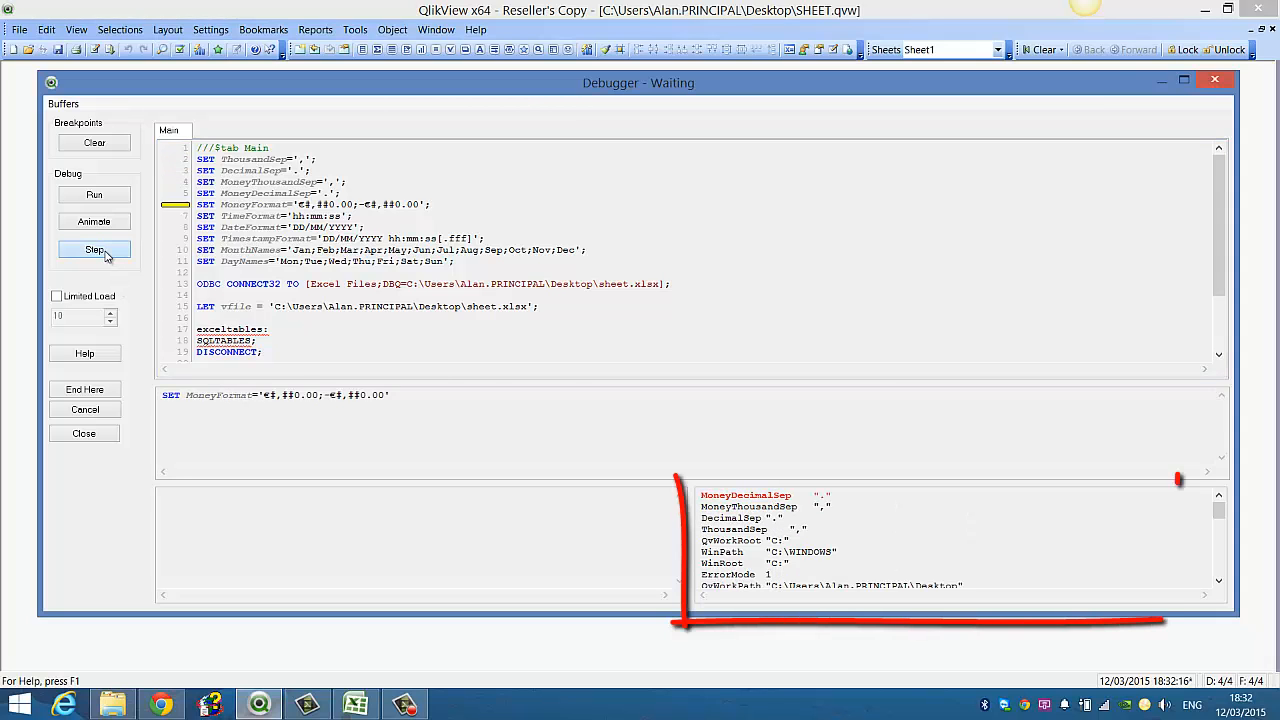
pyautogui.click(94, 248)
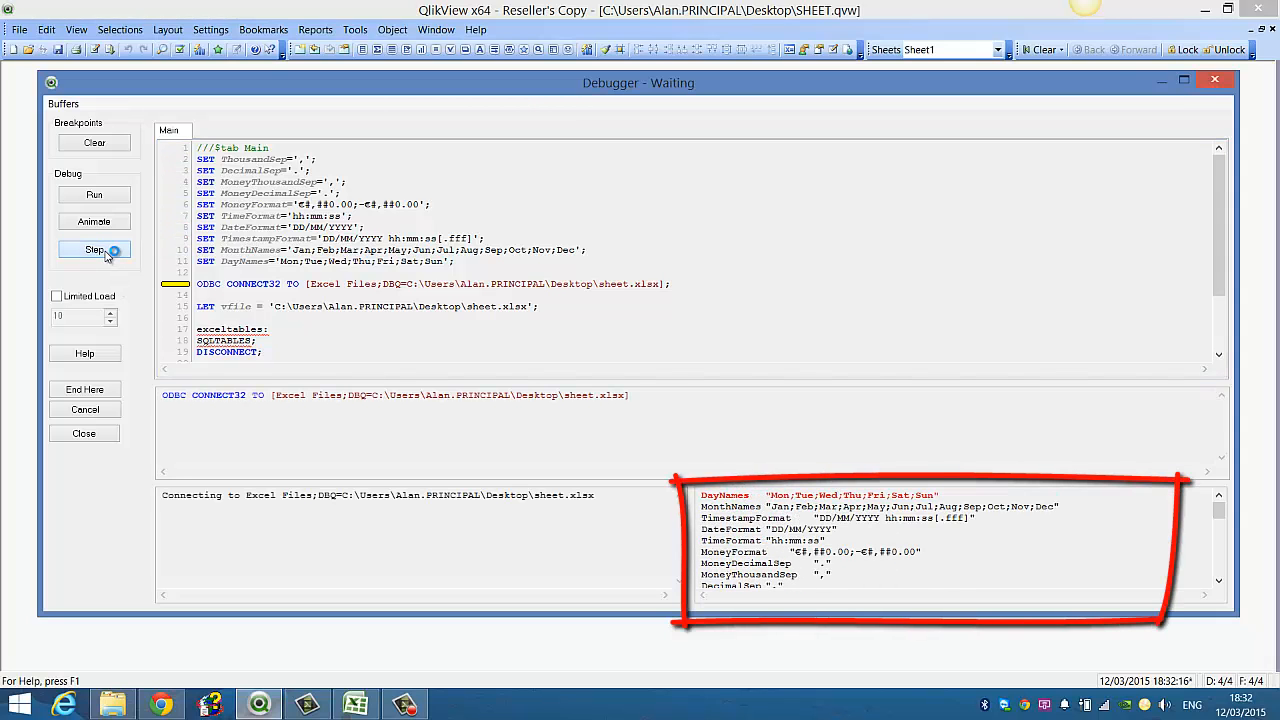
pyautogui.click(94, 248)
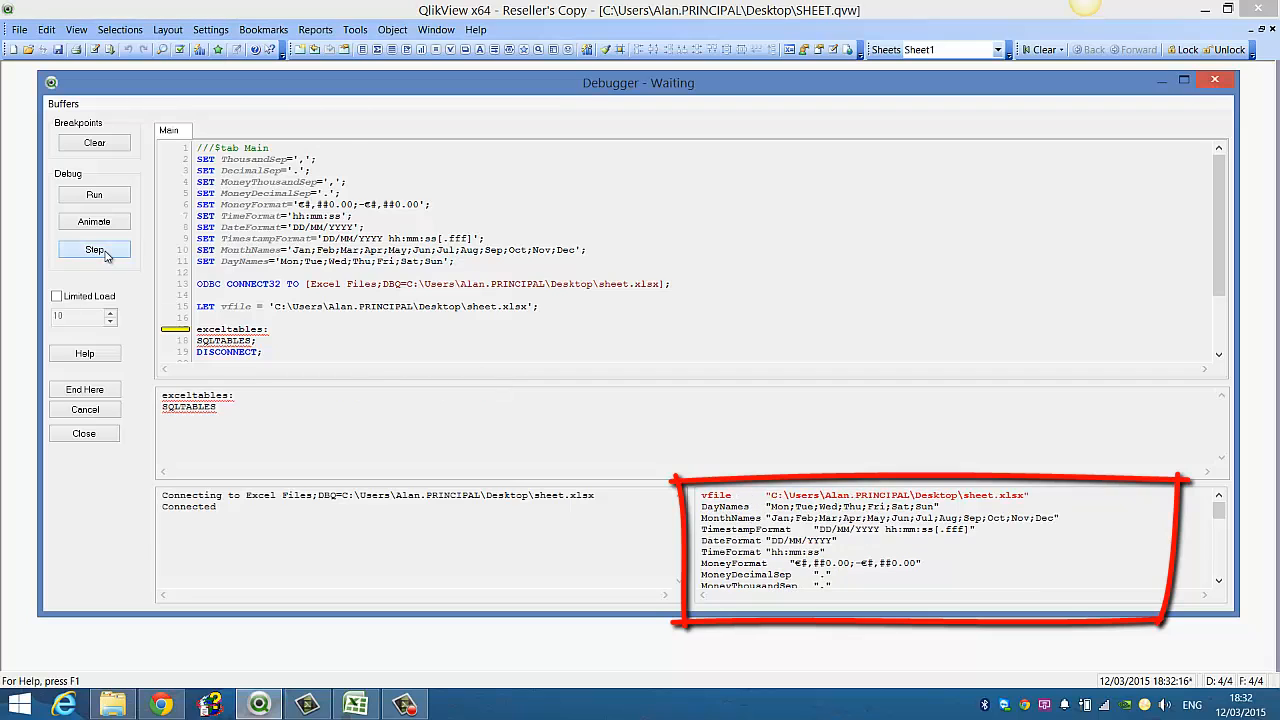
pyautogui.click(92, 248)
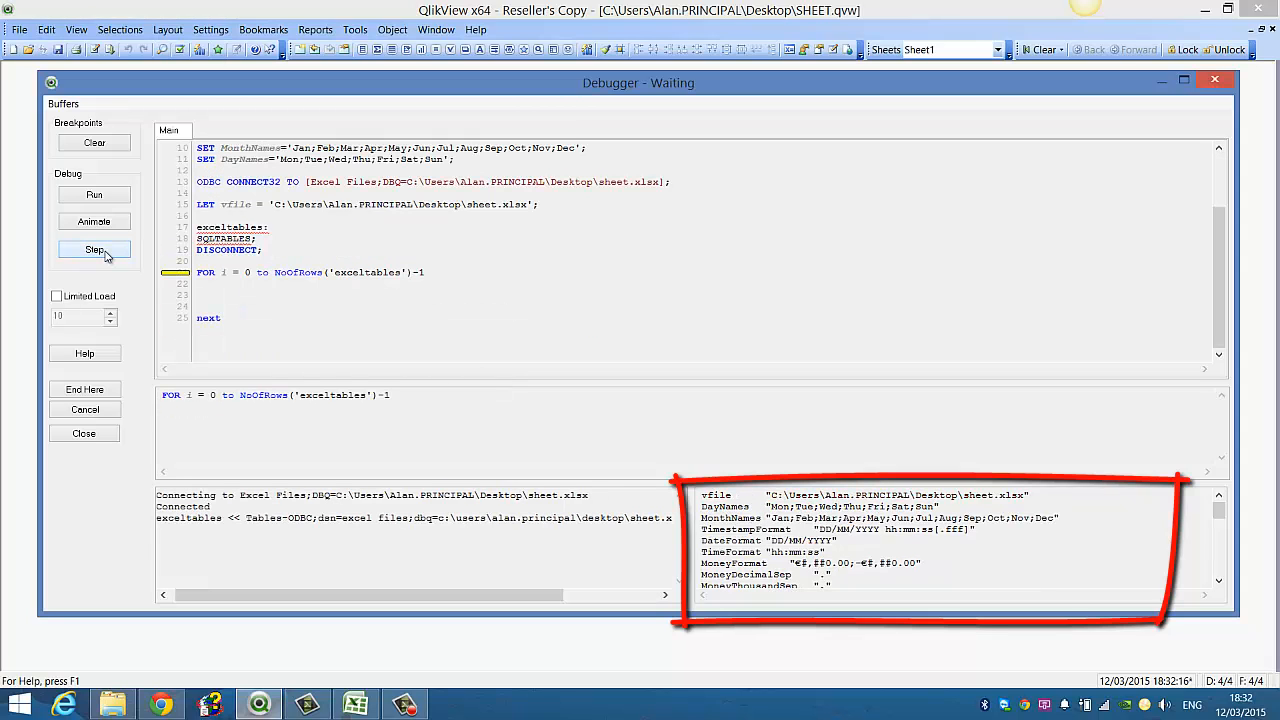
pyautogui.click(94, 248)
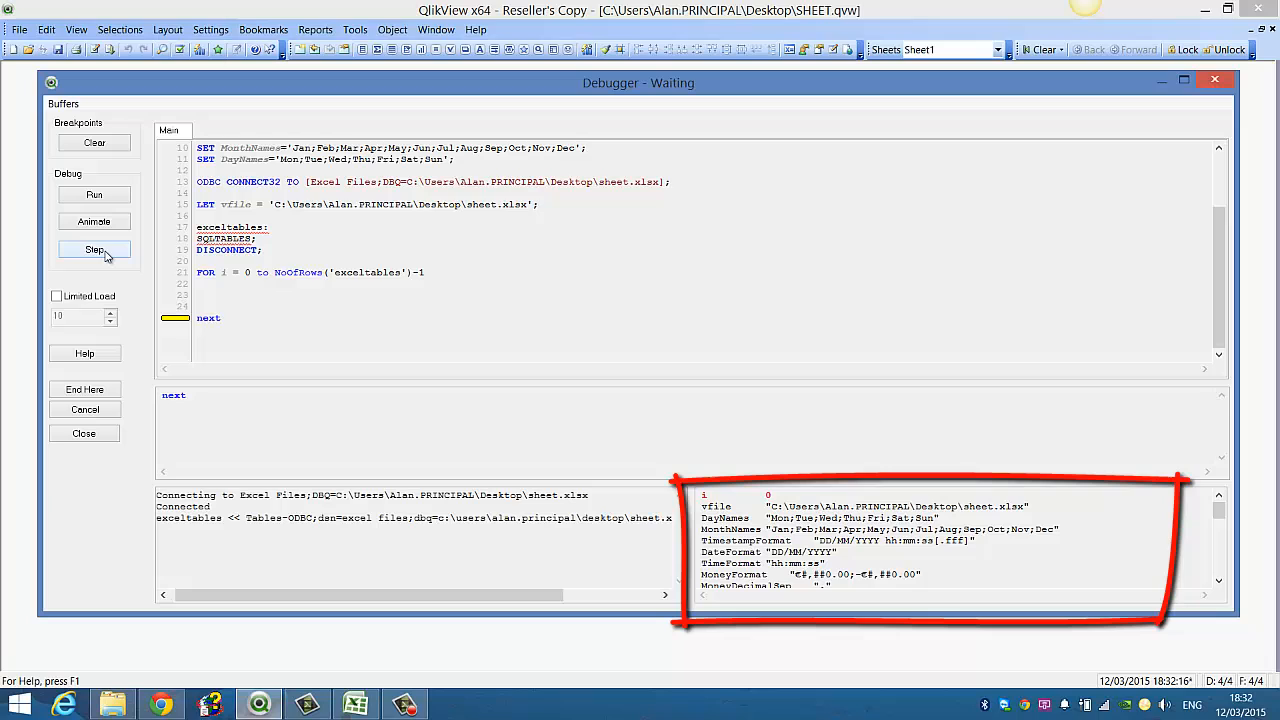
pyautogui.click(94, 248)
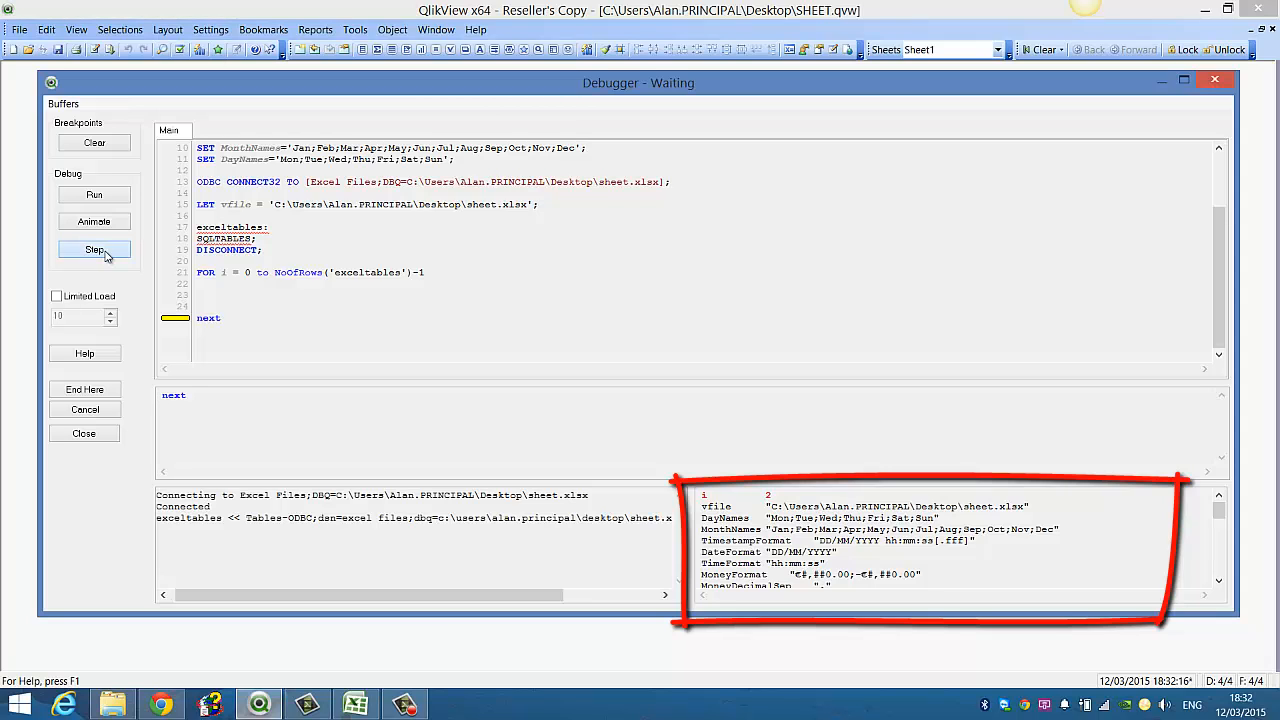
pyautogui.click(94, 248)
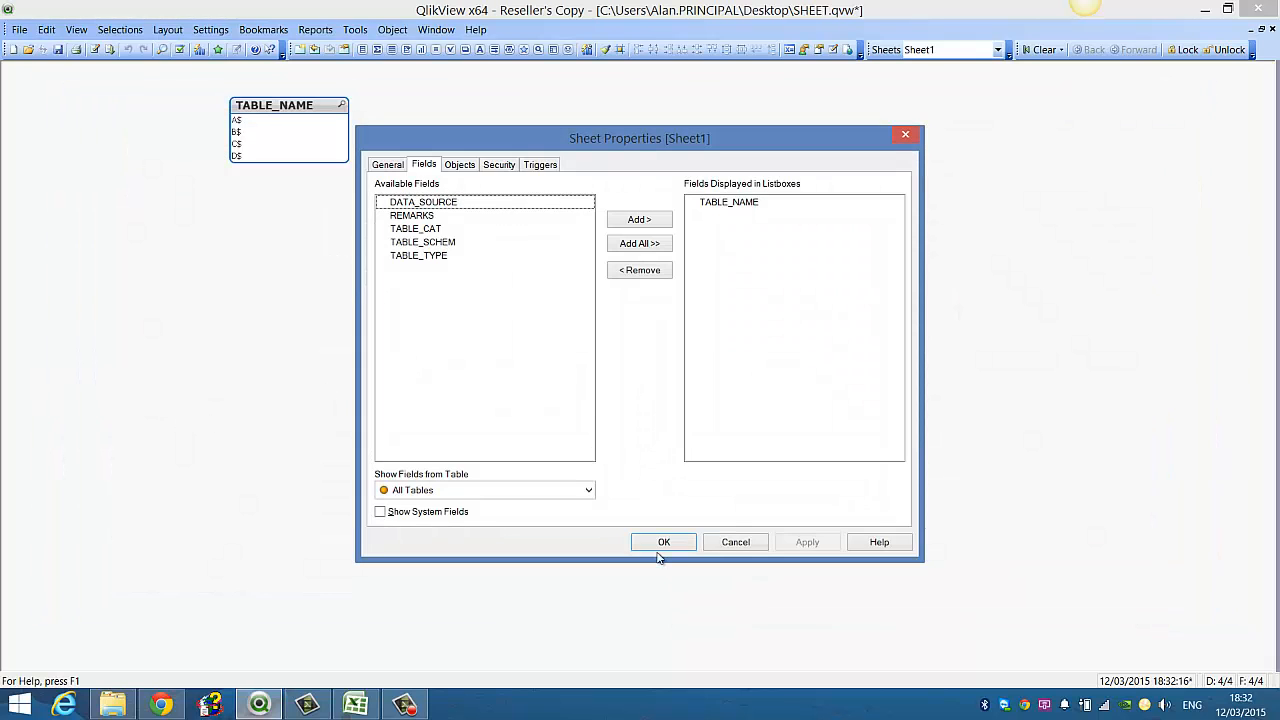
# Start an indented LET vExcelSheets = PEEK( line inside the loop.
pyautogui.click(664, 540)
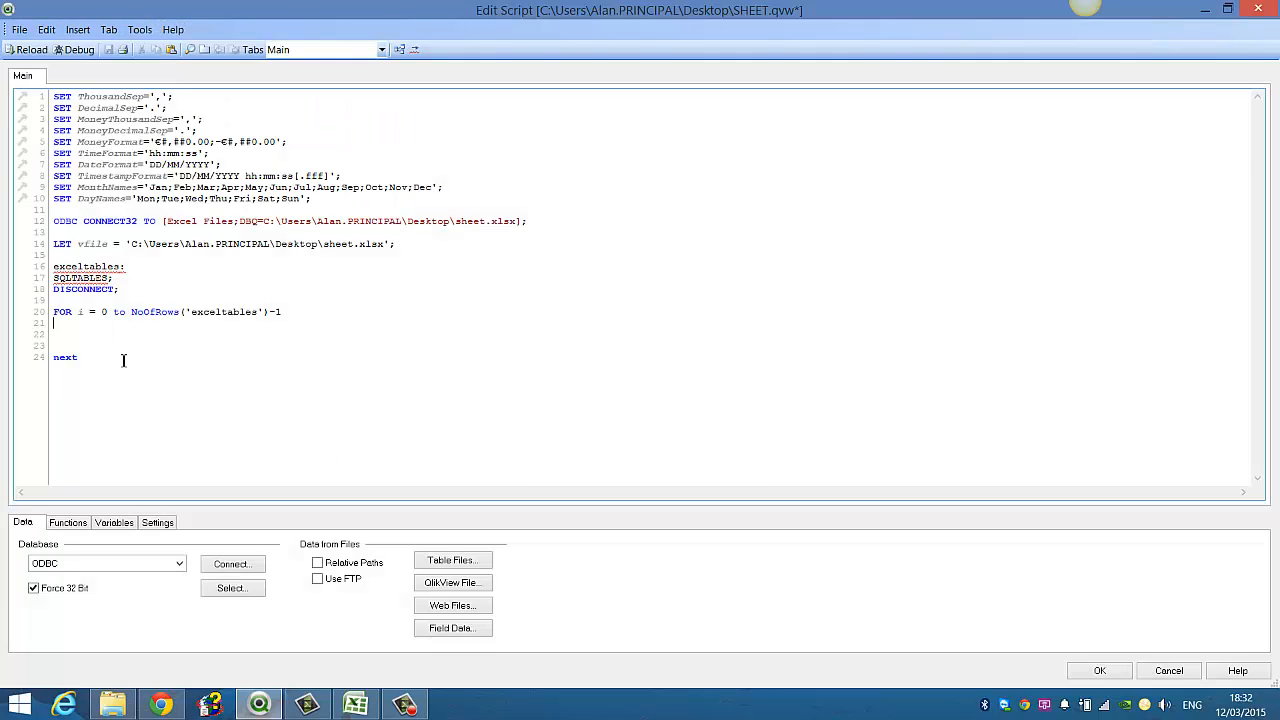
pyautogui.press('enter')
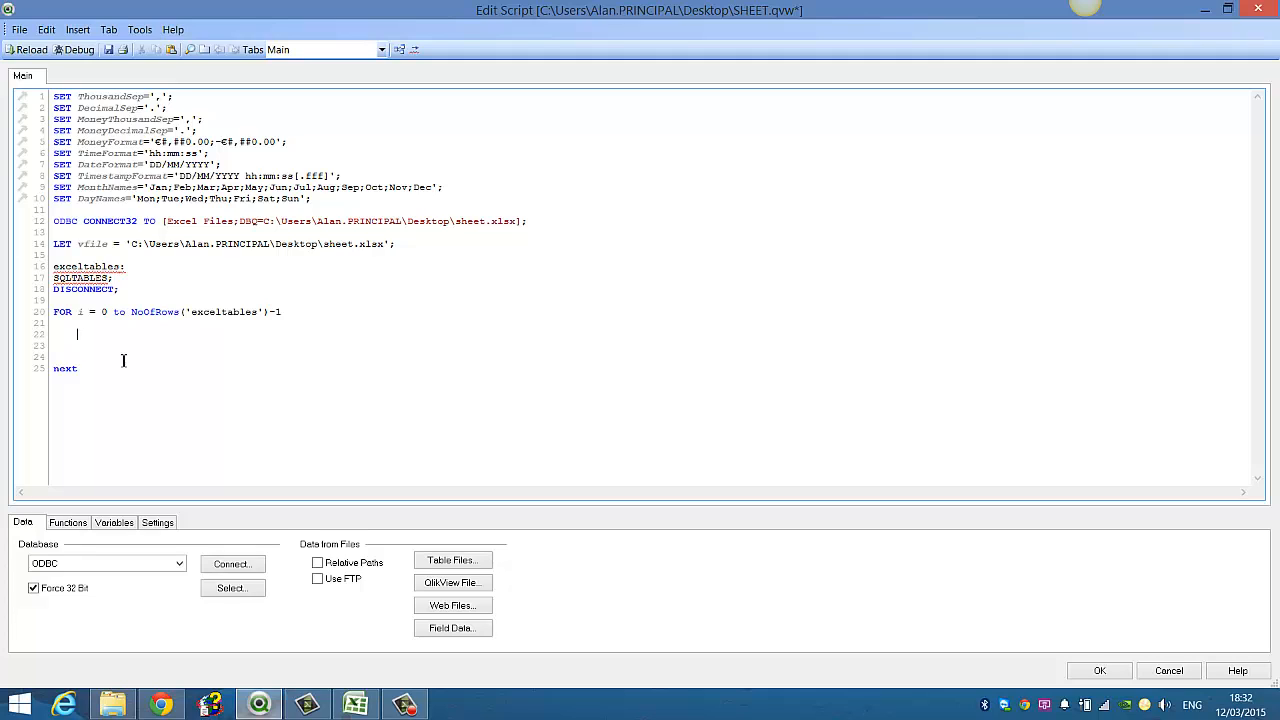
pyautogui.write('s')
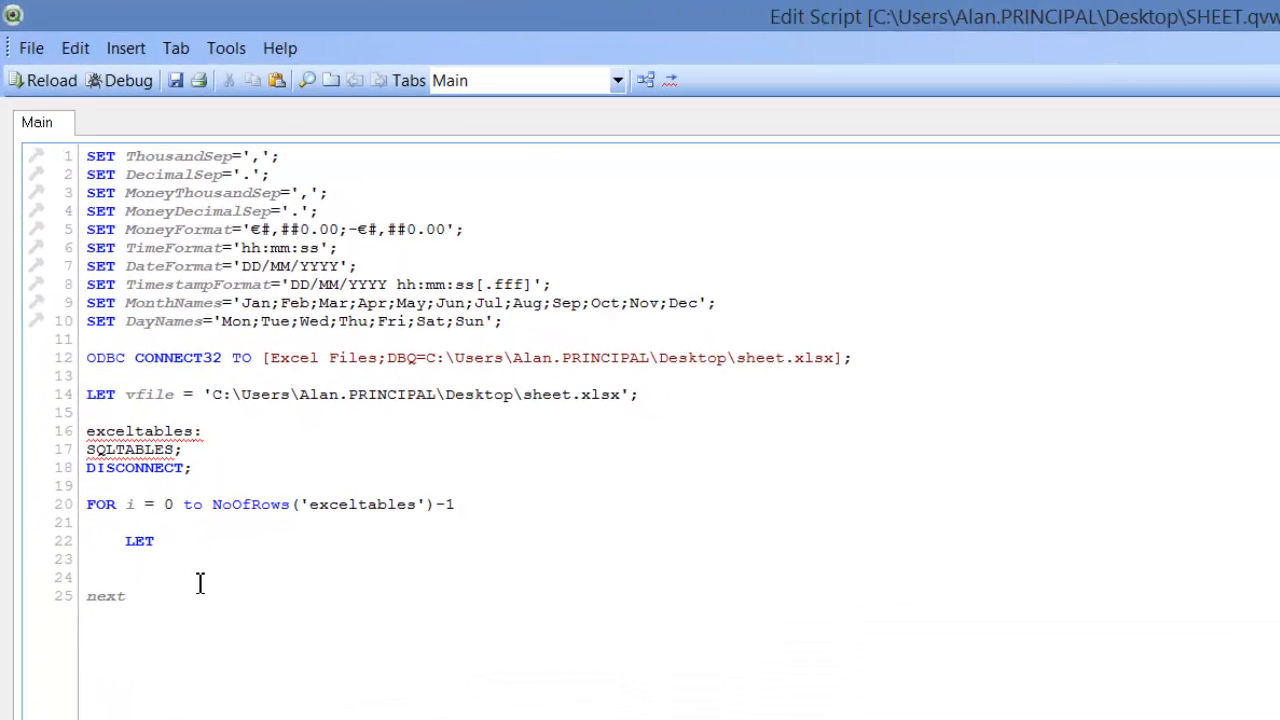
pyautogui.write('v')
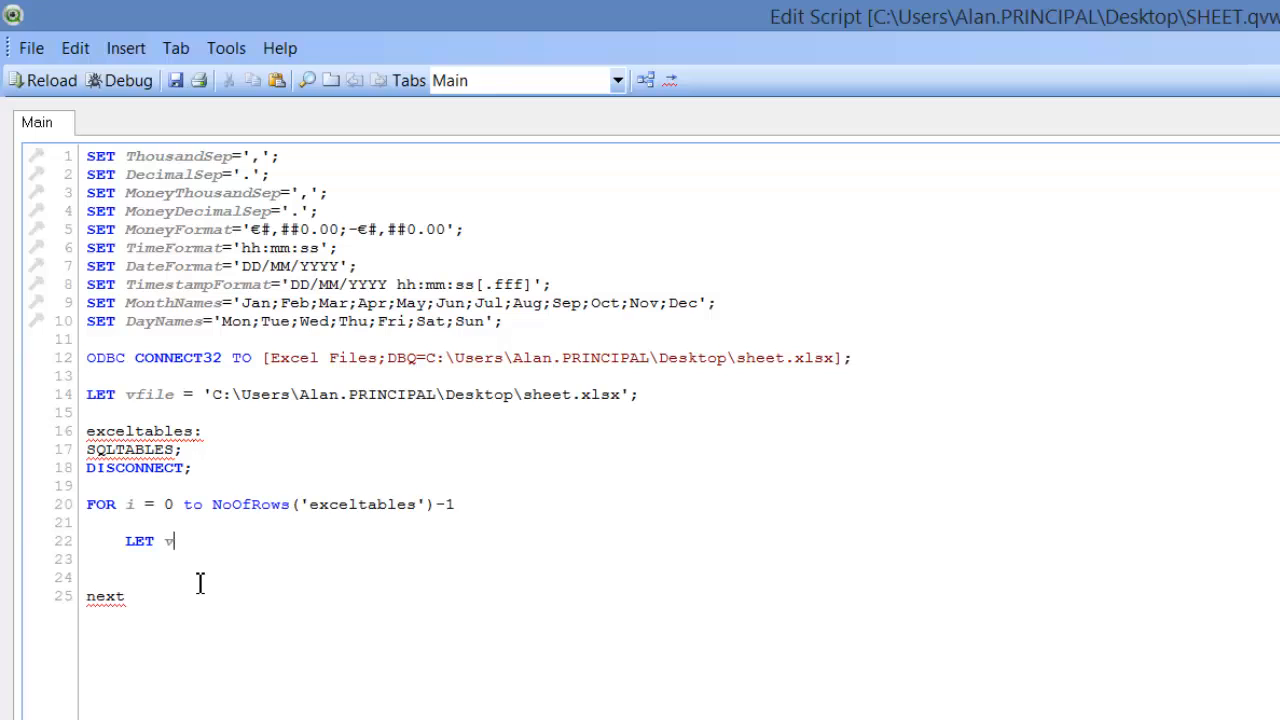
pyautogui.write('ExcelSh')
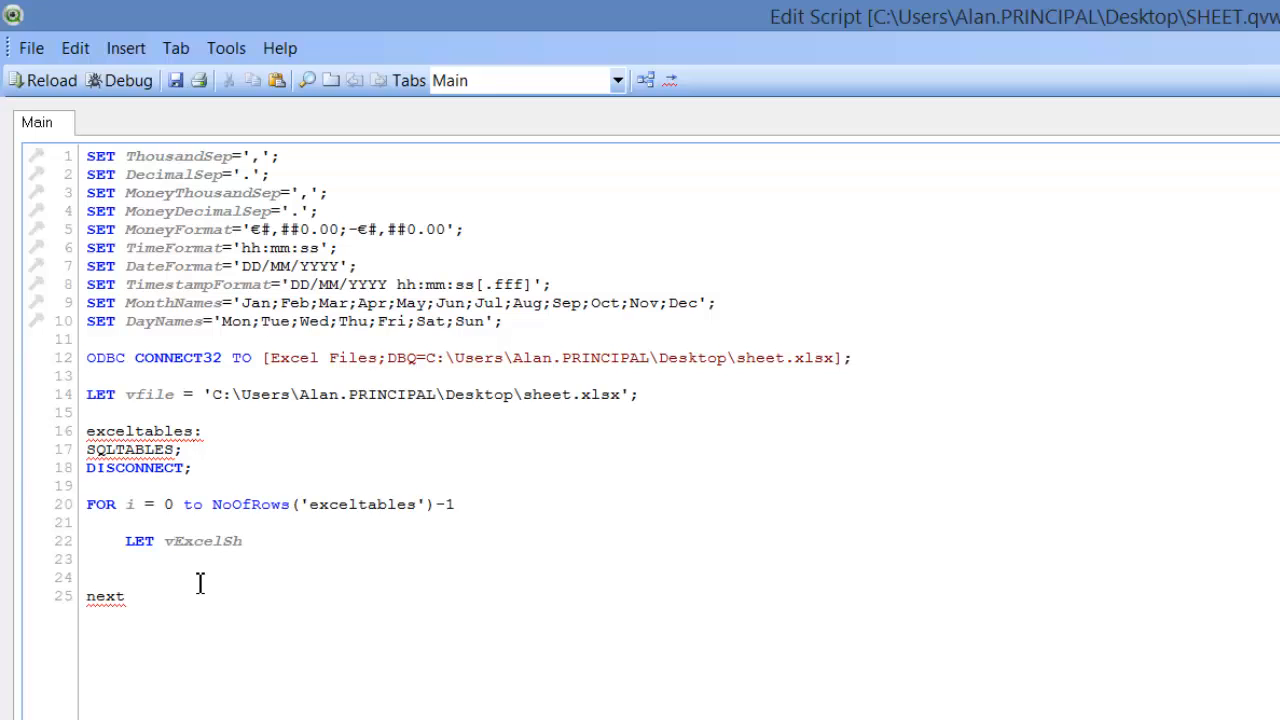
pyautogui.write('eets =')
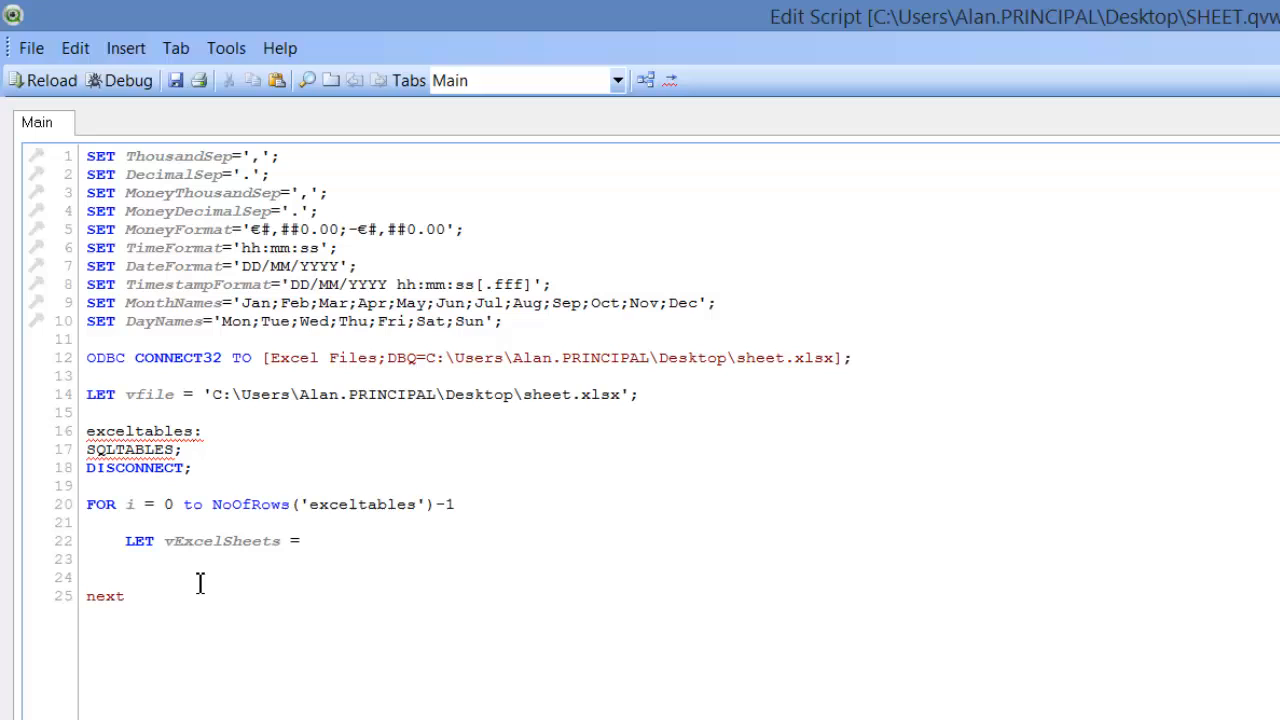
pyautogui.write('PEEK(')
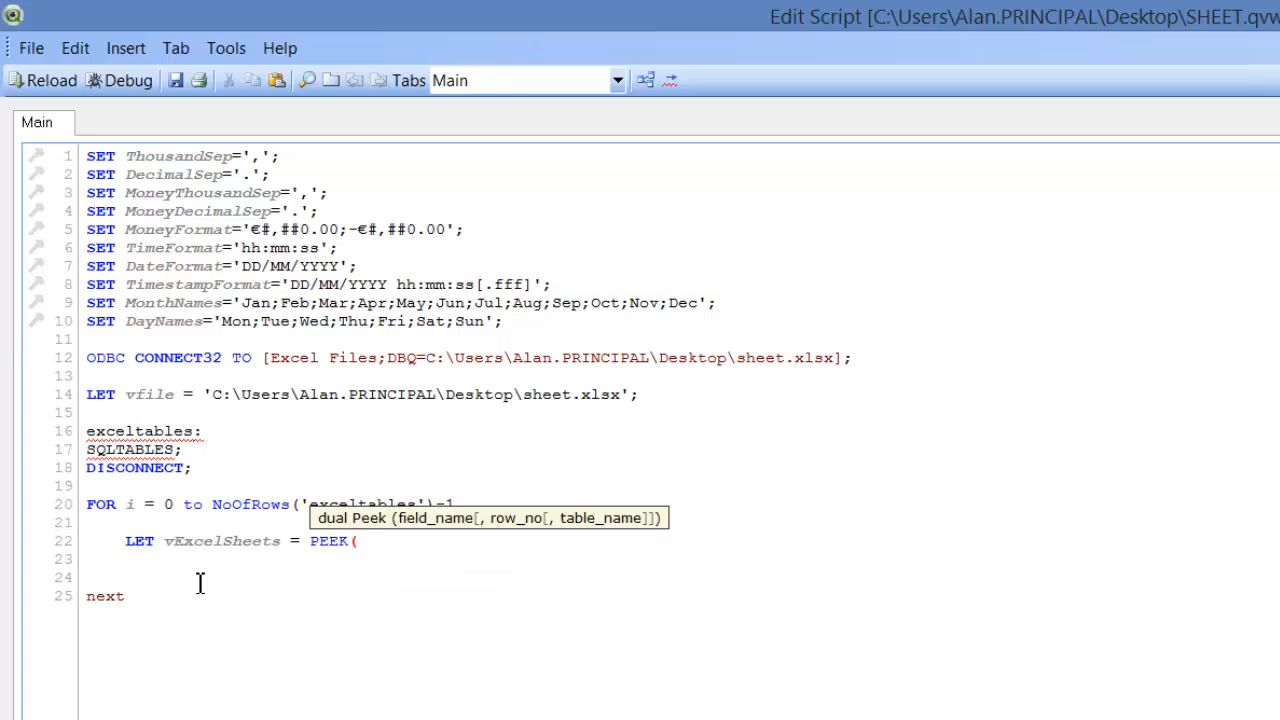
pyautogui.moveTo(432, 588)
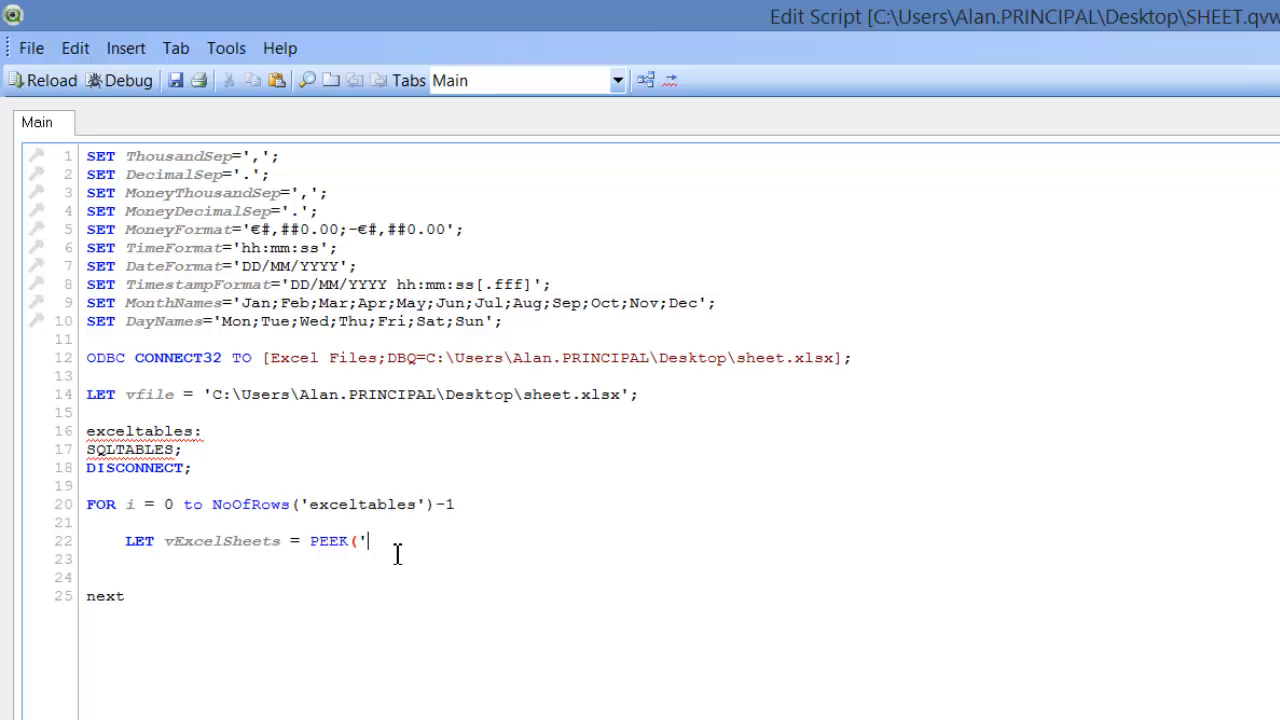
# Complete it as PEEK('TABLE_NAME',i,'exceltables'); and start new lines below.
pyautogui.write('TABL')
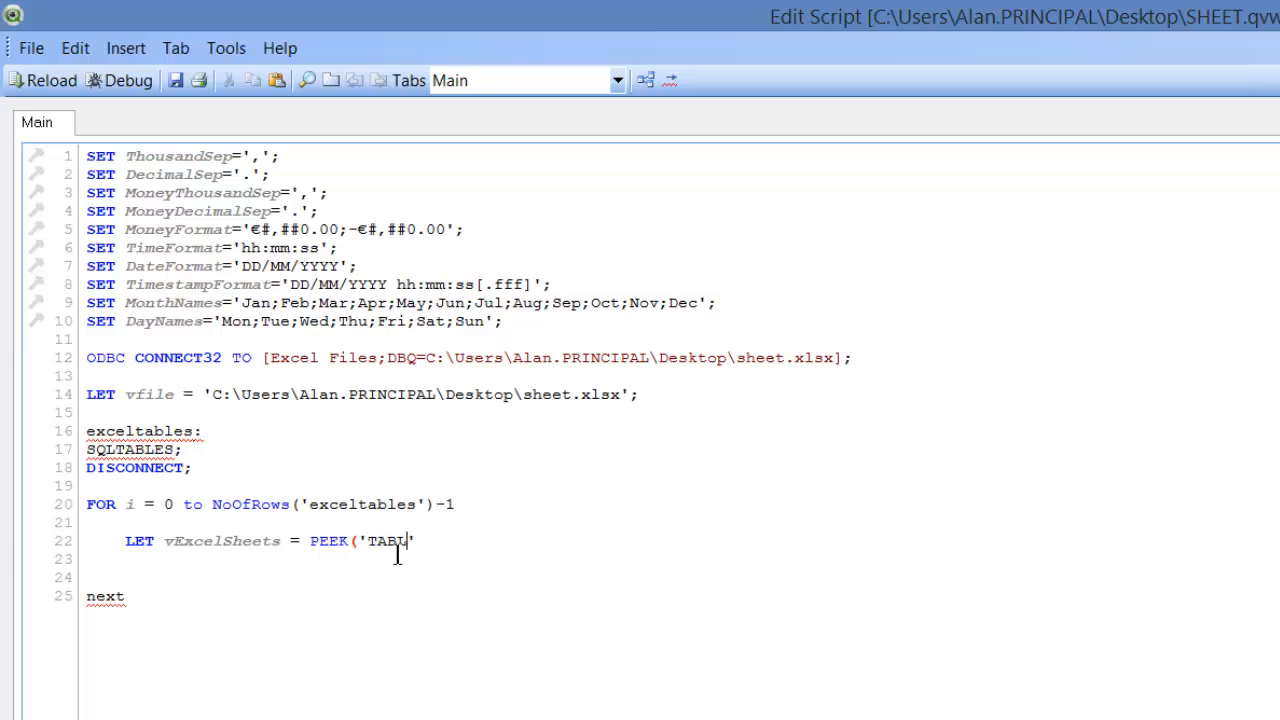
pyautogui.write('E_NAME')
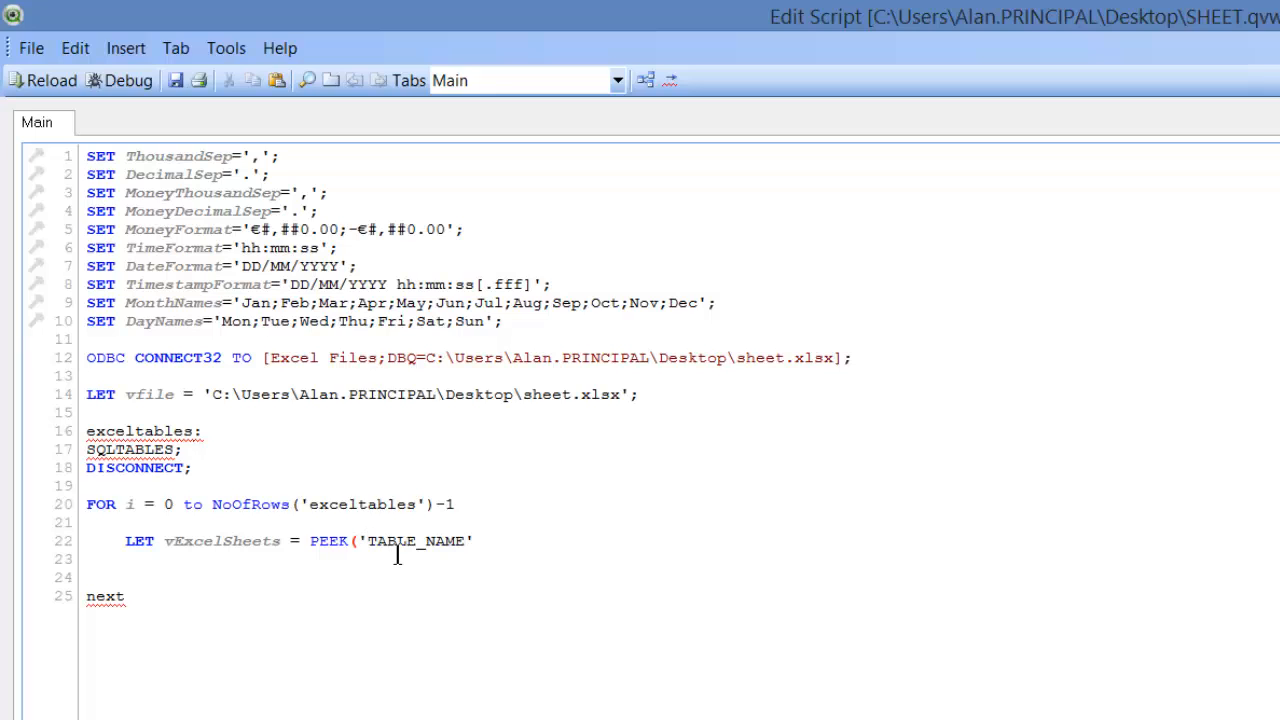
pyautogui.write(',')
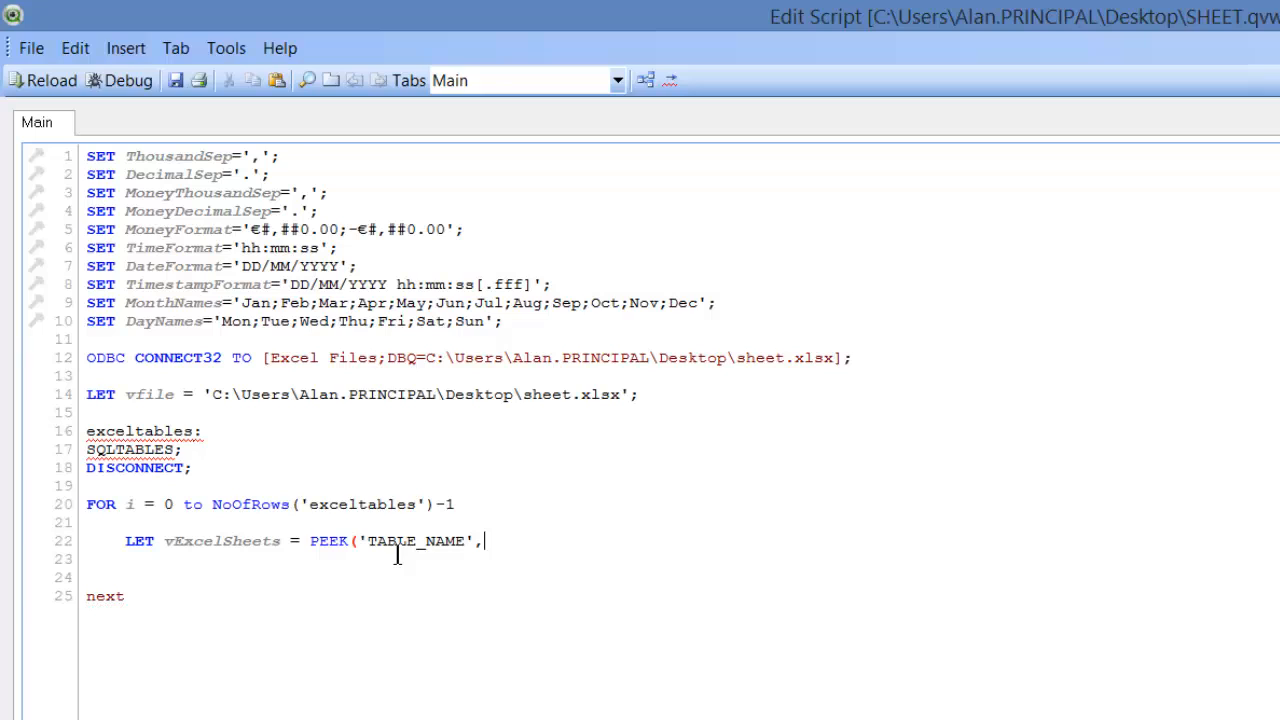
pyautogui.write('i')
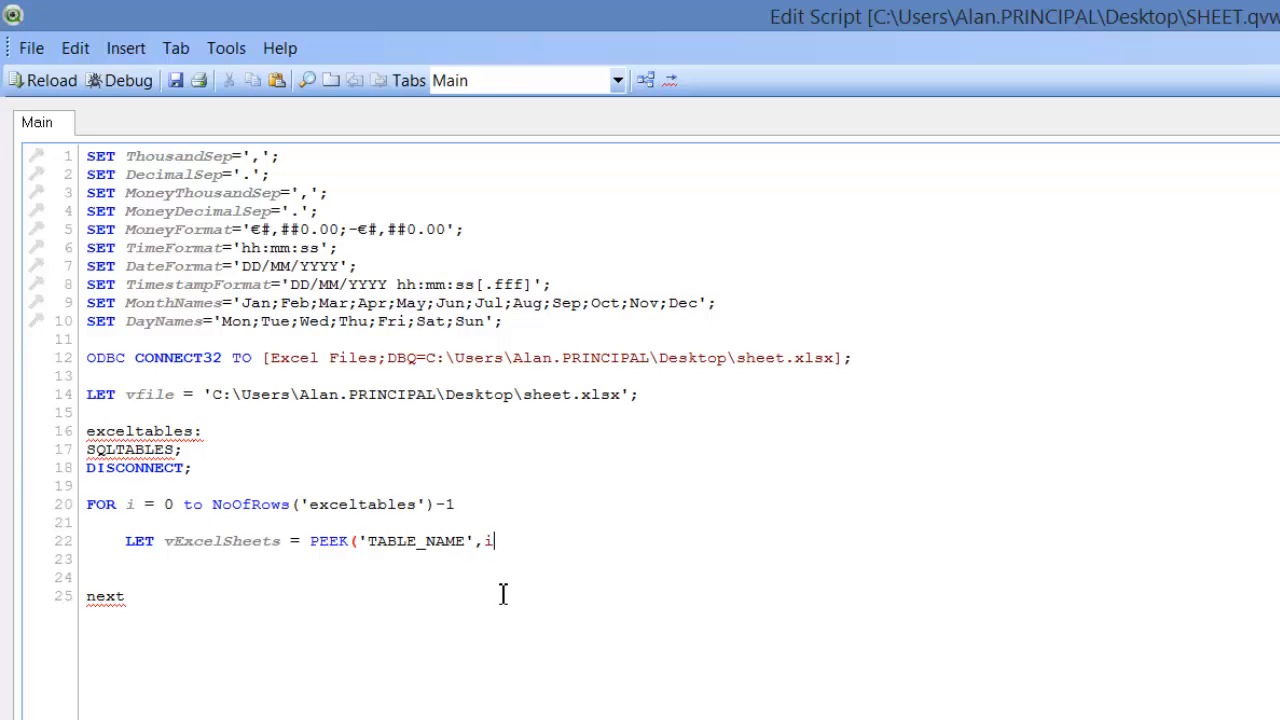
pyautogui.write(',')
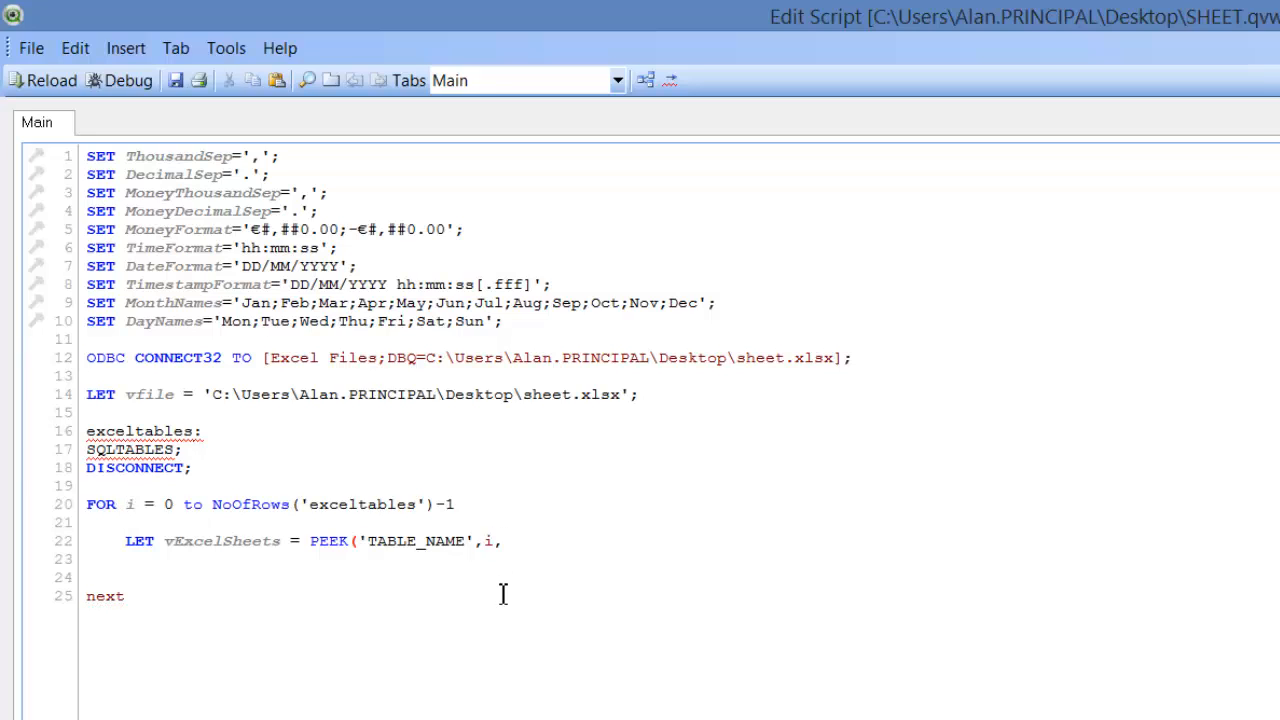
pyautogui.write("''")
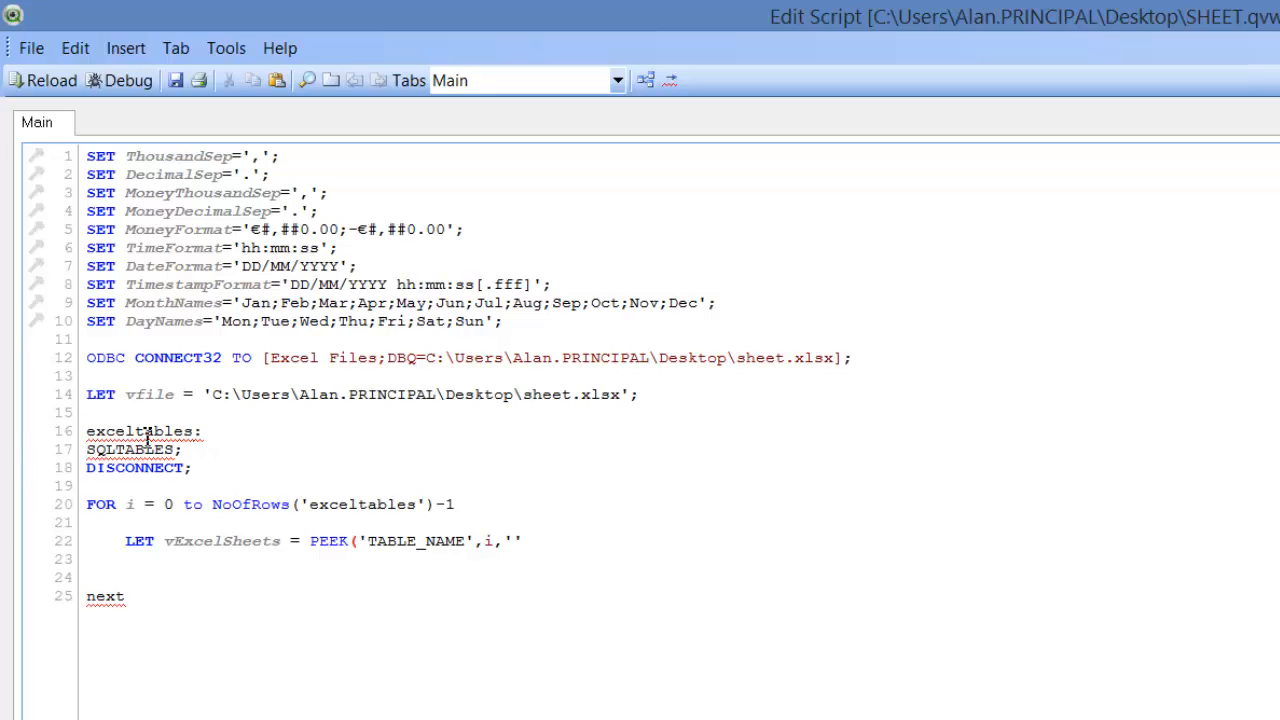
pyautogui.doubleClick(140, 432)
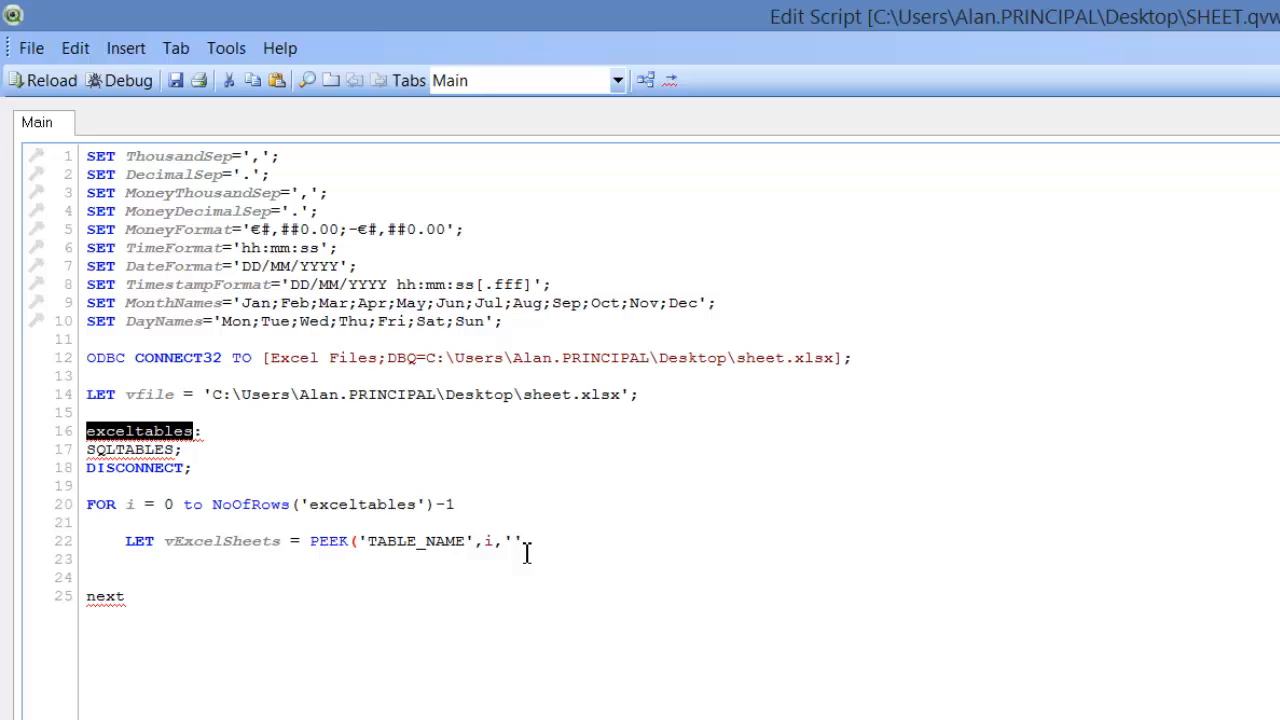
pyautogui.write('exceltables')
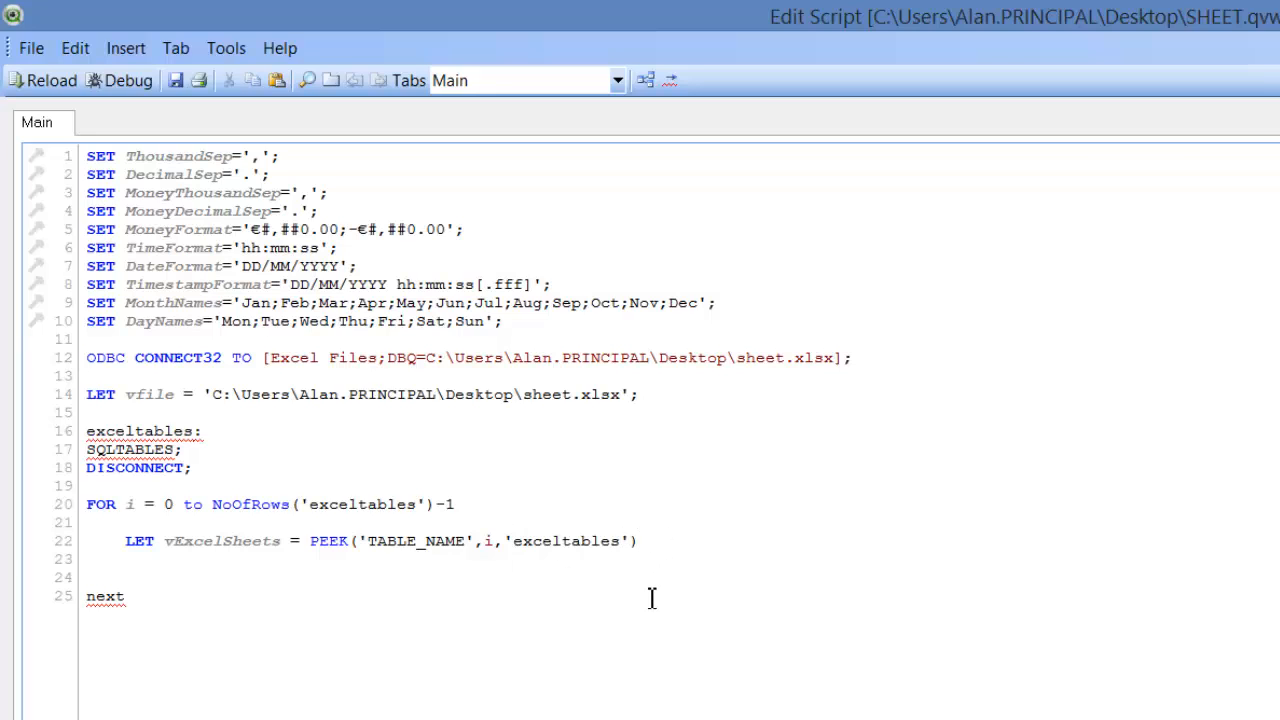
pyautogui.write(';')
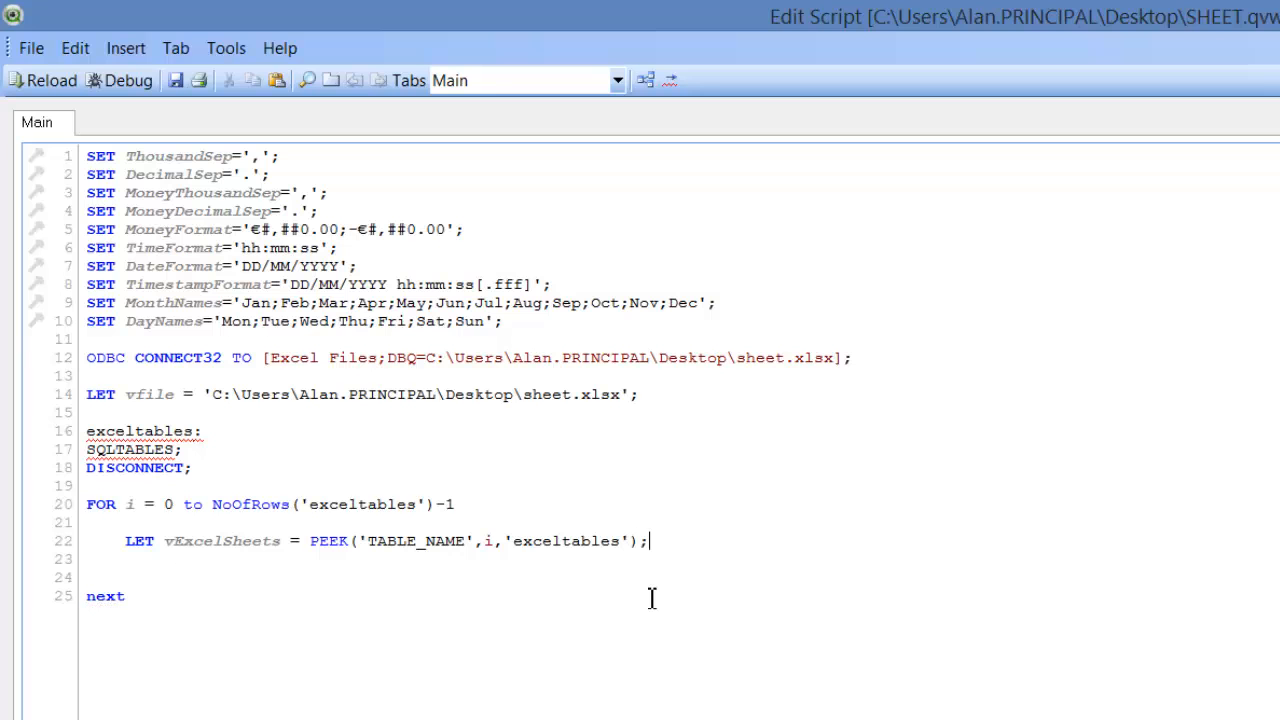
pyautogui.press('Enter')
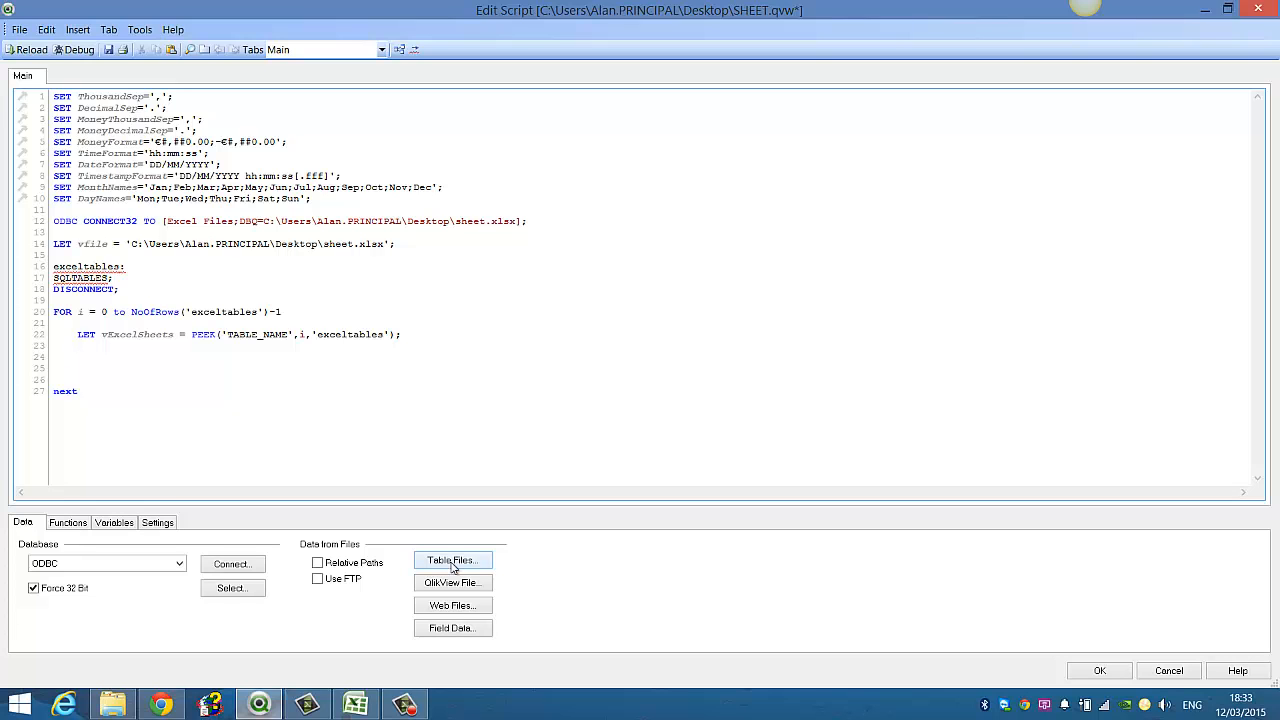
# Insert a wizard-generated LOAD * FROM sheet.xlsx (ooxml, table is A) statement in the loop.
pyautogui.click(452, 560)
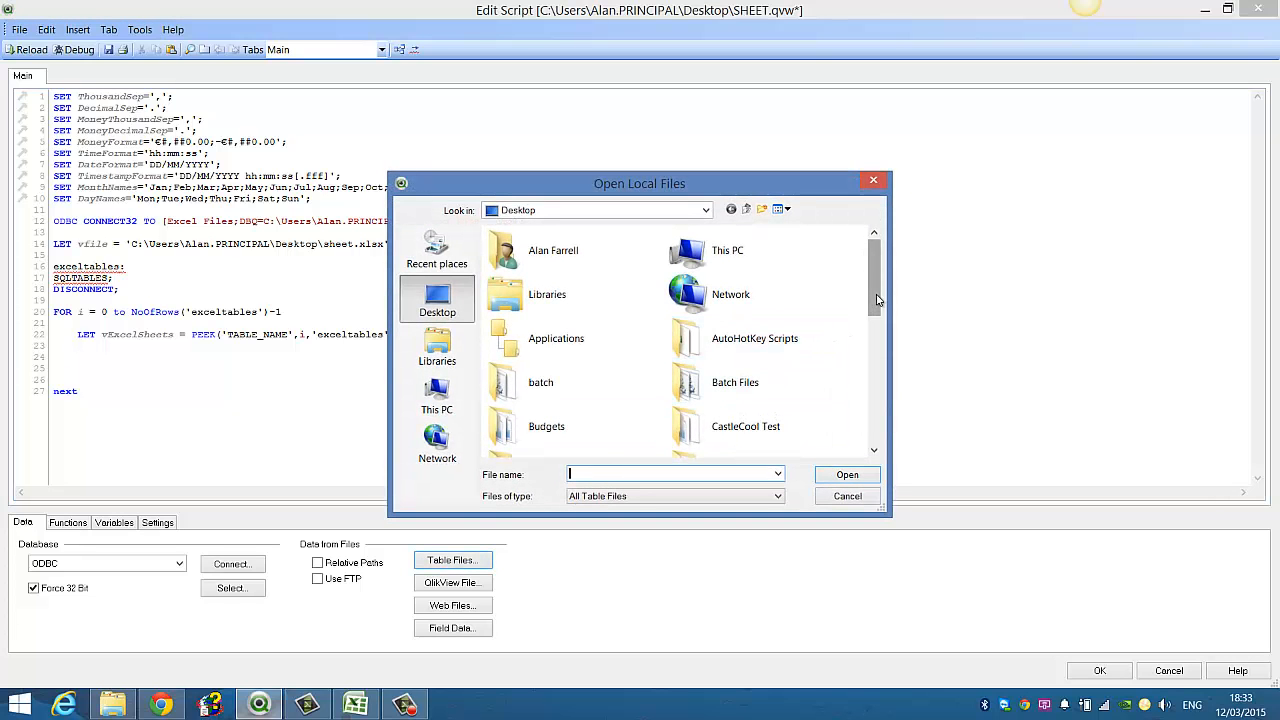
pyautogui.scroll(-3)
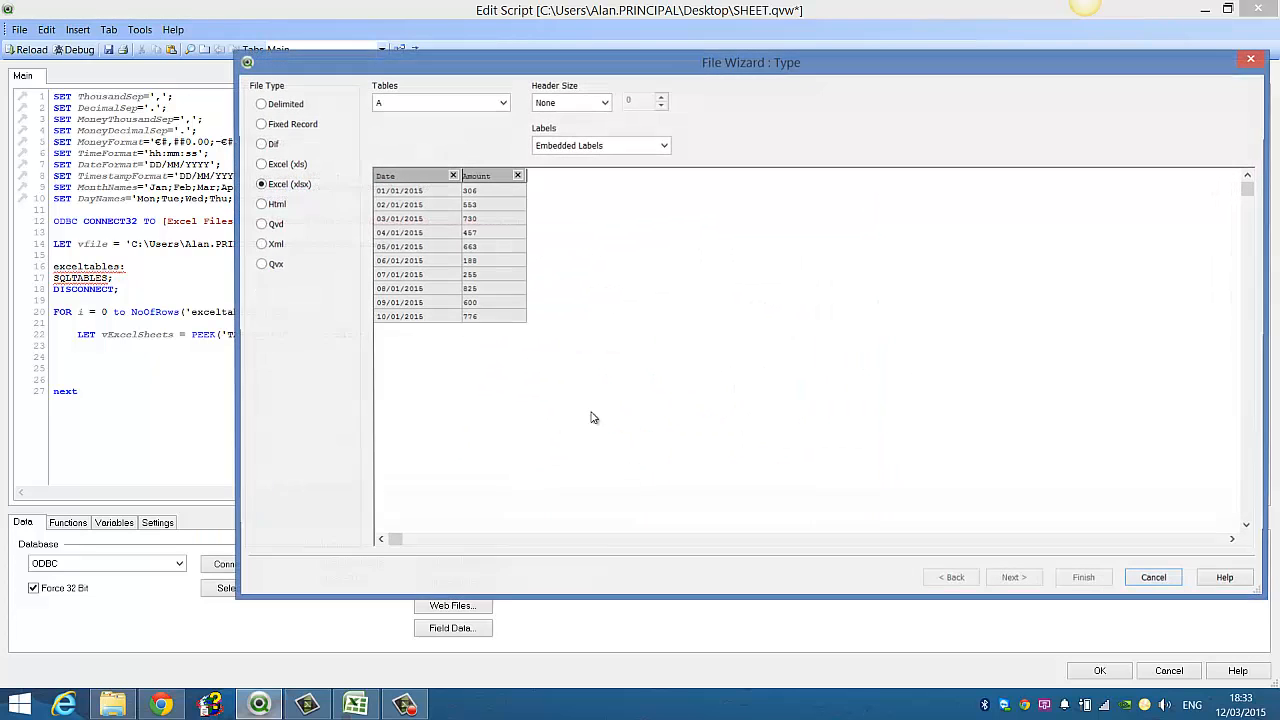
pyautogui.click(1084, 576)
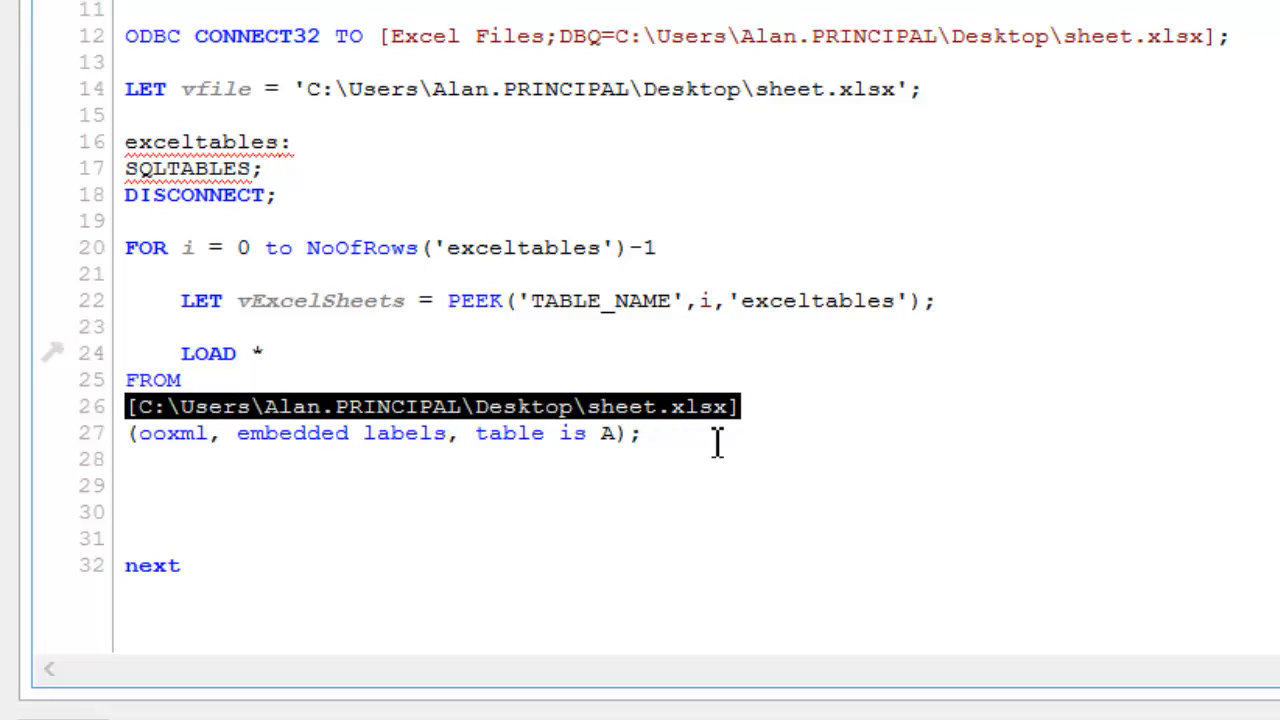
# Replace the hardcoded path with $(vfile) and indent the LOAD and FROM lines.
pyautogui.doubleClick(216, 88)
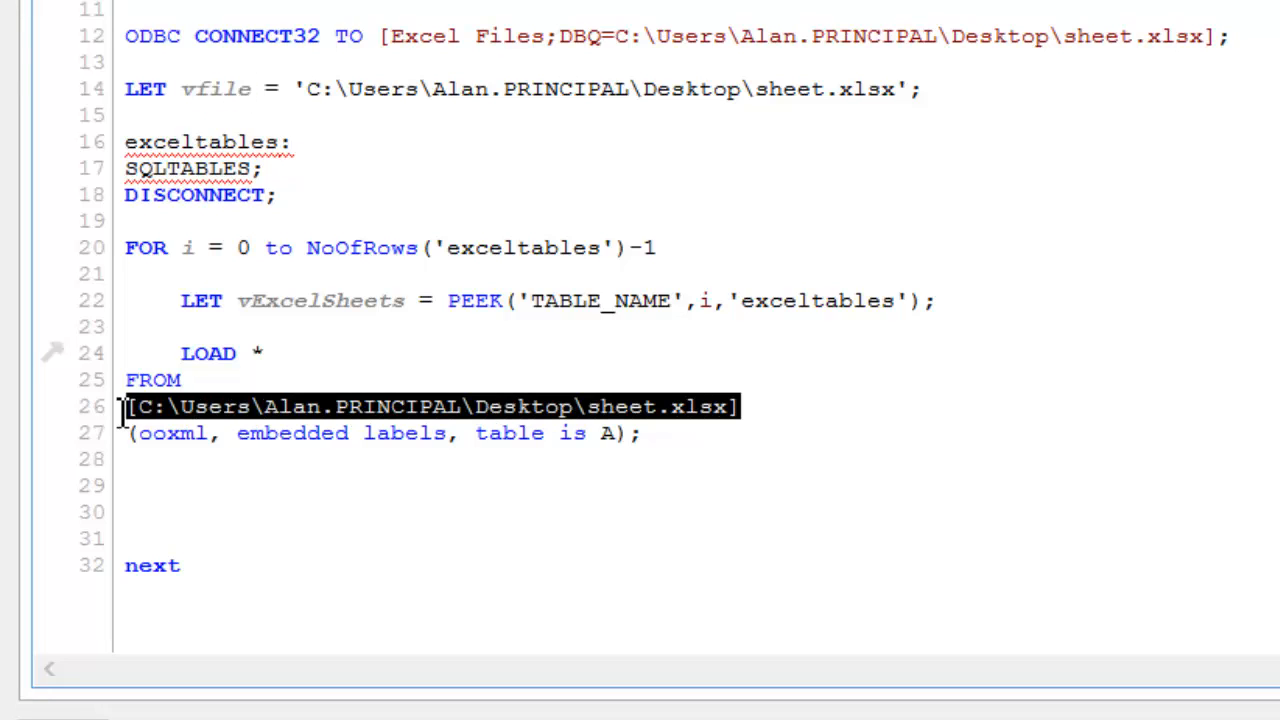
pyautogui.write('vfile')
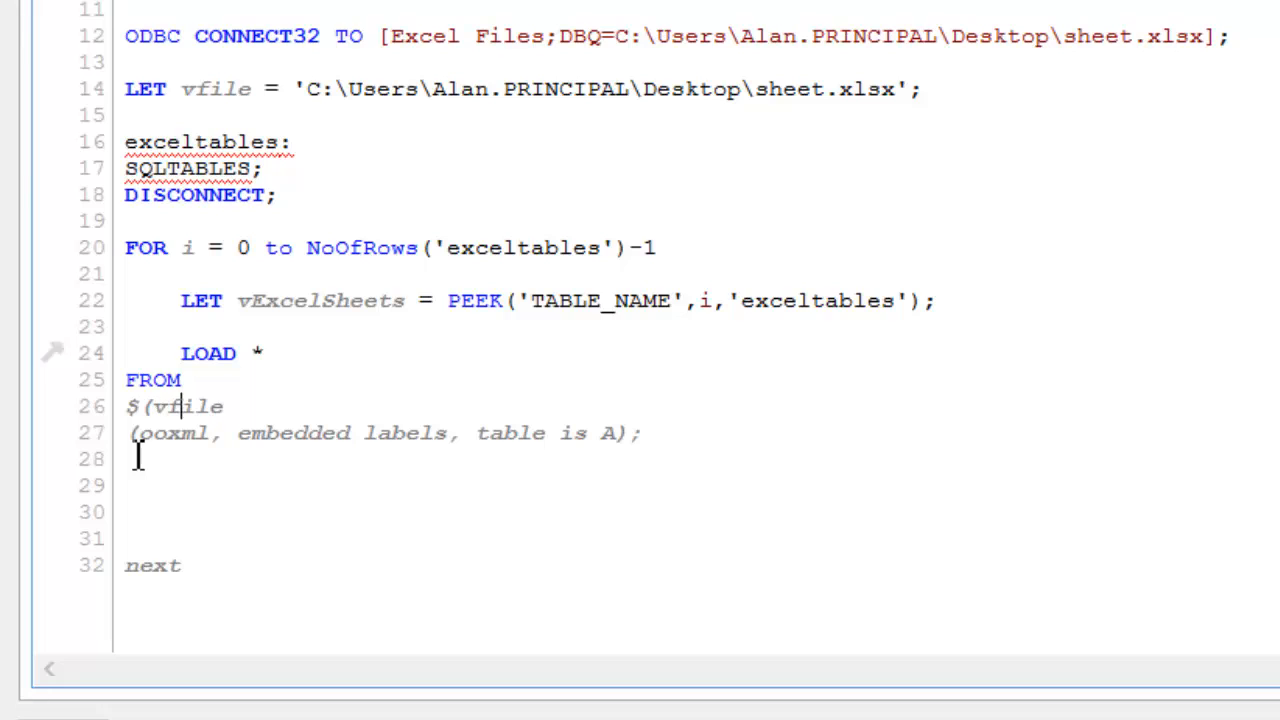
pyautogui.write(')')
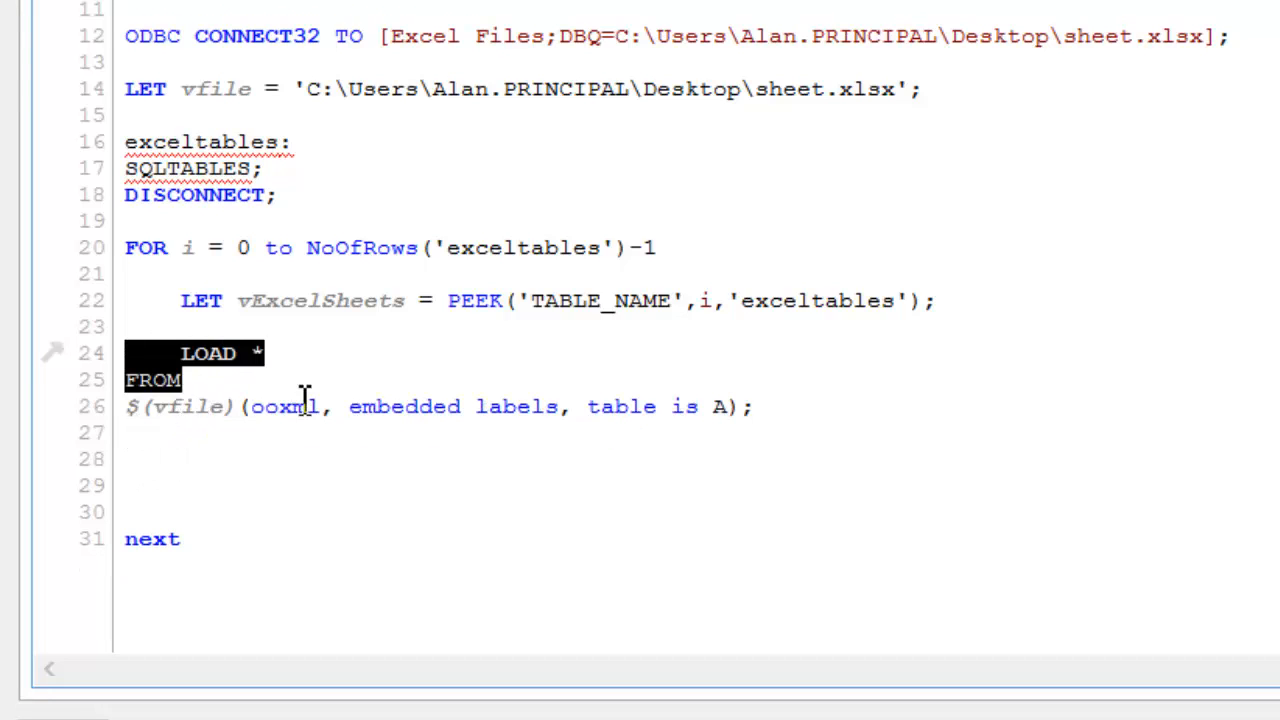
pyautogui.moveTo(124, 352); pyautogui.dragTo(756, 406)
pyautogui.write(',')
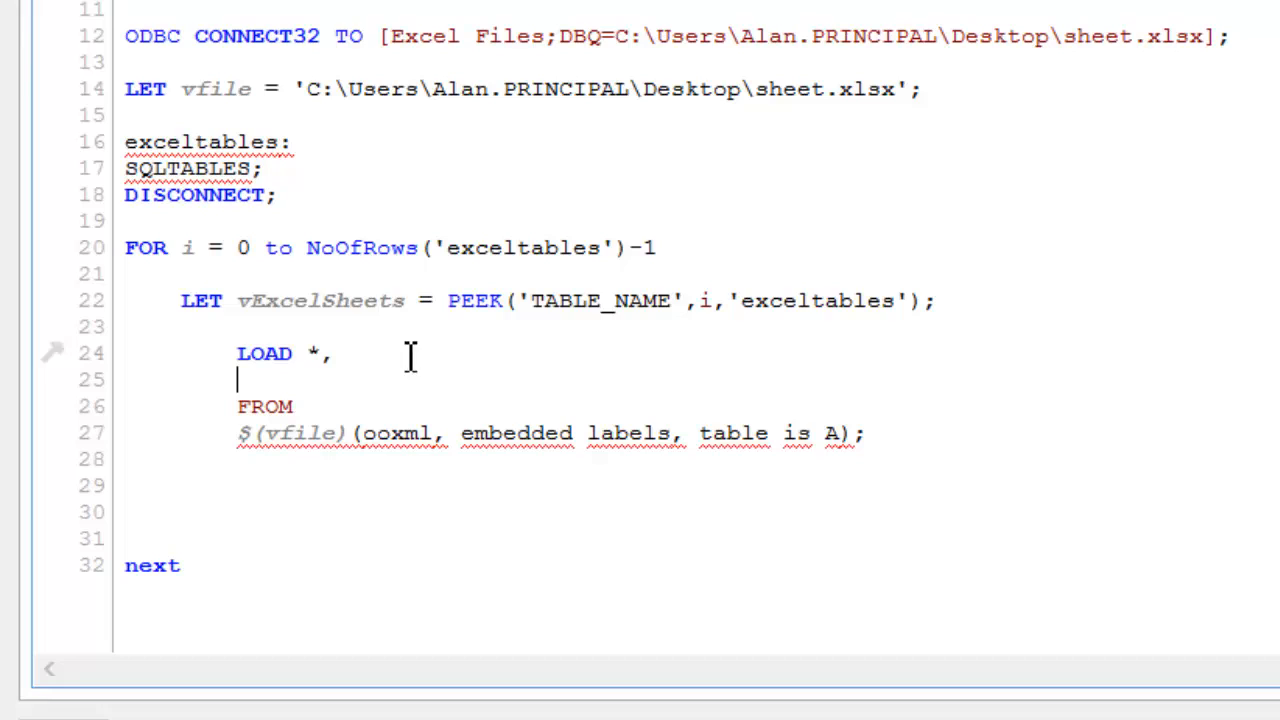
pyautogui.moveTo(348, 392)
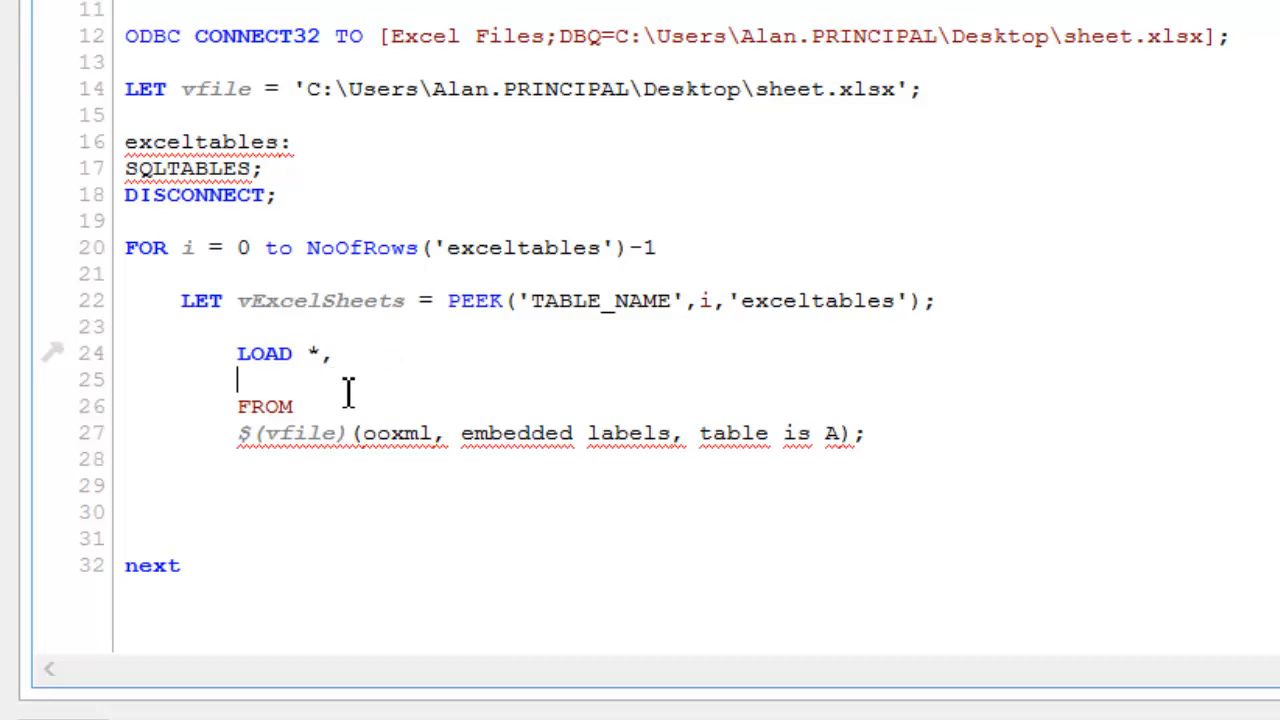
pyautogui.moveTo(372, 414)
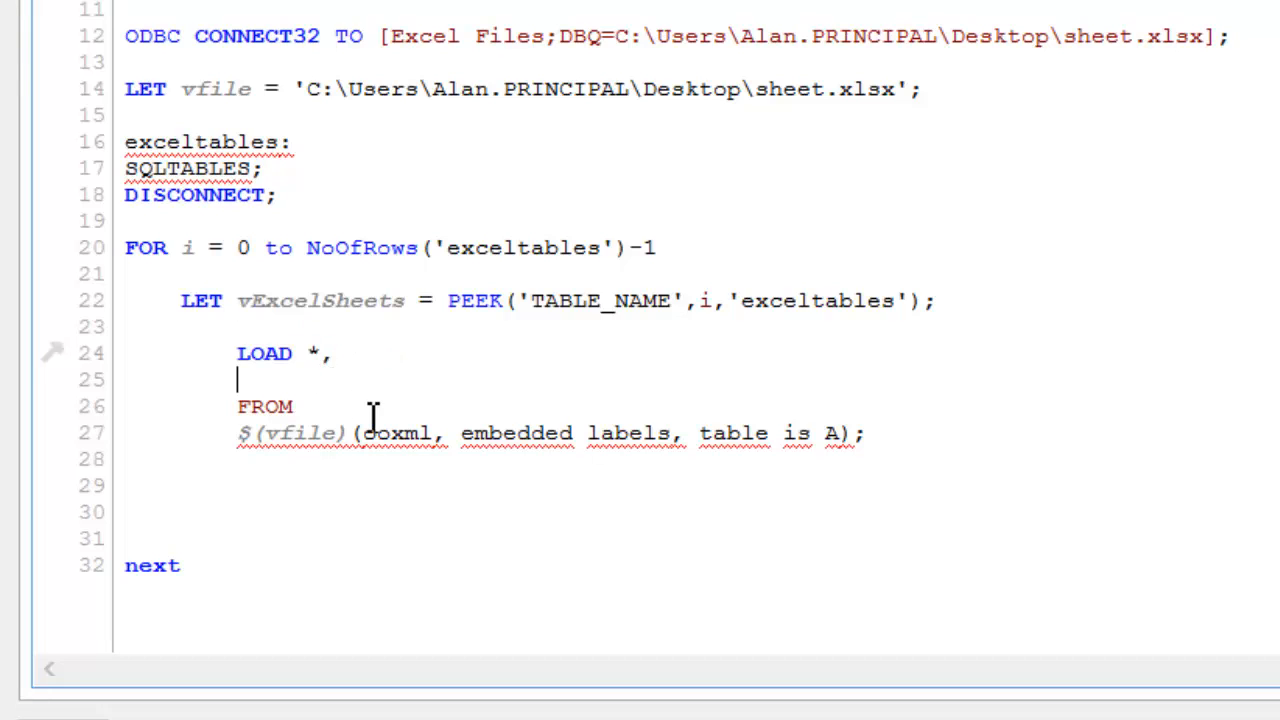
# Add '$(vExcelSheets)' AS Sheet and read table $(vExcelSheets) instead of A.
pyautogui.write('$ ()')
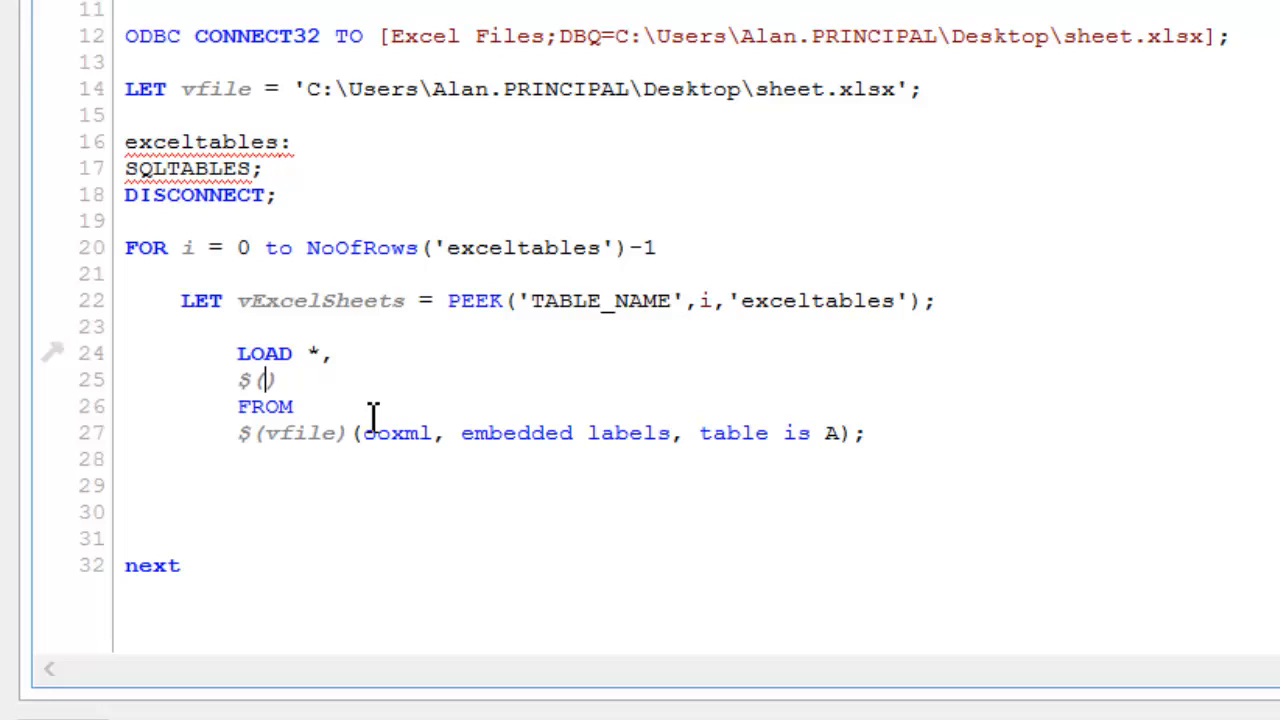
pyautogui.write('vExcelSheets)')
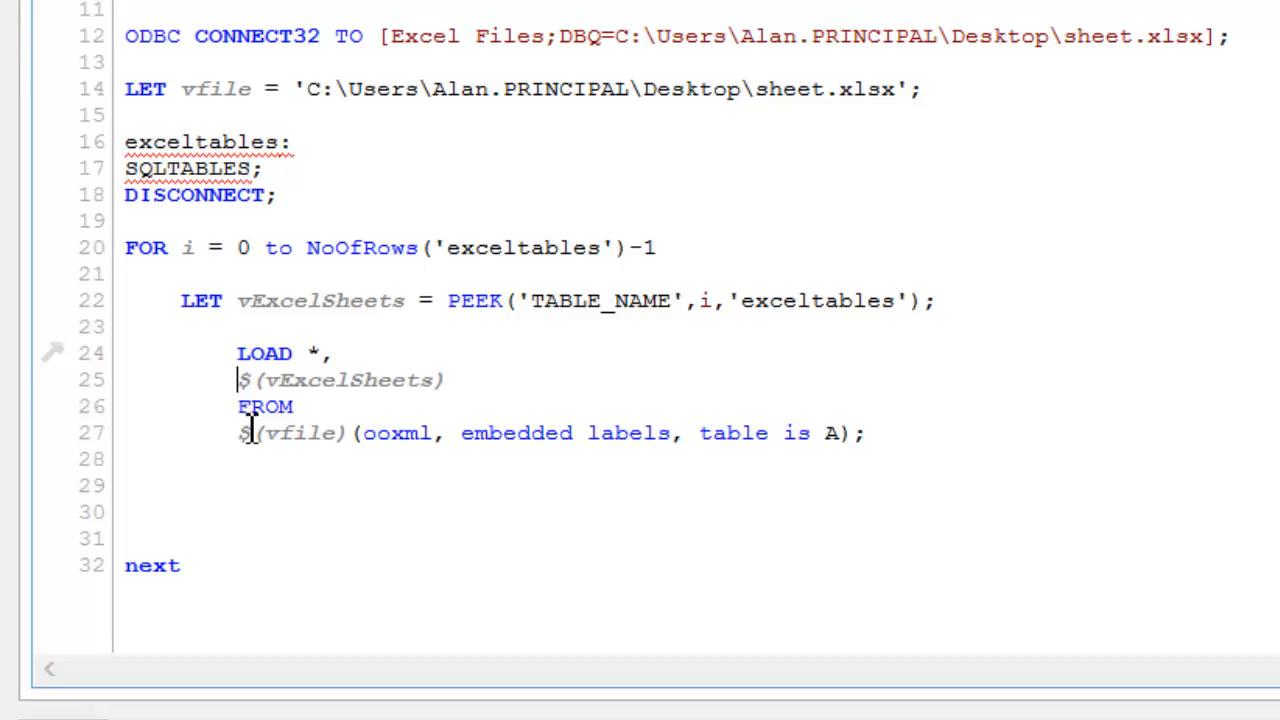
pyautogui.write("'")
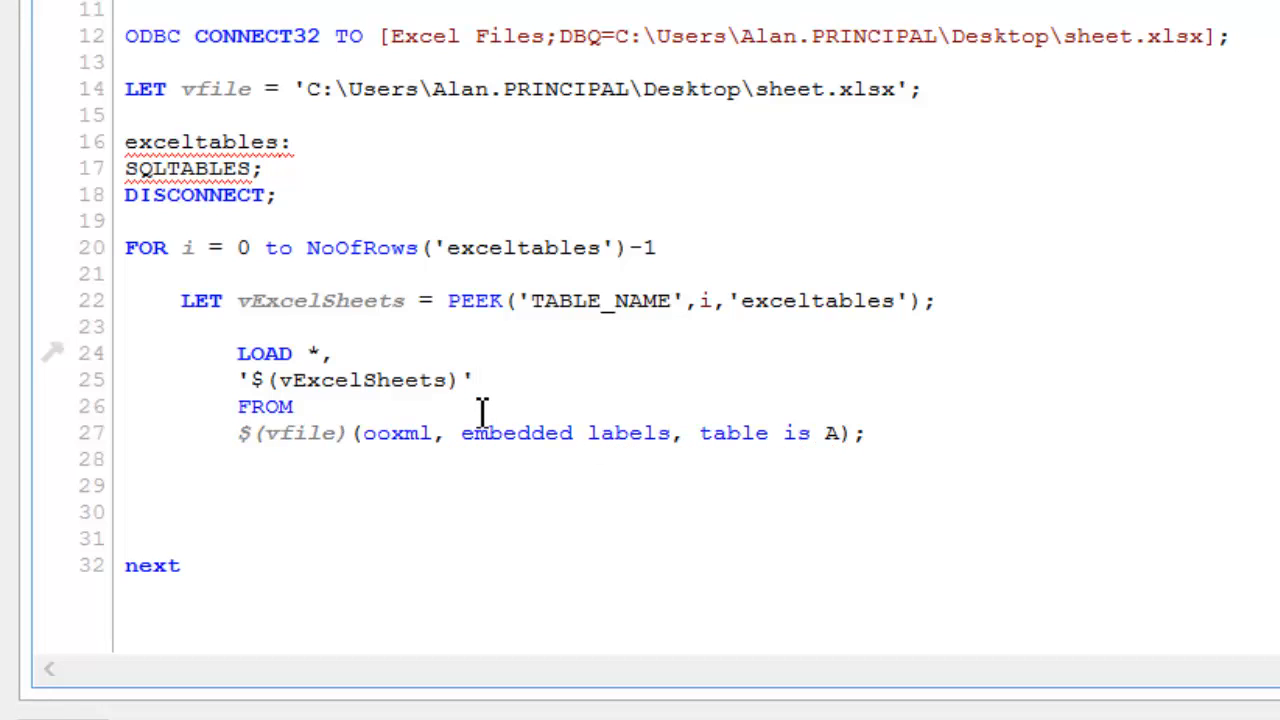
pyautogui.write('AS')
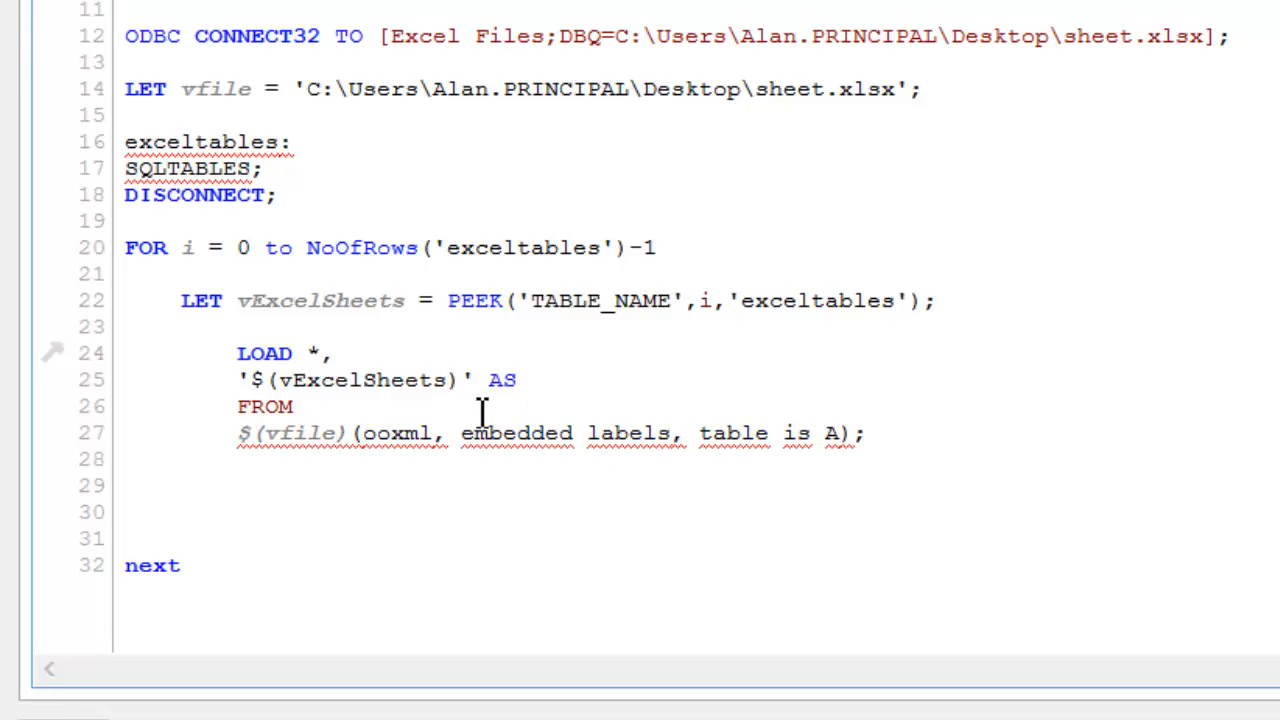
pyautogui.write('Sheet')
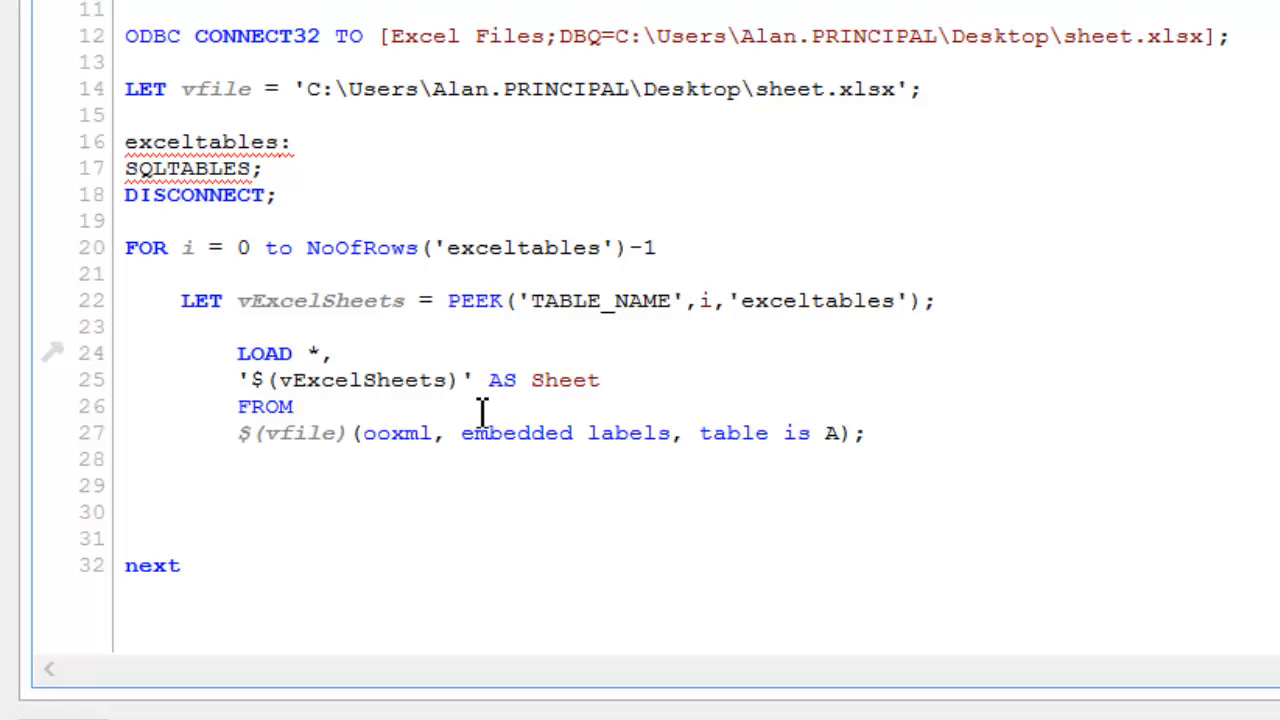
pyautogui.moveTo(628, 380)
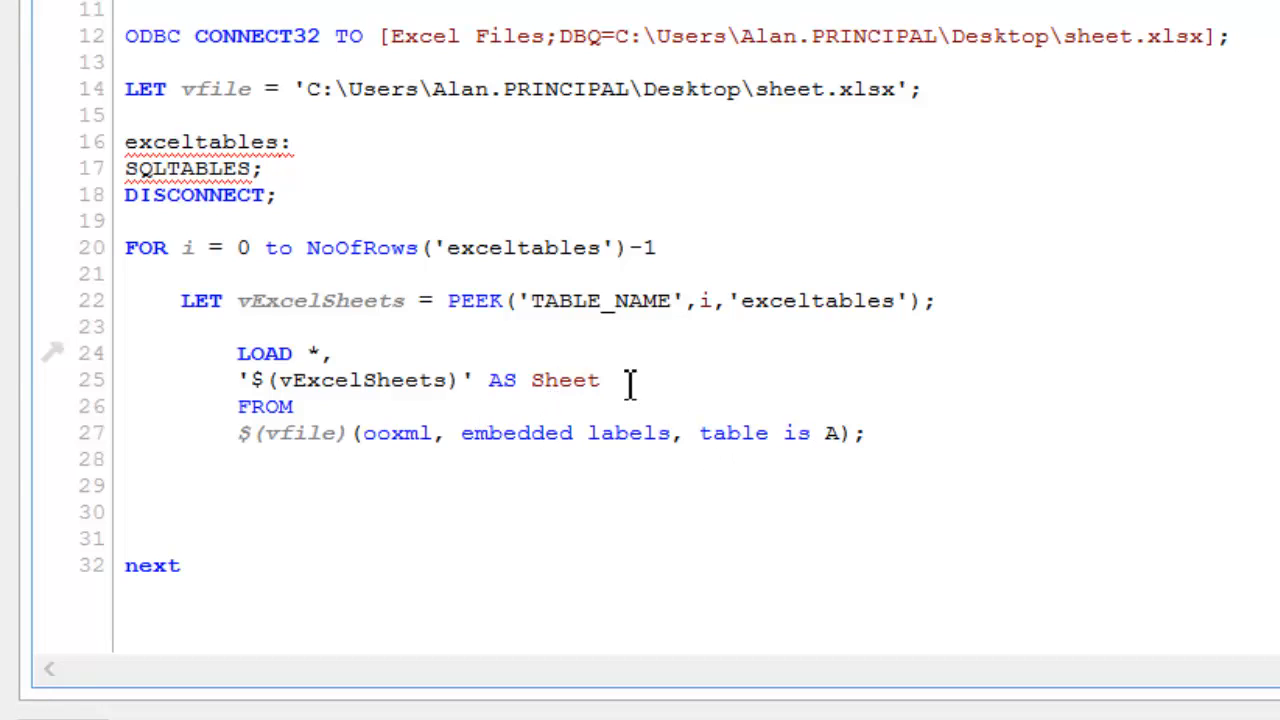
pyautogui.moveTo(484, 344)
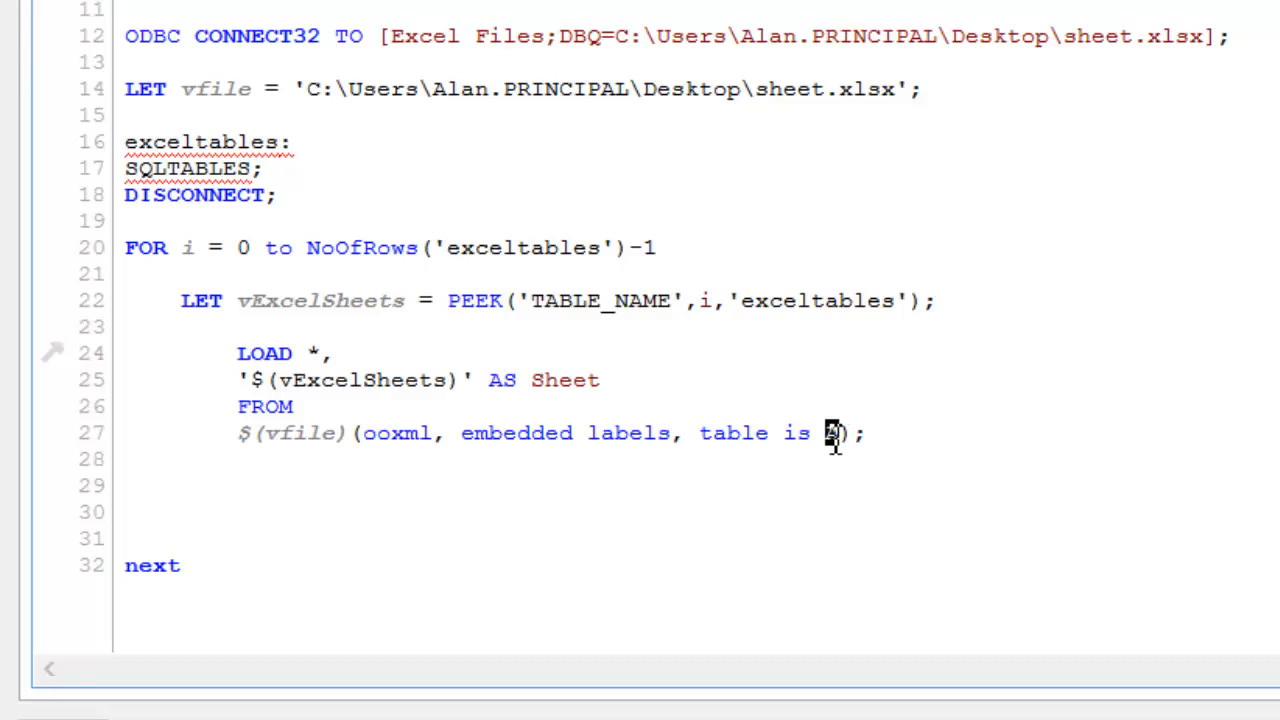
pyautogui.write('vExcelSheets)')
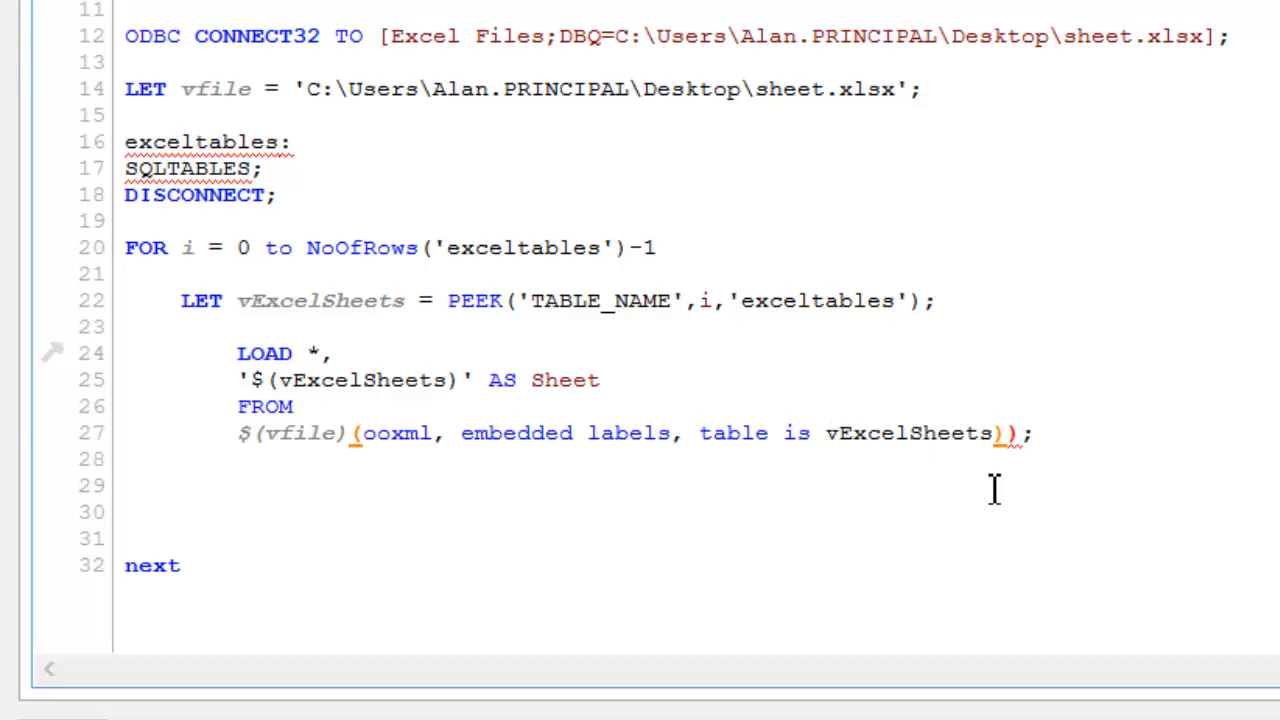
pyautogui.write('$')
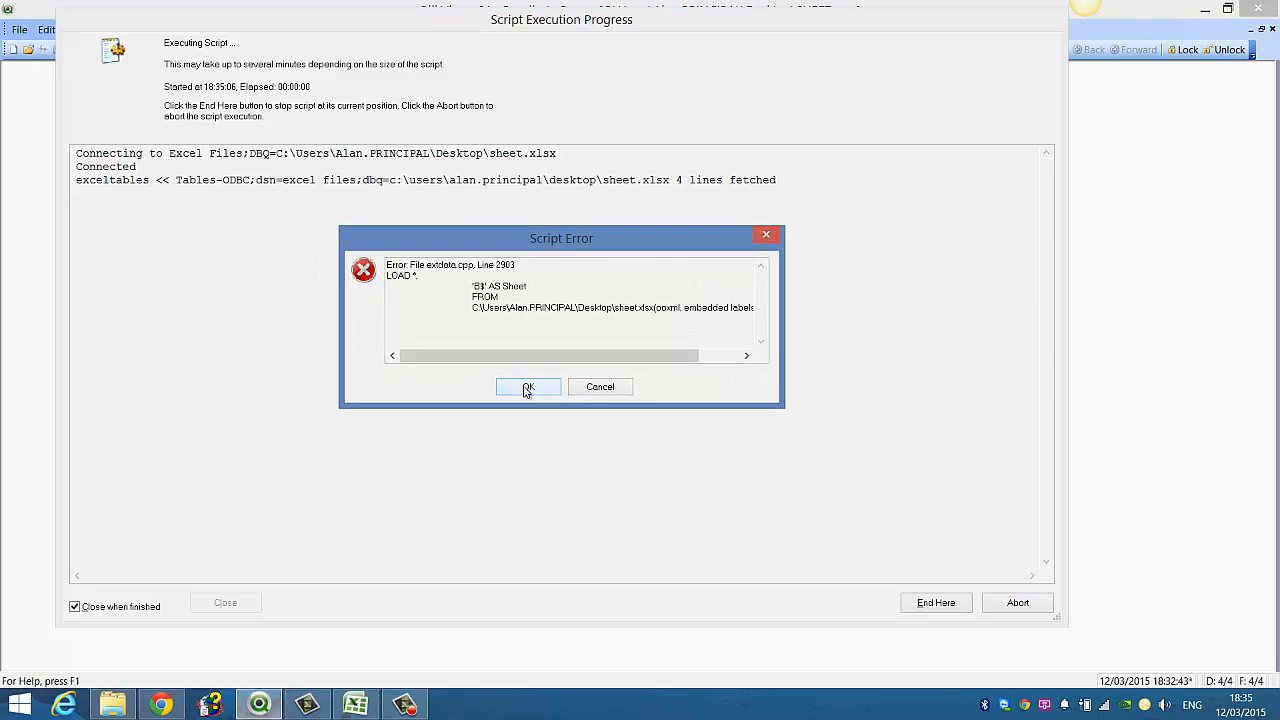
# Dismiss the Script Error dialog to return to the sheet.
pyautogui.click(528, 388)
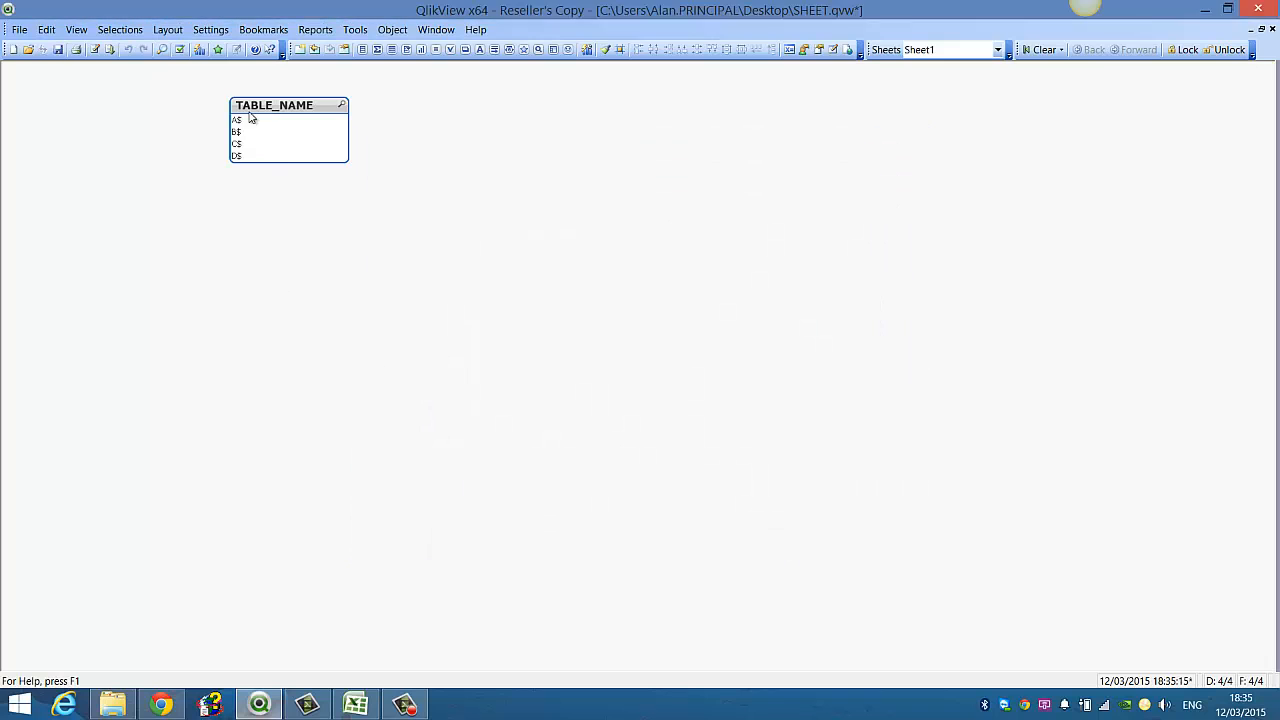
pyautogui.moveTo(312, 216)
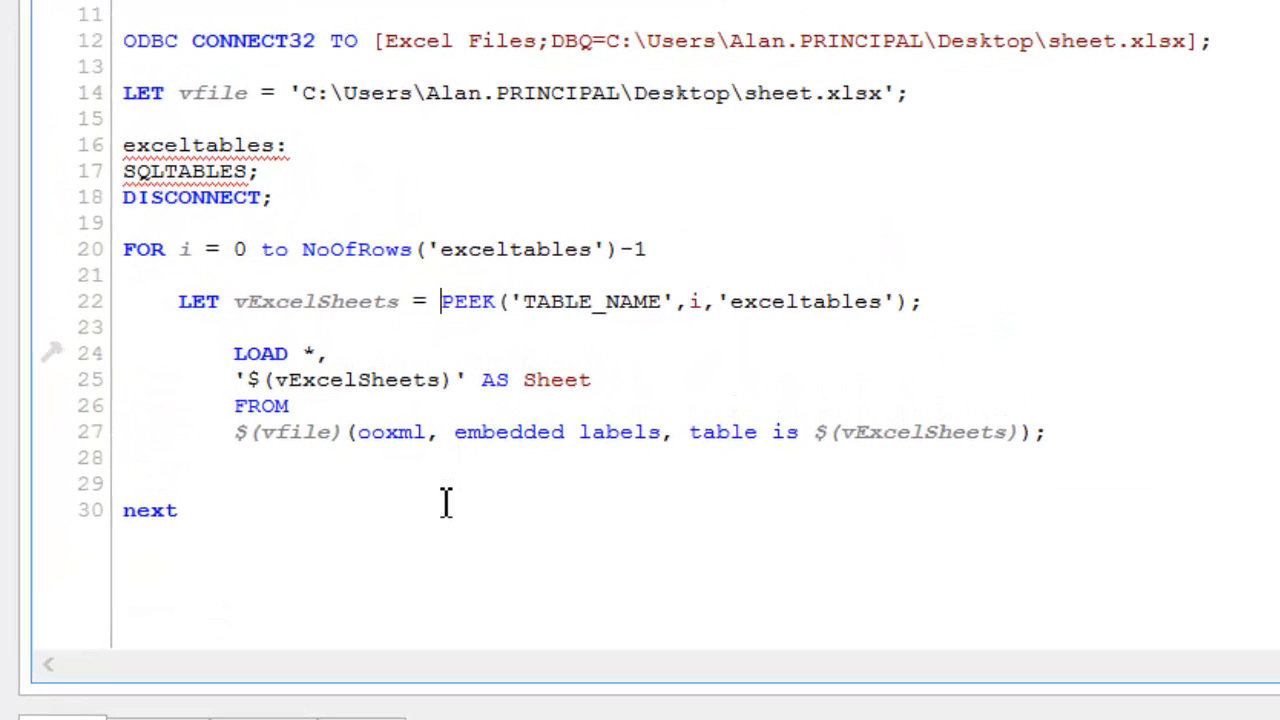
# Edit the LET line to PURGECHAR(PEEK('TABLE_NAME',i,'exceltables'),CHR(36)) so $ is stripped.
pyautogui.write('PURGE')
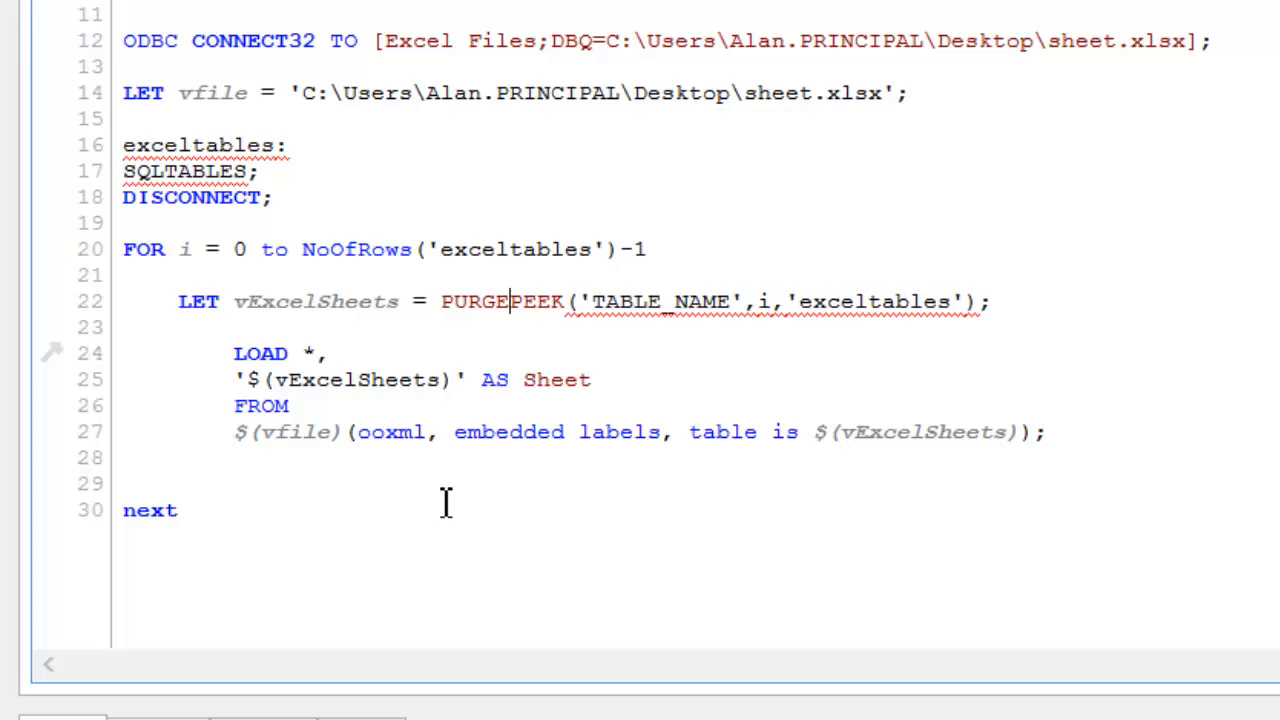
pyautogui.write('CHAR(')
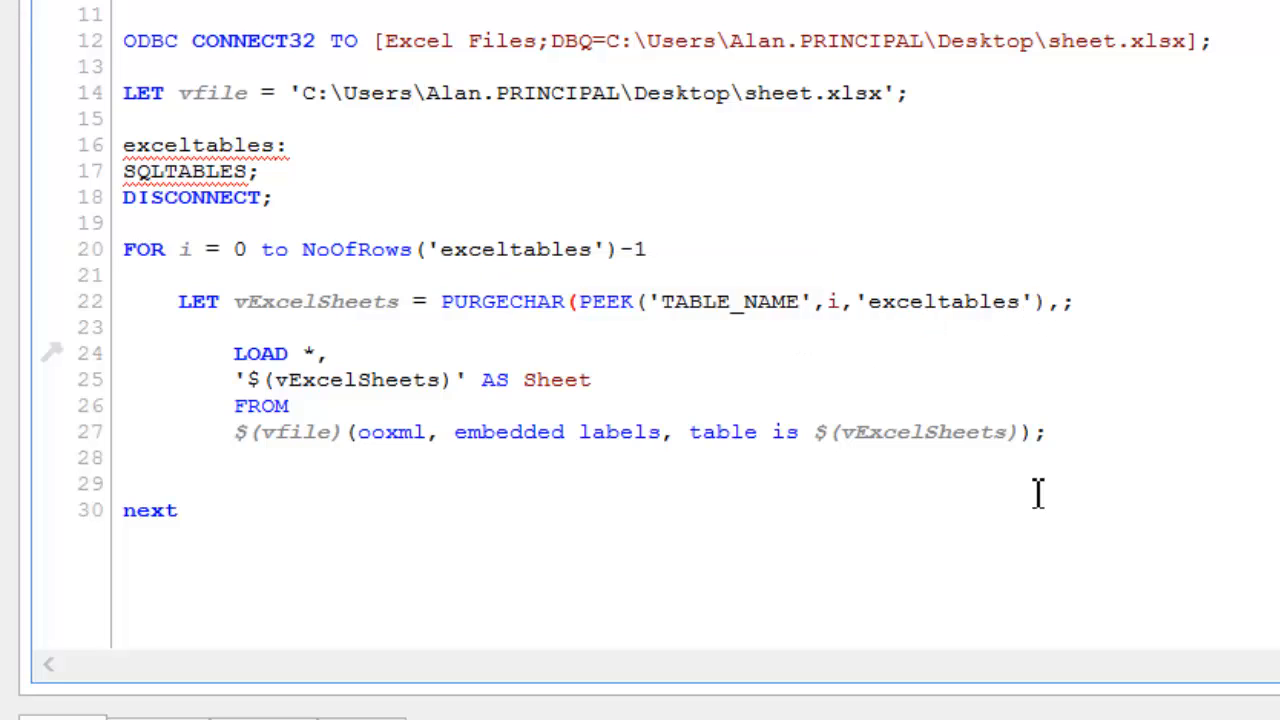
pyautogui.write('CHR(')
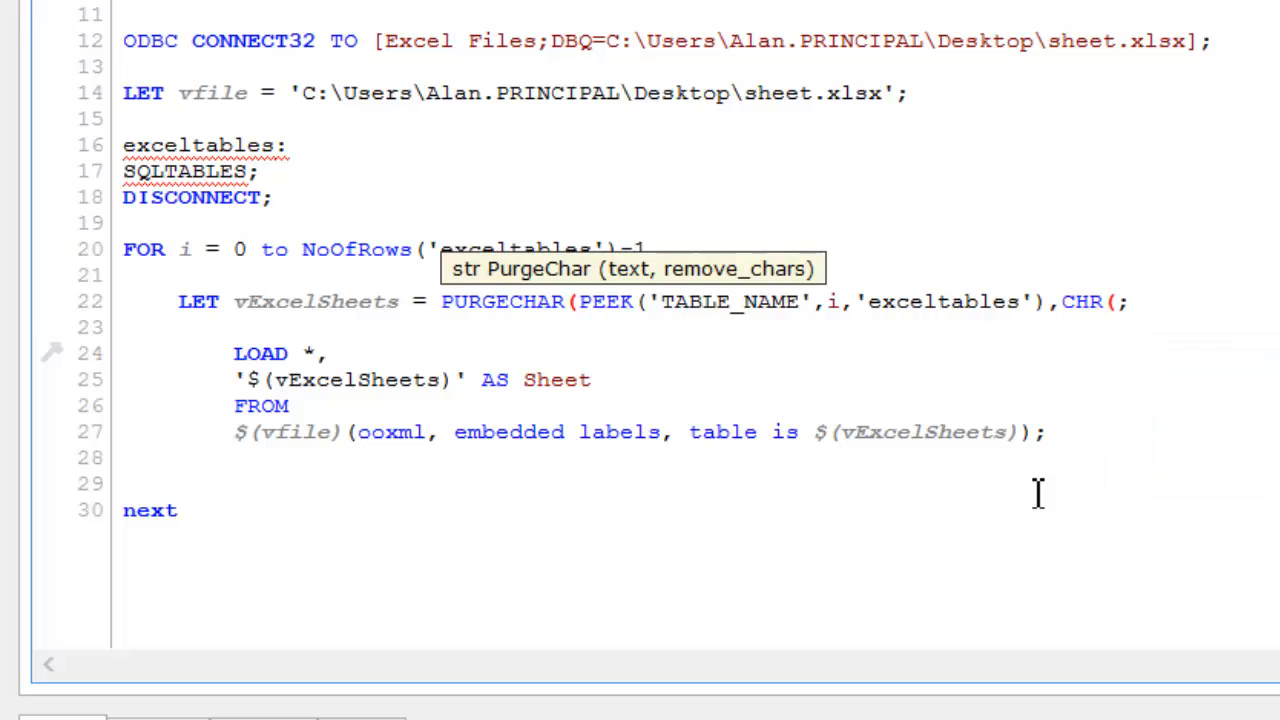
pyautogui.write('36)')
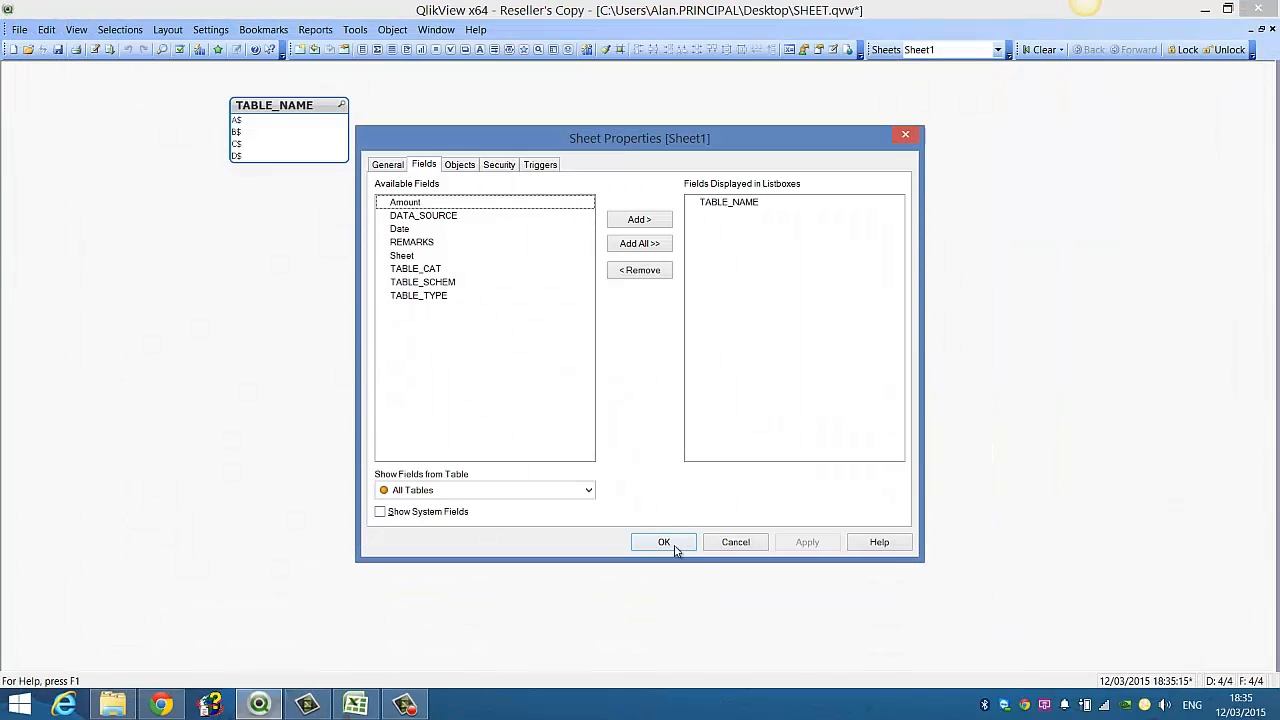
# Add Amount, Date and Sheet as list boxes and place the Sheet box beside Amount.
pyautogui.click(404, 202)
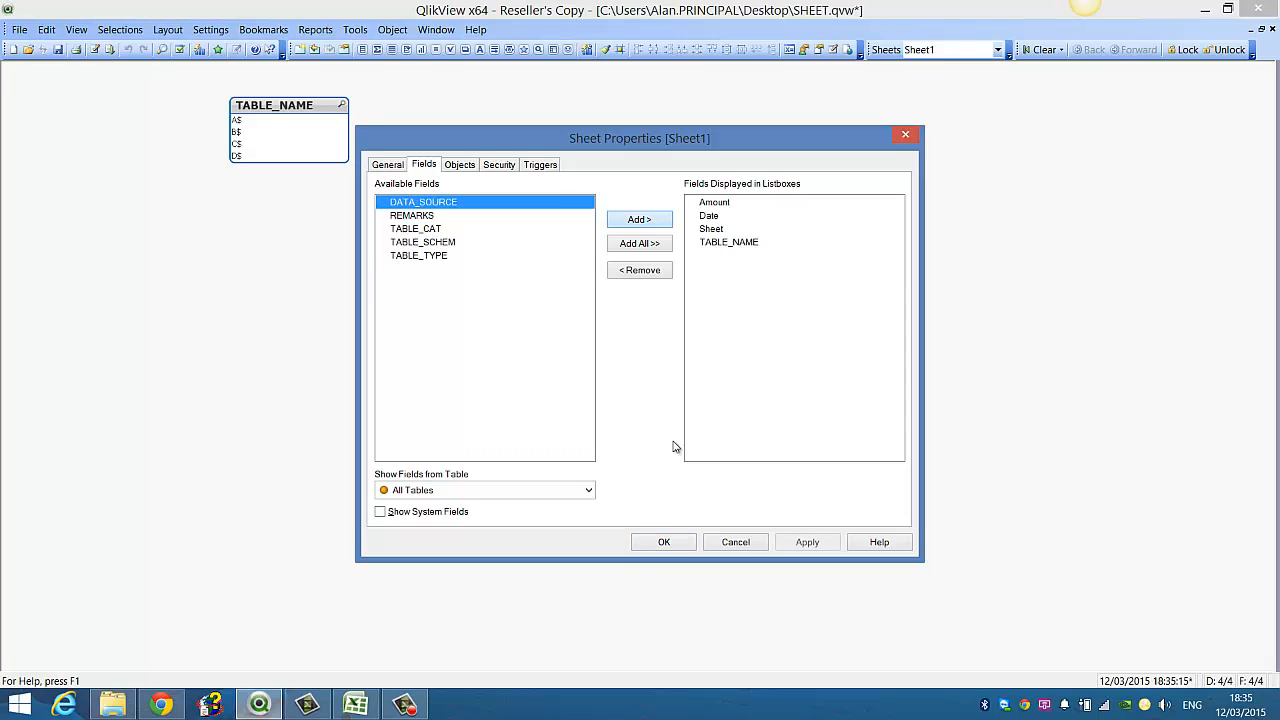
pyautogui.click(664, 540)
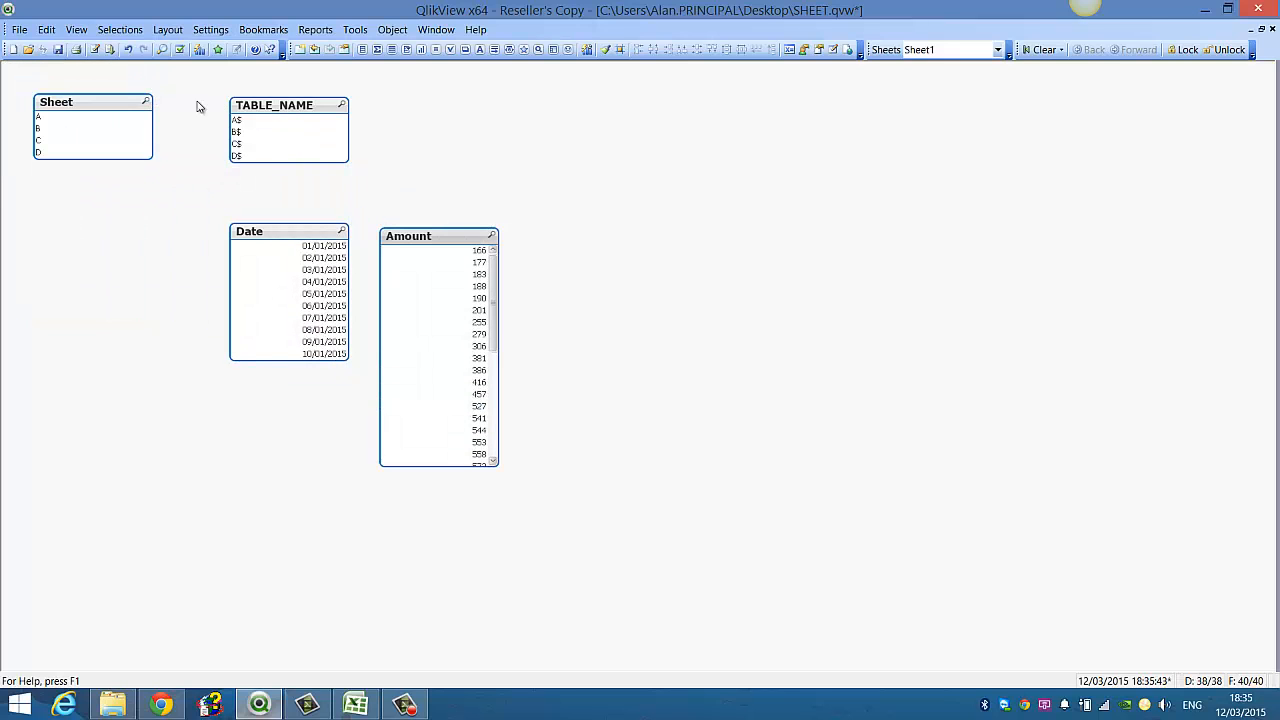
pyautogui.moveTo(92, 100); pyautogui.dragTo(584, 234)
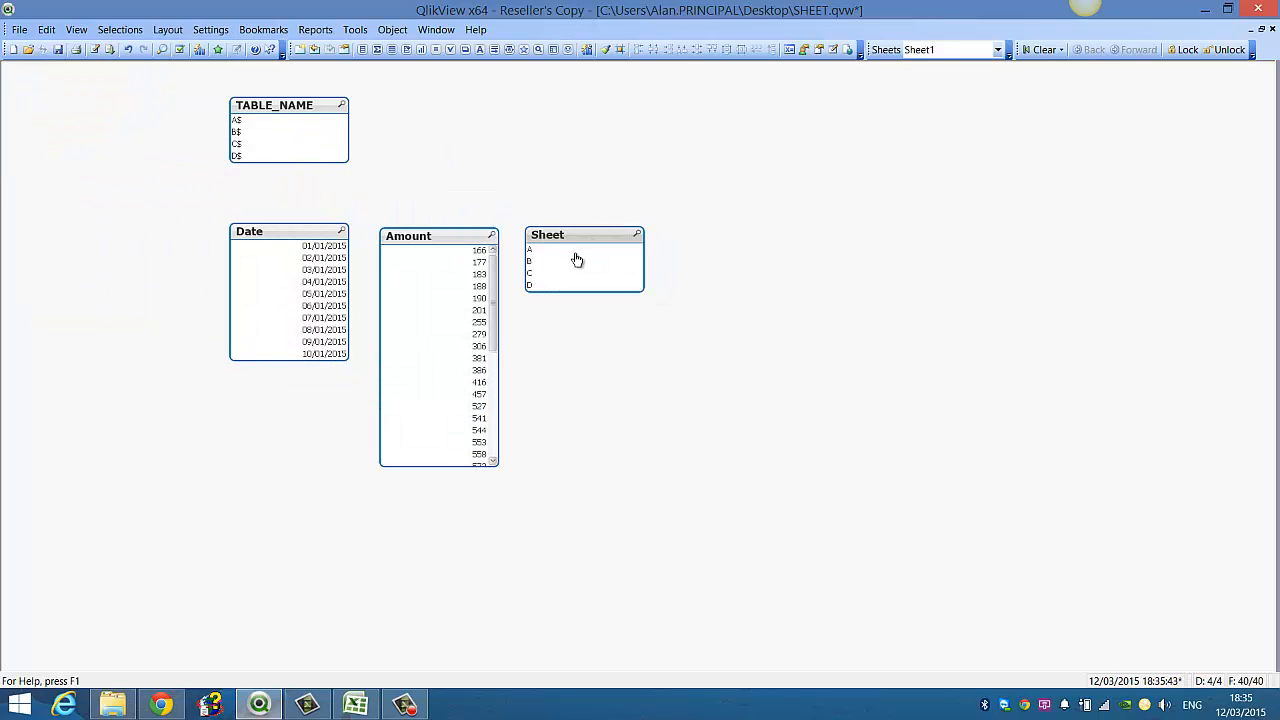
pyautogui.click(584, 274)
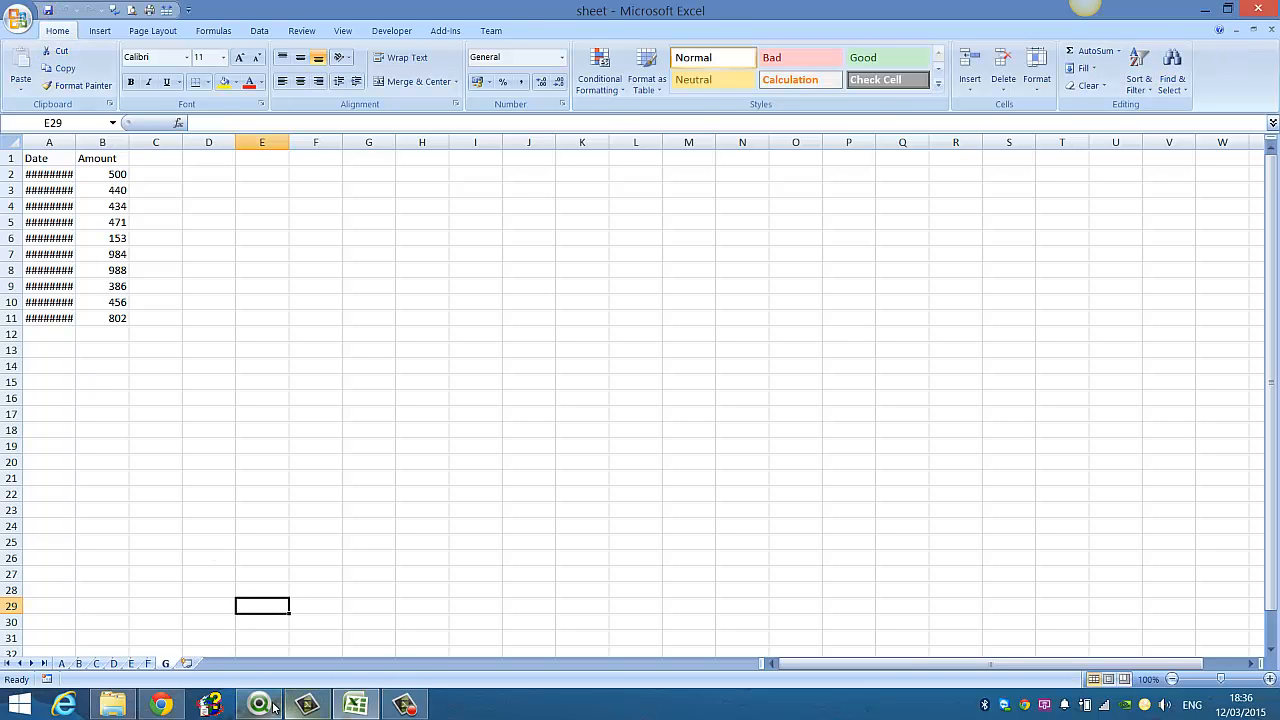
pyautogui.click(256, 704)
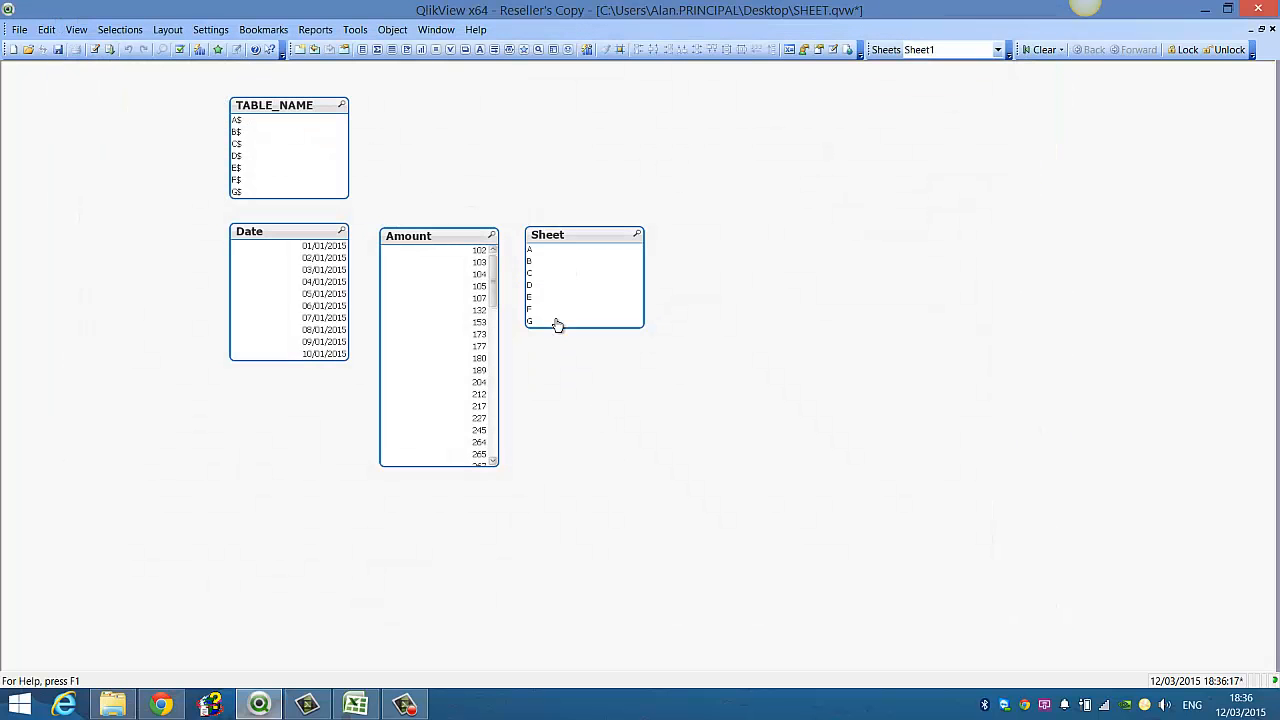
pyautogui.click(556, 322)
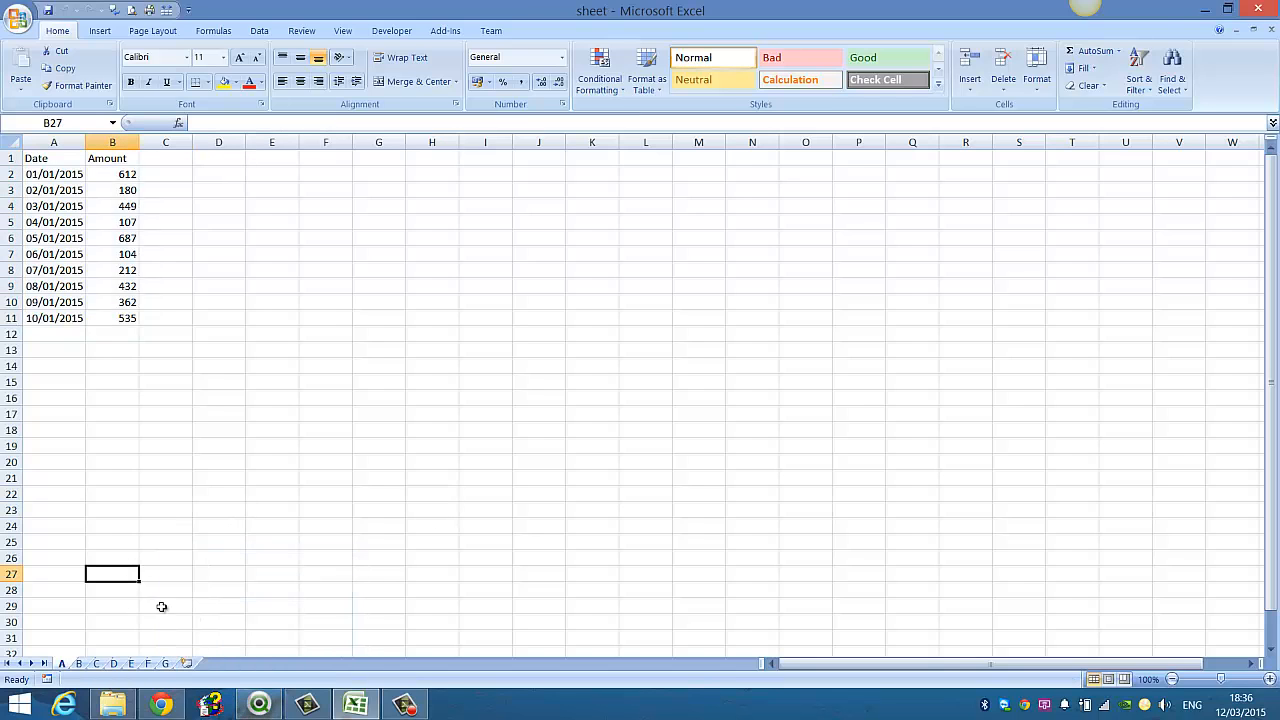
# Insert a new worksheet after G and rename its tab to This is my Sheet.
pyautogui.click(196, 664)
pyautogui.write('This is')
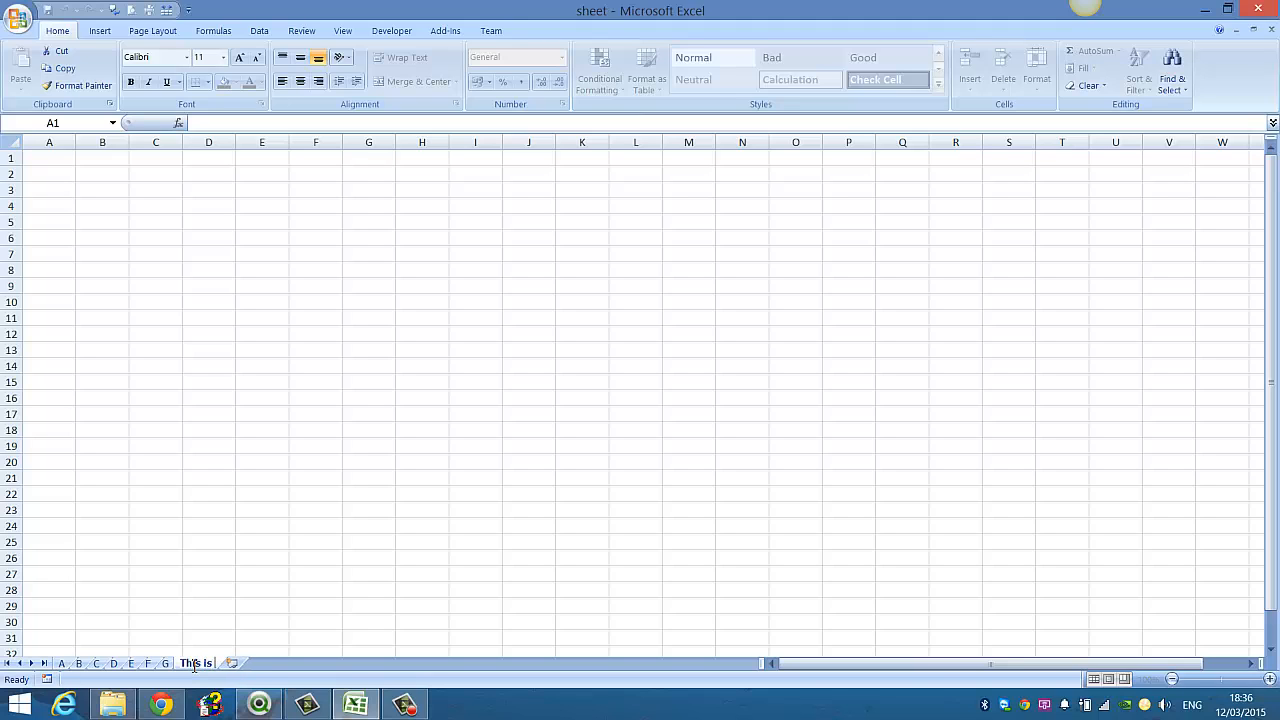
pyautogui.write('my Sheet')
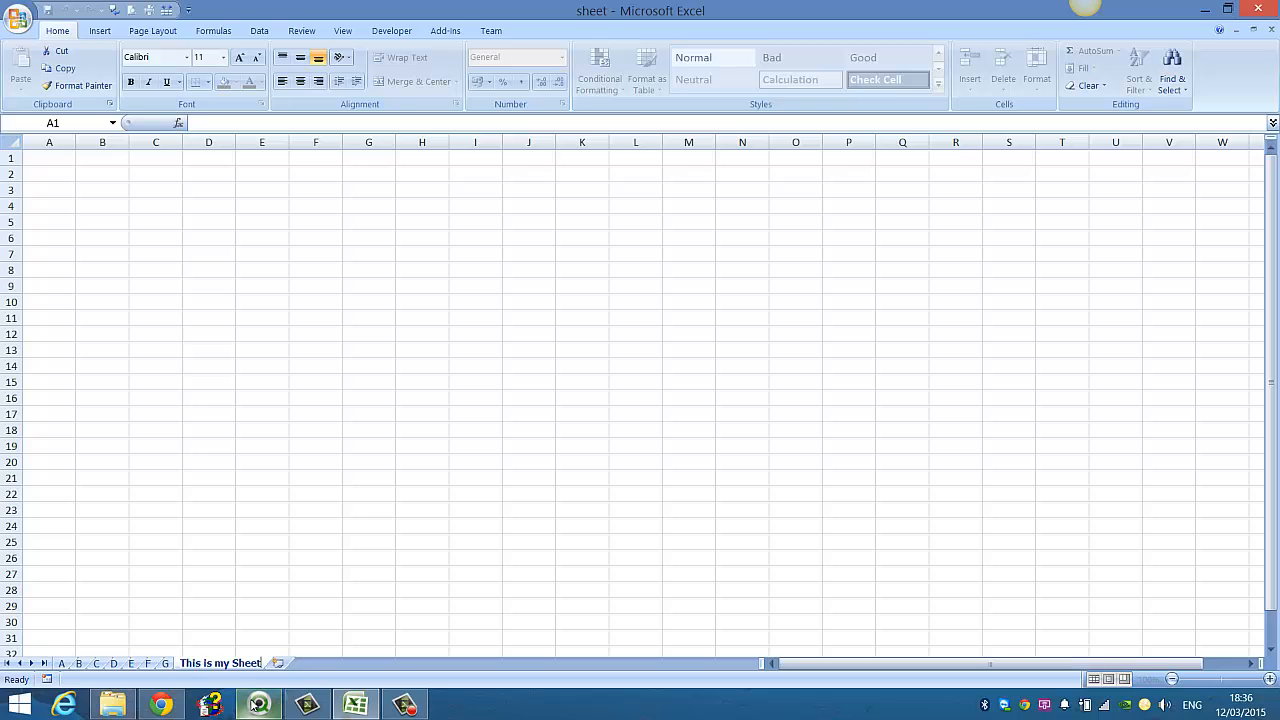
pyautogui.click(102, 300)
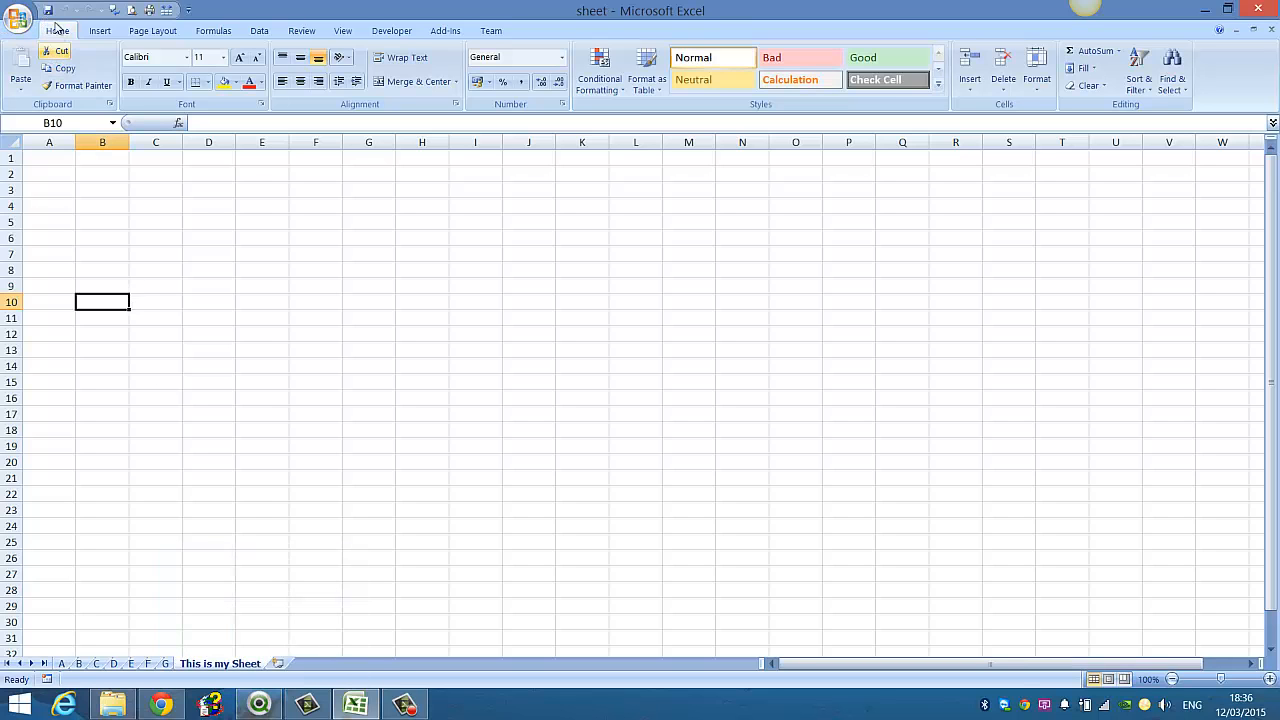
pyautogui.moveTo(36, 652)
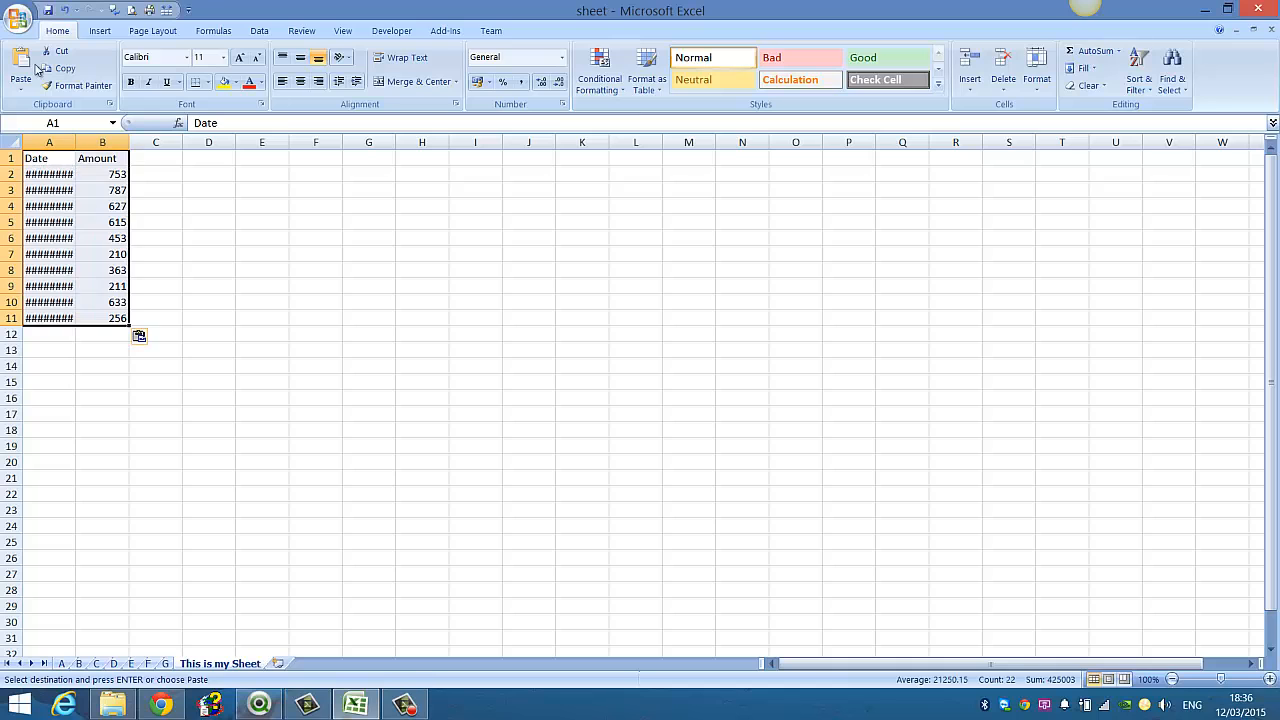
pyautogui.moveTo(258, 704)
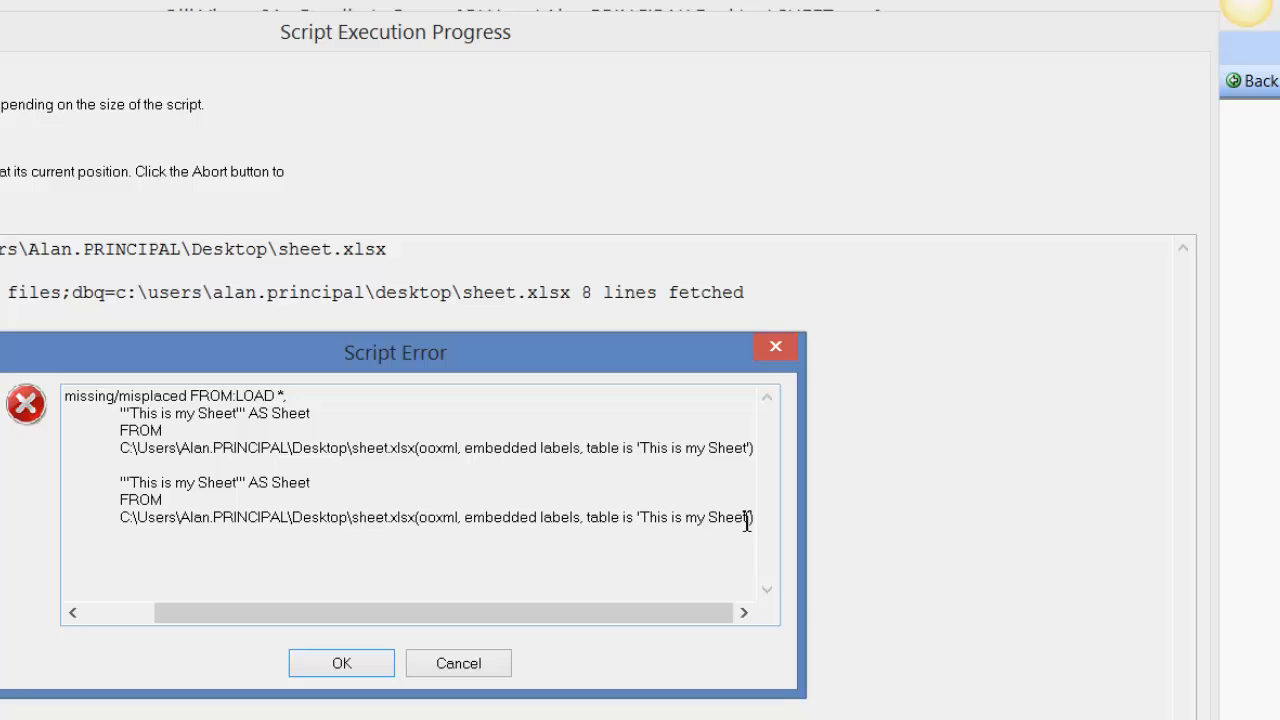
pyautogui.moveTo(728, 524)
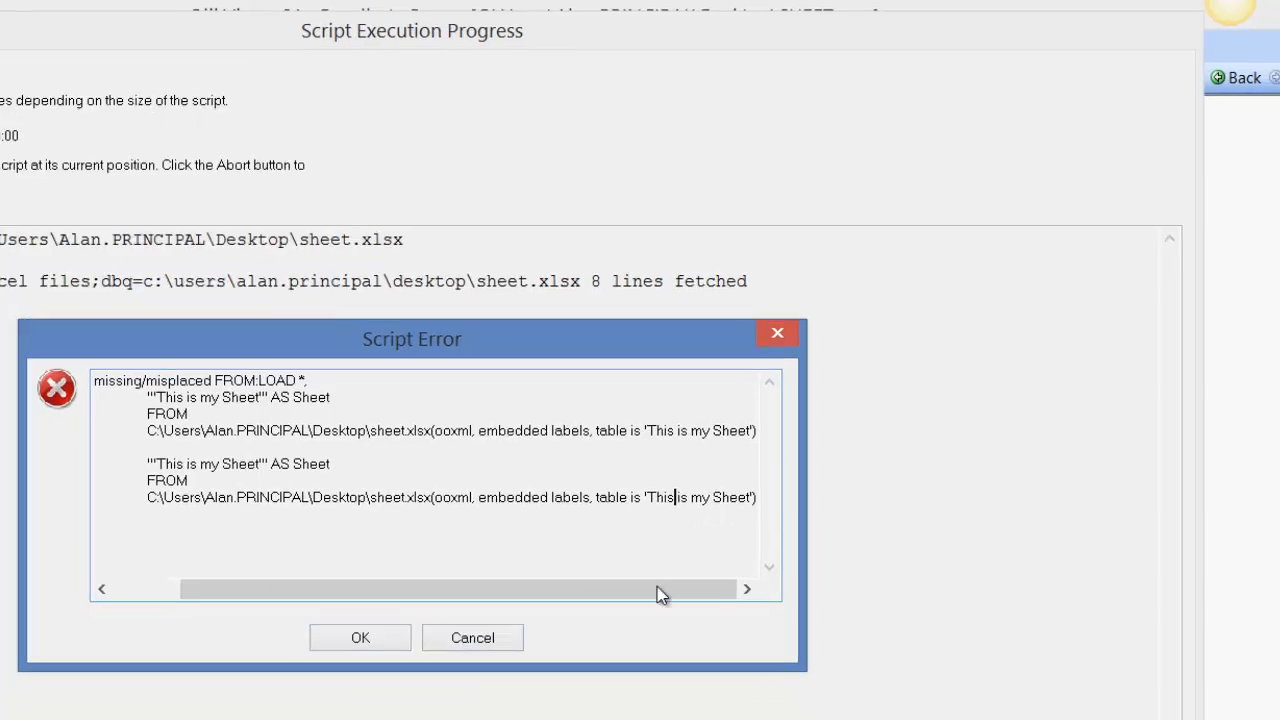
# Dismiss the Script Error on This is my Sheet, check the workbook in Excel, and return to QlikView.
pyautogui.click(360, 636)
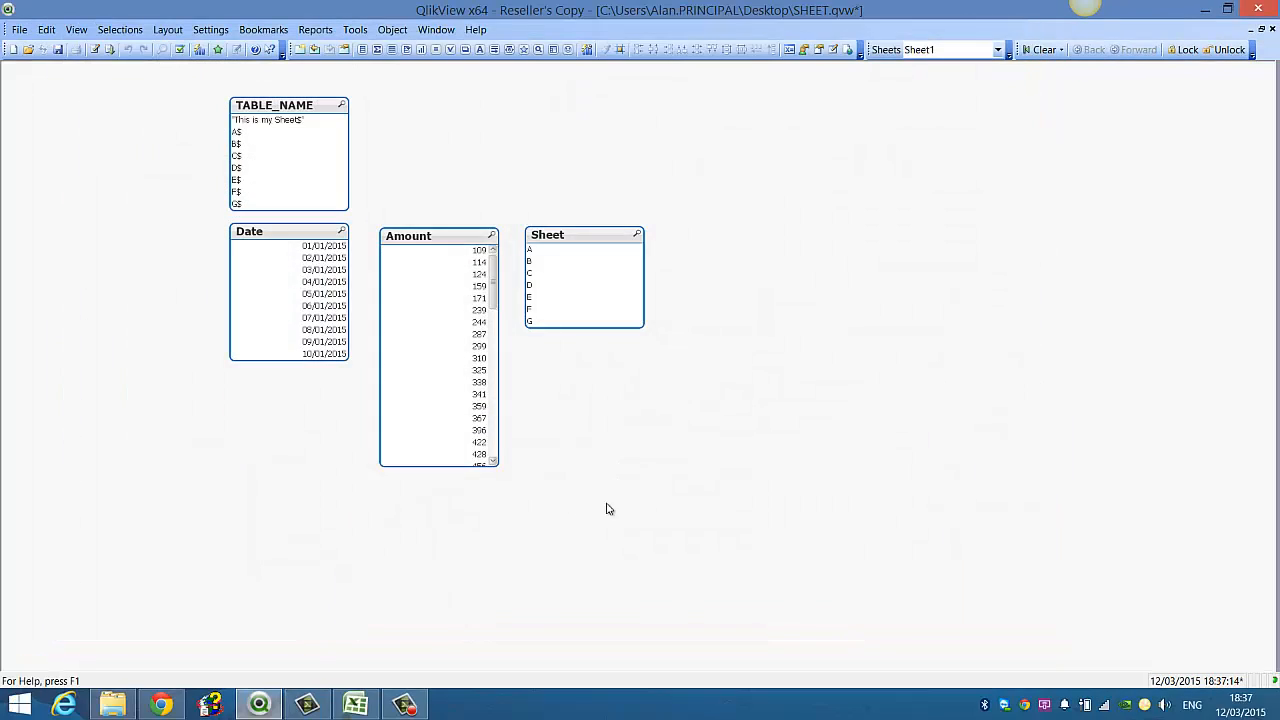
pyautogui.click(258, 704)
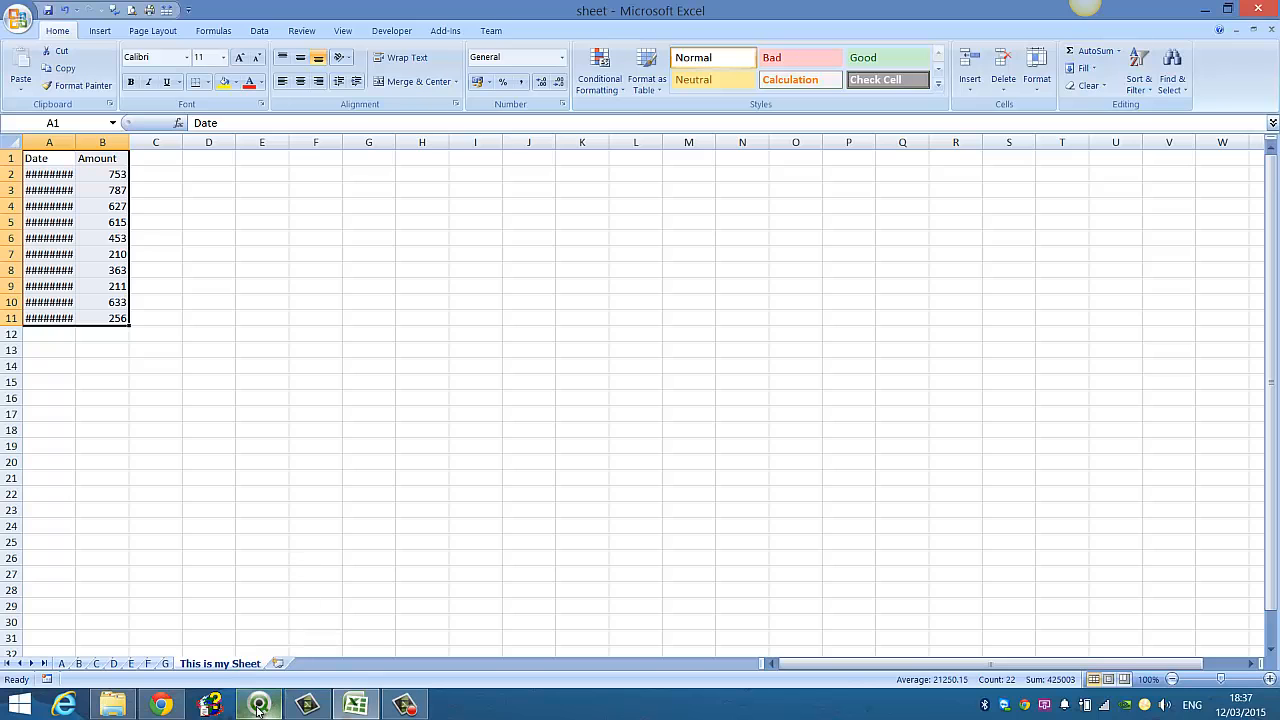
pyautogui.click(258, 704)
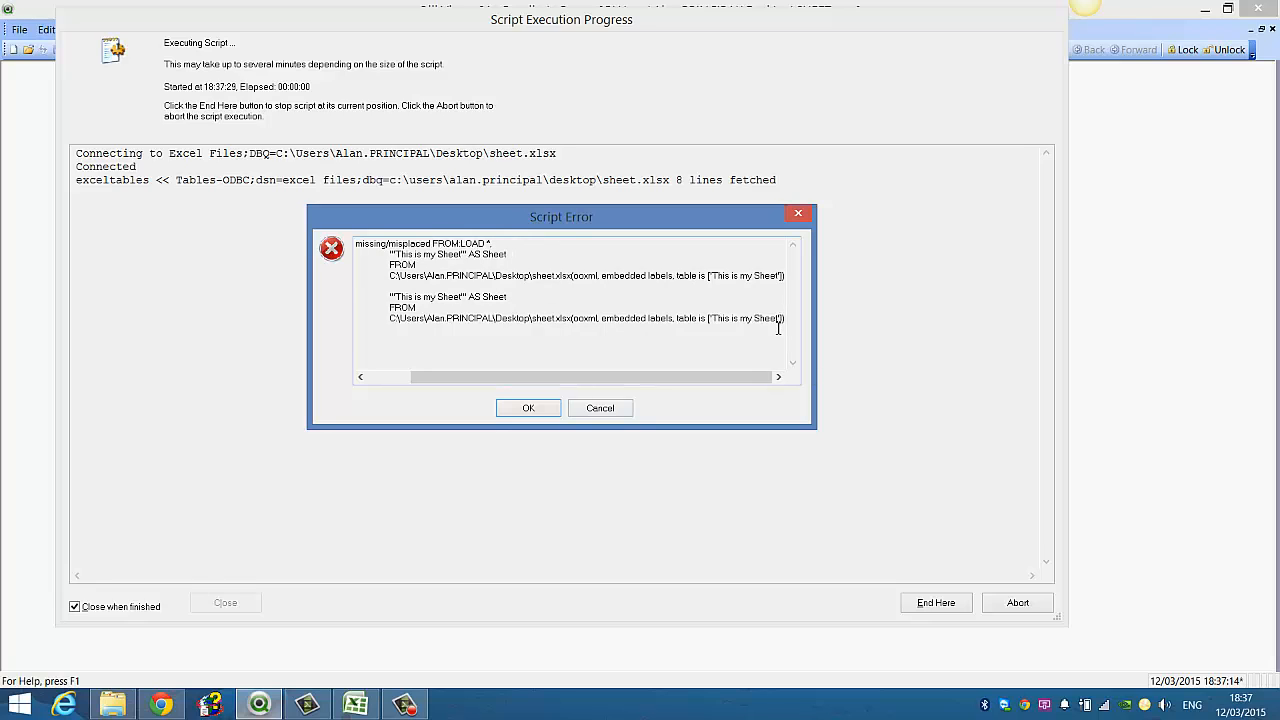
pyautogui.moveTo(664, 390)
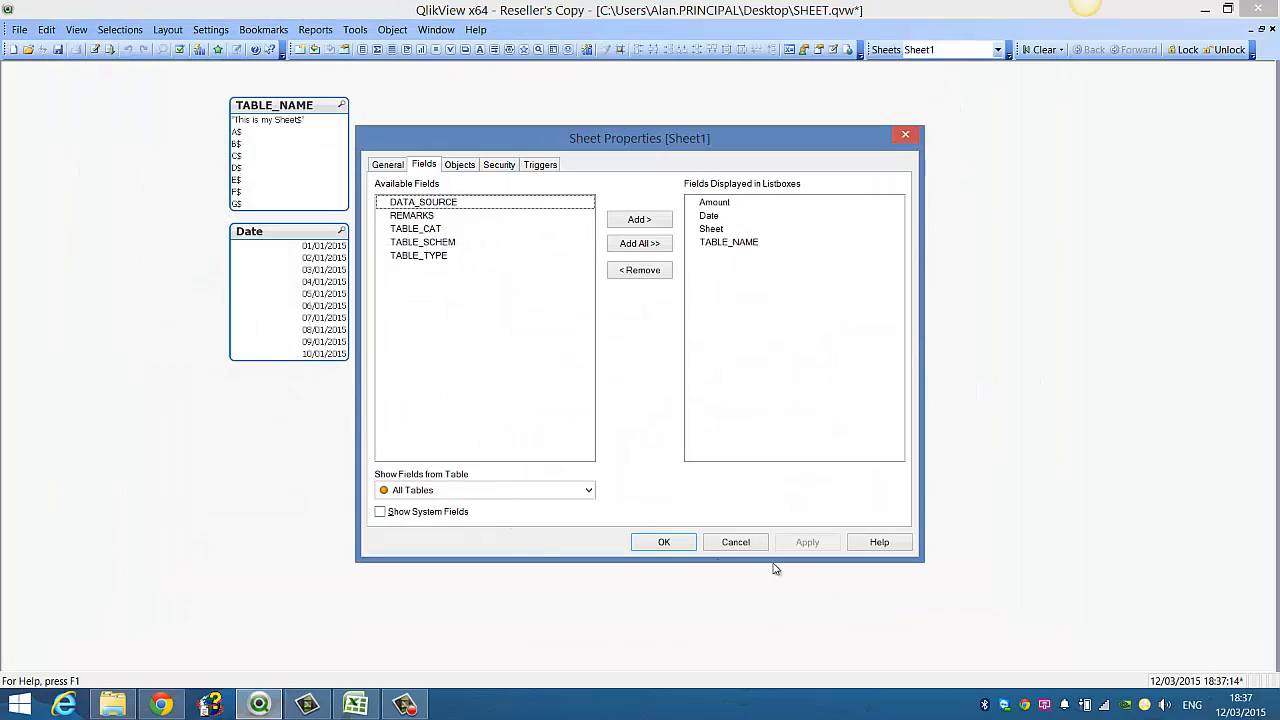
pyautogui.click(664, 540)
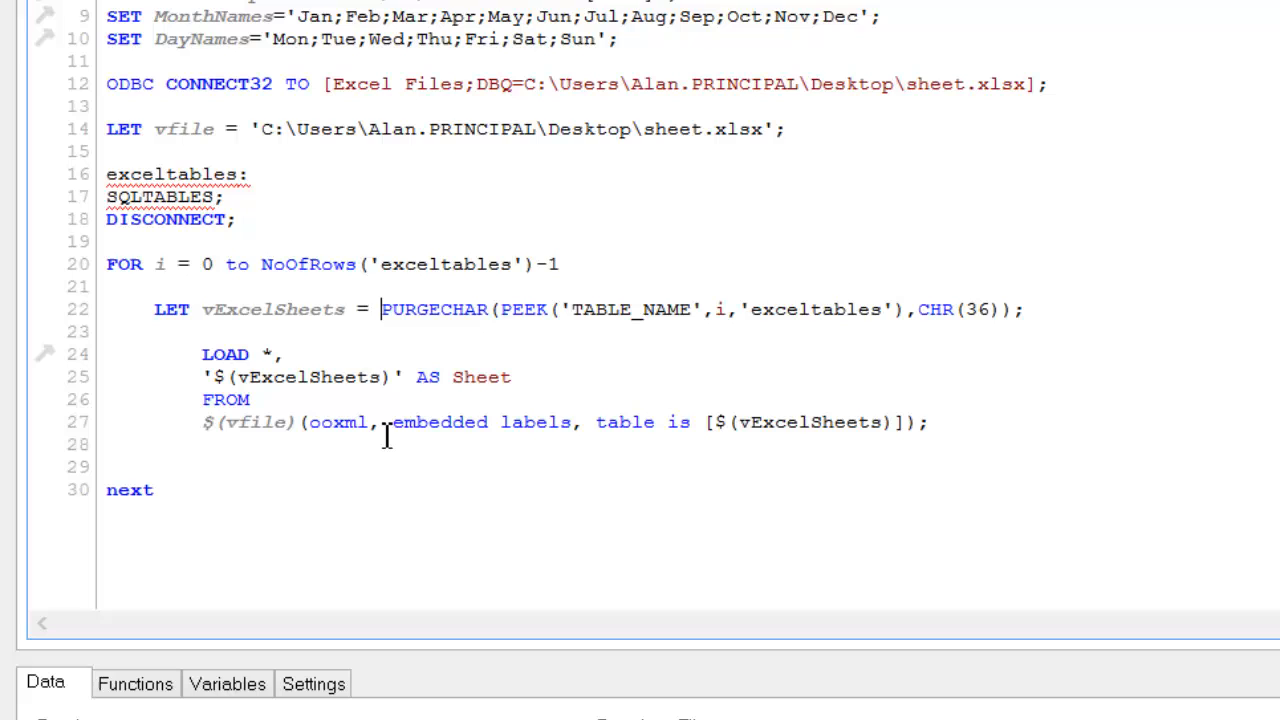
# Wrap the existing PURGECHAR in another PURGECHAR(..., CHR()) to strip the quote character.
pyautogui.write('PURGECHAR(')
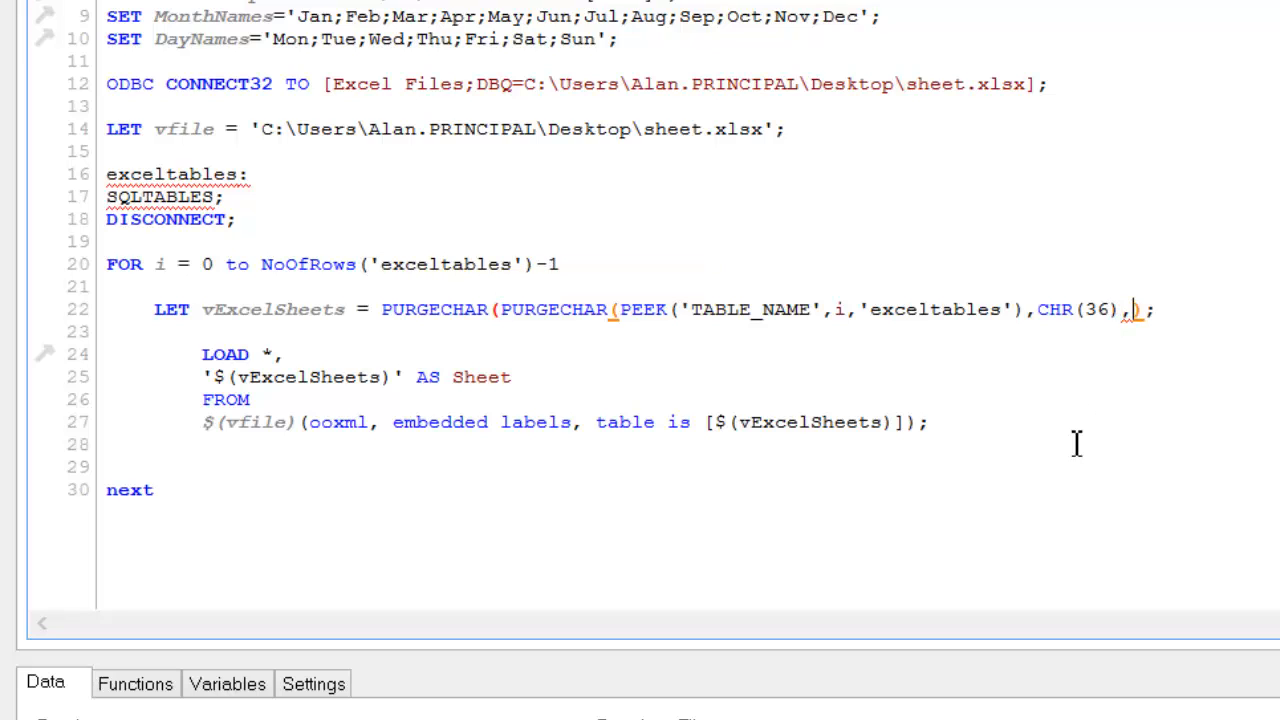
pyautogui.write('CHR()')
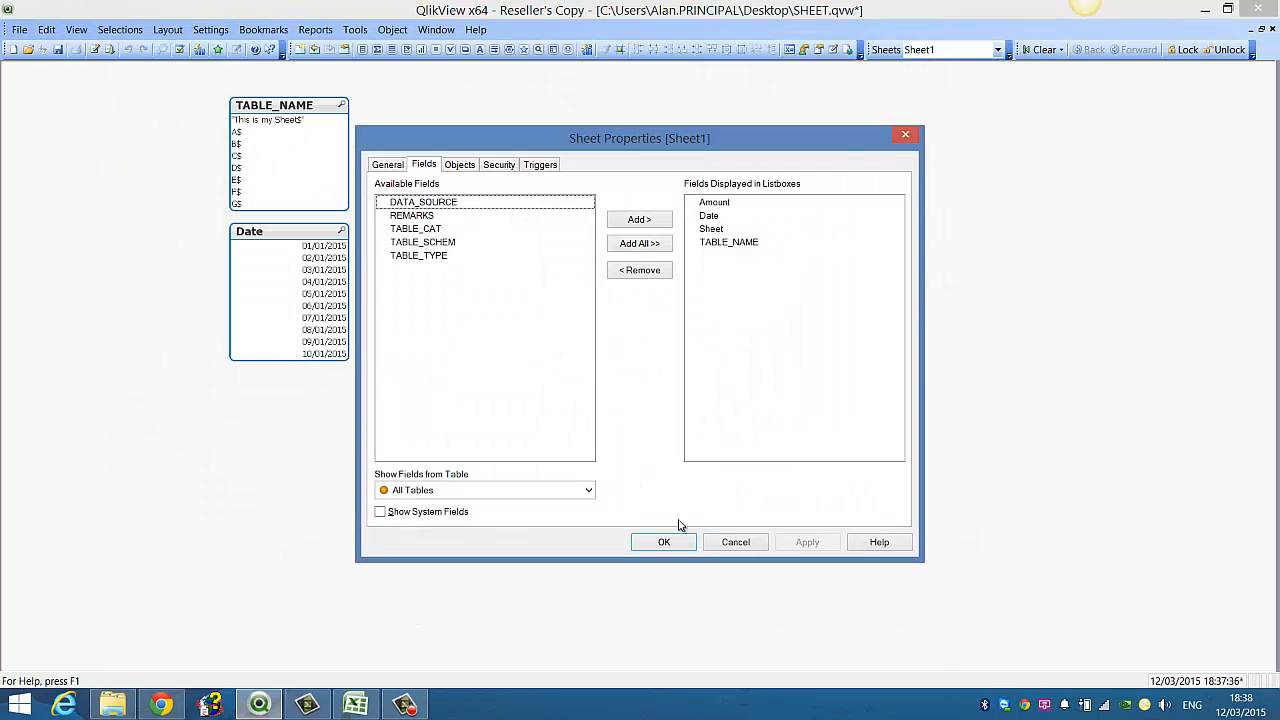
# Confirm the list box fields after the successful reload and move the Amount box next to Date.
pyautogui.click(664, 540)
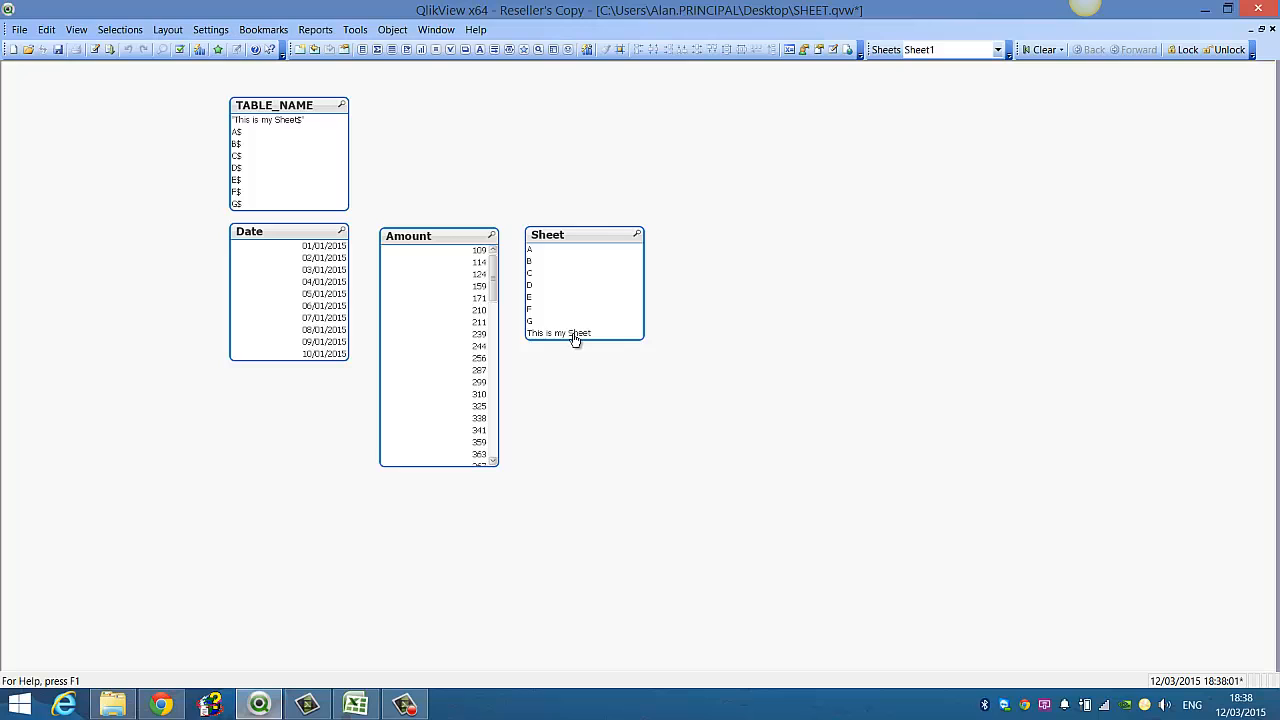
pyautogui.moveTo(590, 330)
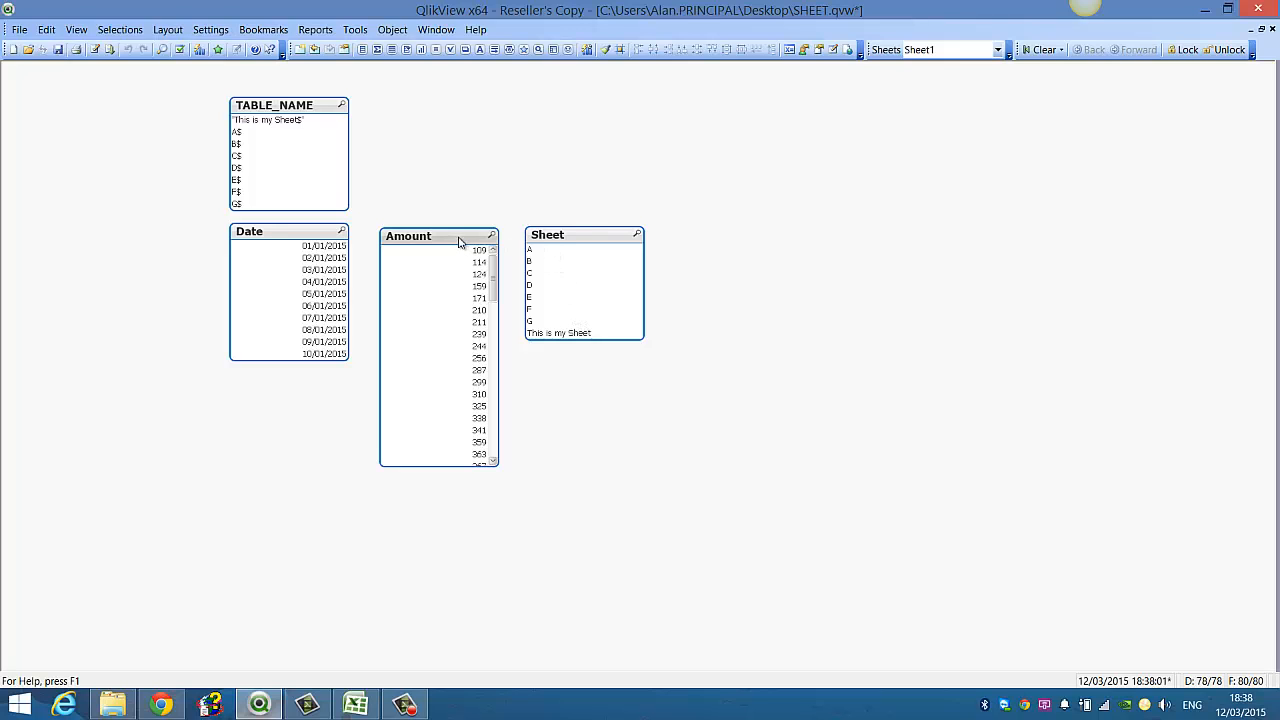
pyautogui.moveTo(438, 236); pyautogui.dragTo(416, 236)
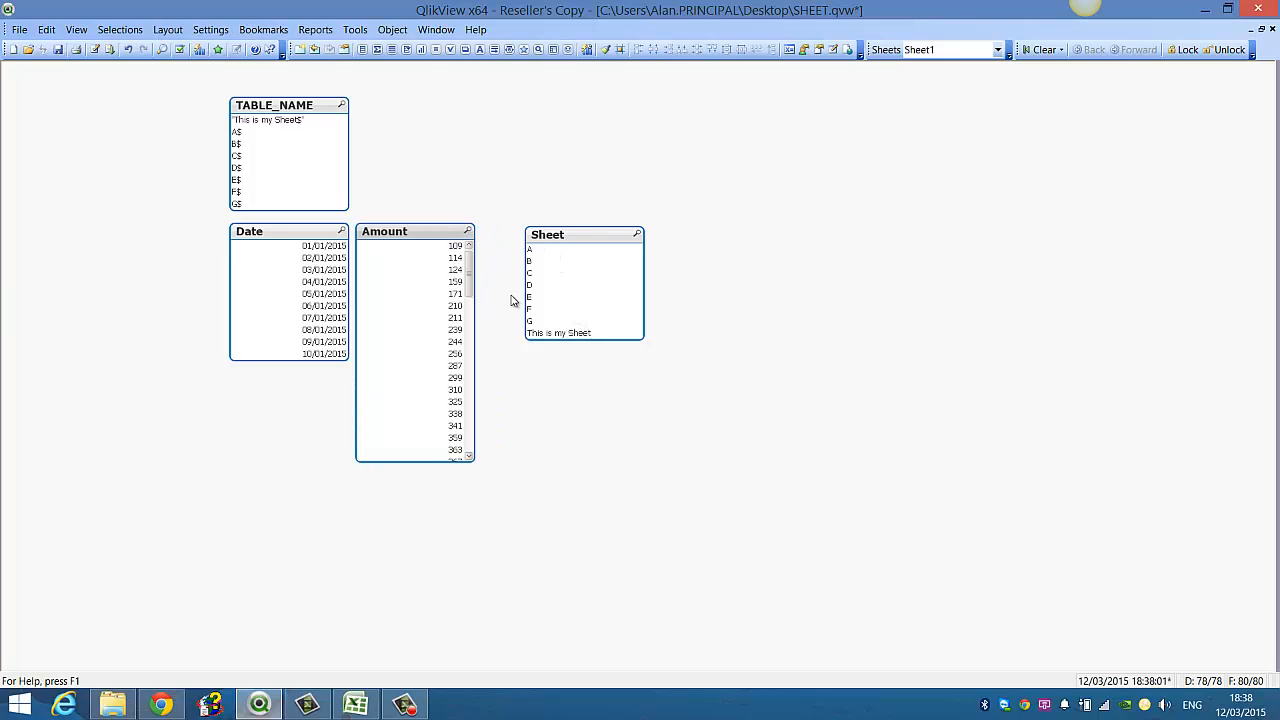